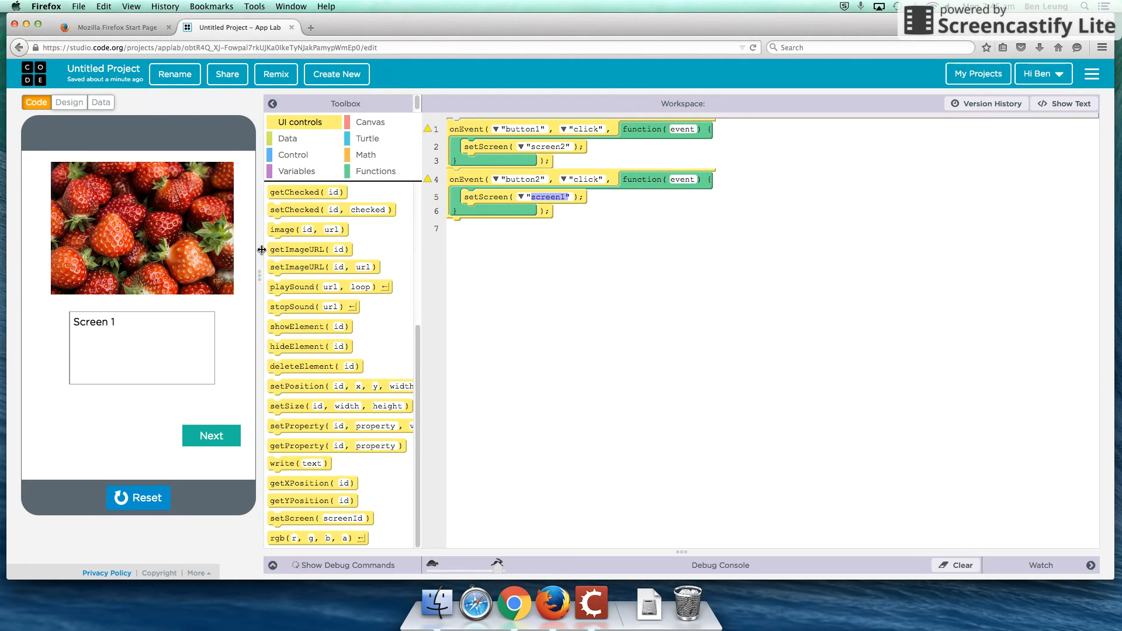
{"action": "mouse_move", "coordinate": [120, 208]}
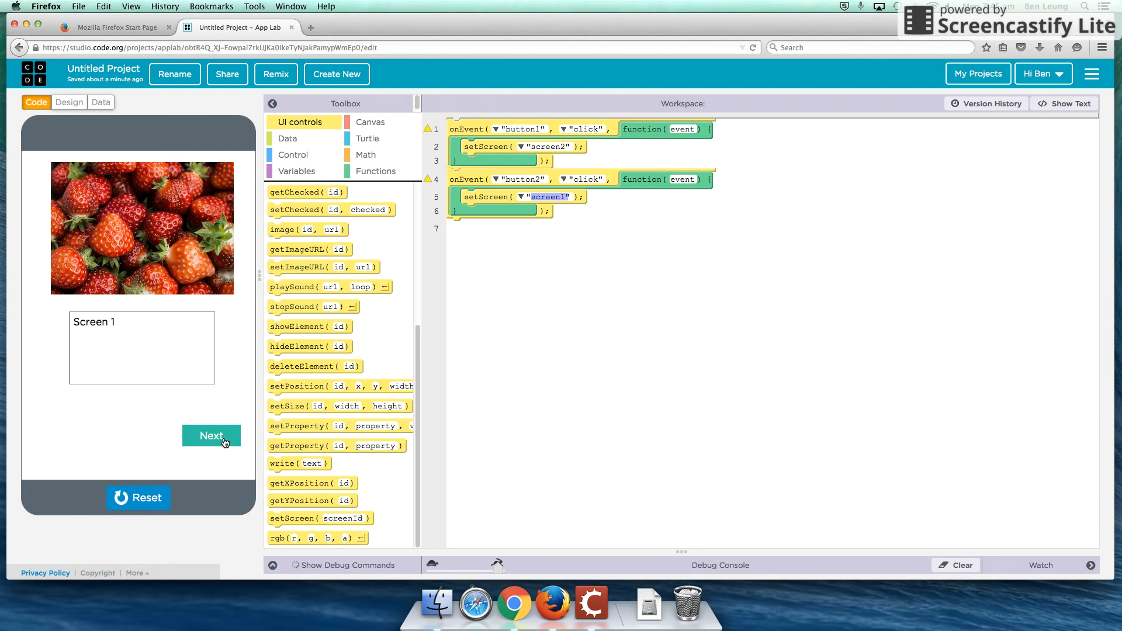
Visit My Projects and reopen the Untitled Project via Make an App Lab app, app stopped.
{"action": "left_click", "coordinate": [211, 436]}
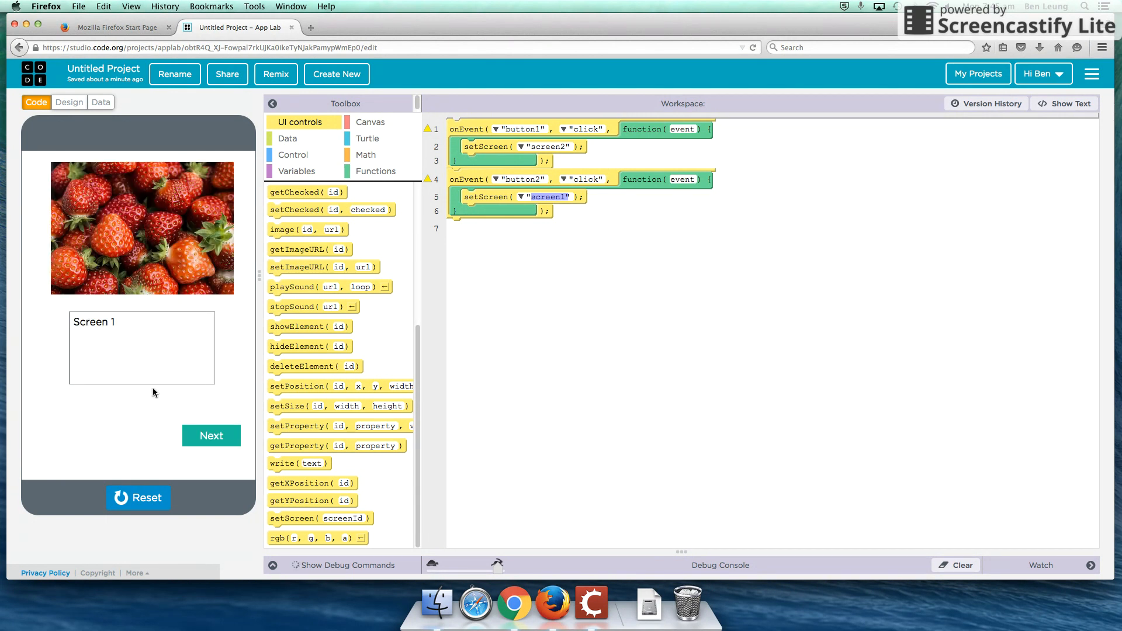
{"action": "mouse_move", "coordinate": [214, 240]}
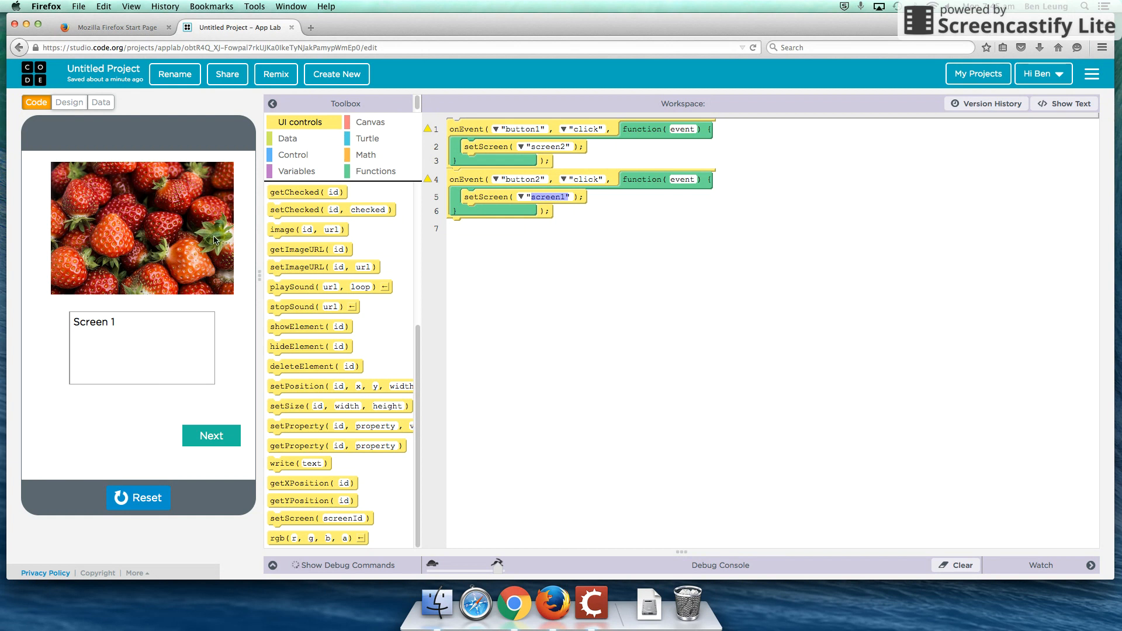
{"action": "mouse_move", "coordinate": [185, 303]}
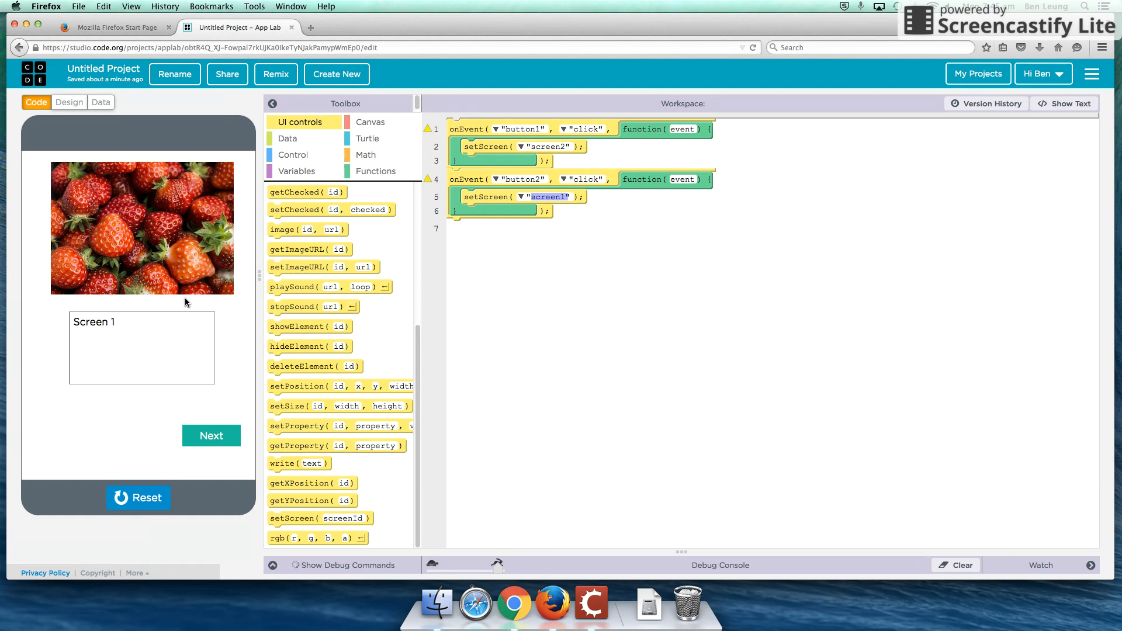
{"action": "mouse_move", "coordinate": [471, 290]}
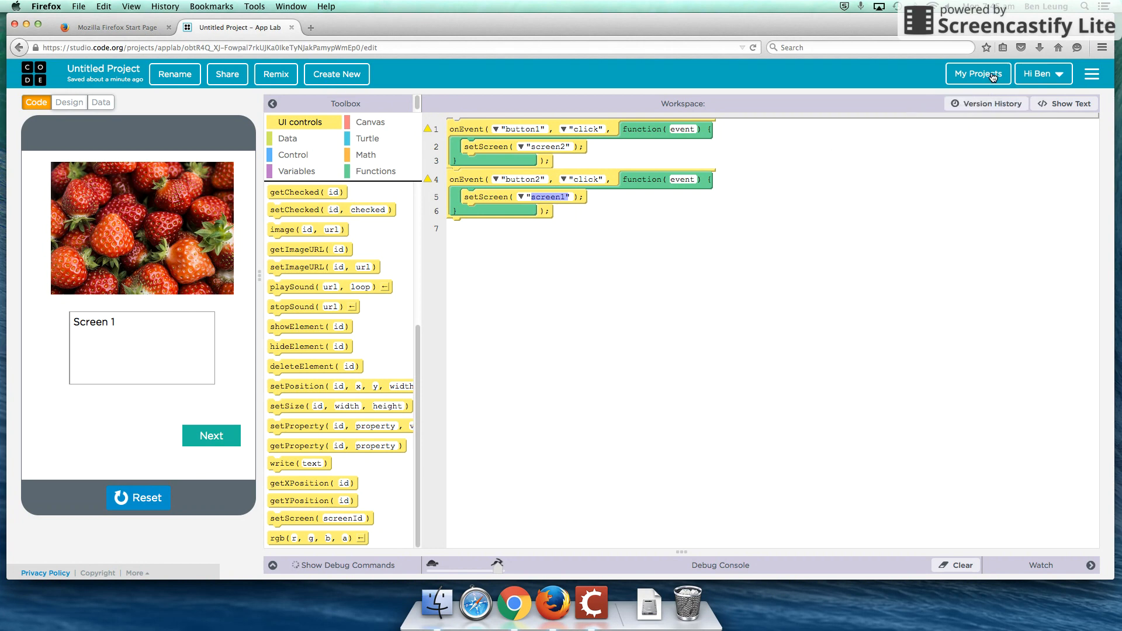
{"action": "left_click", "coordinate": [978, 74]}
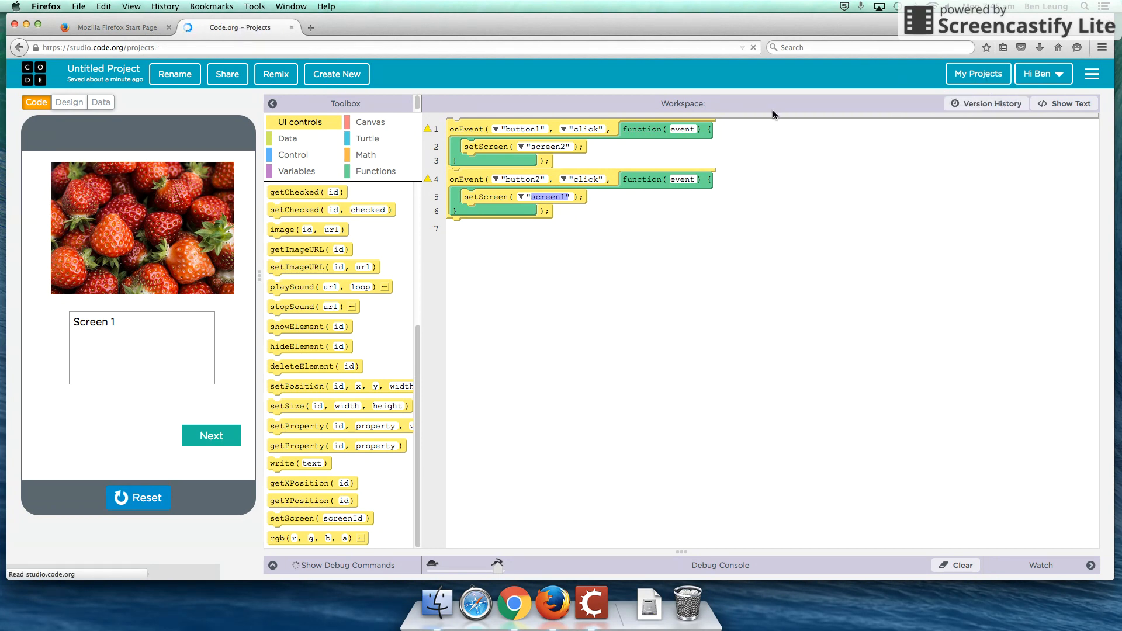
{"action": "left_click", "coordinate": [977, 74]}
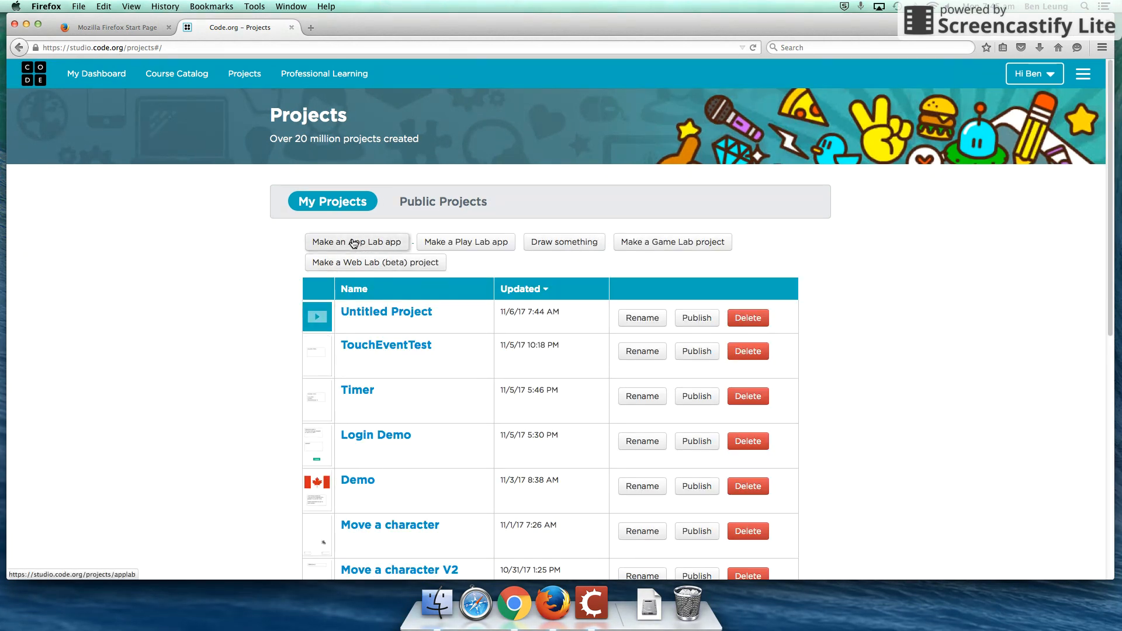
{"action": "left_click", "coordinate": [1033, 73]}
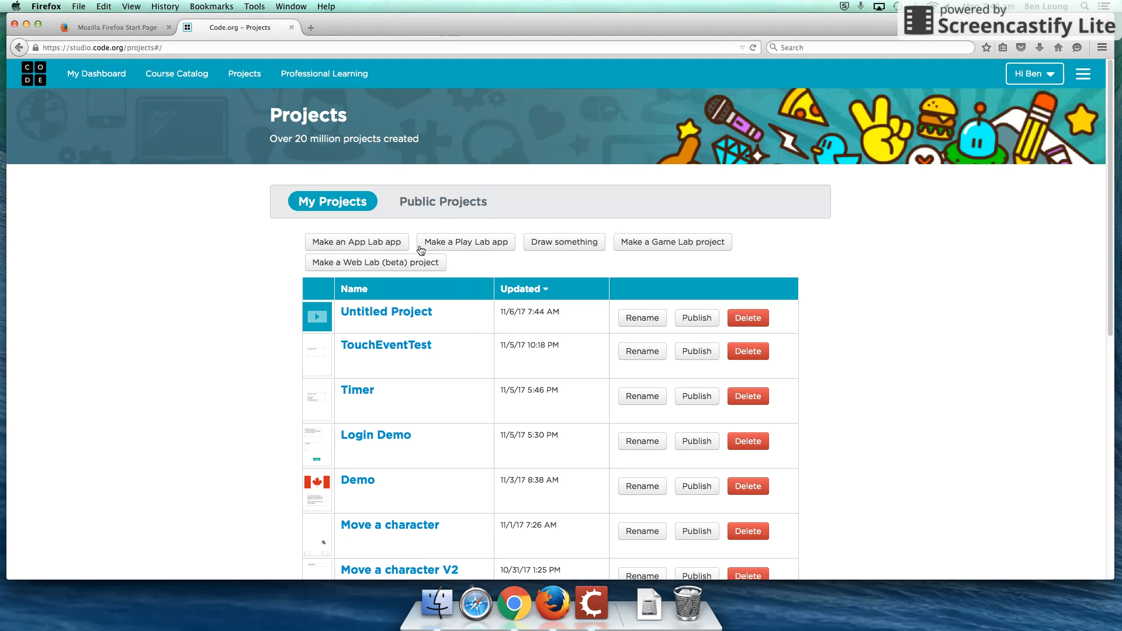
{"action": "left_click", "coordinate": [357, 242]}
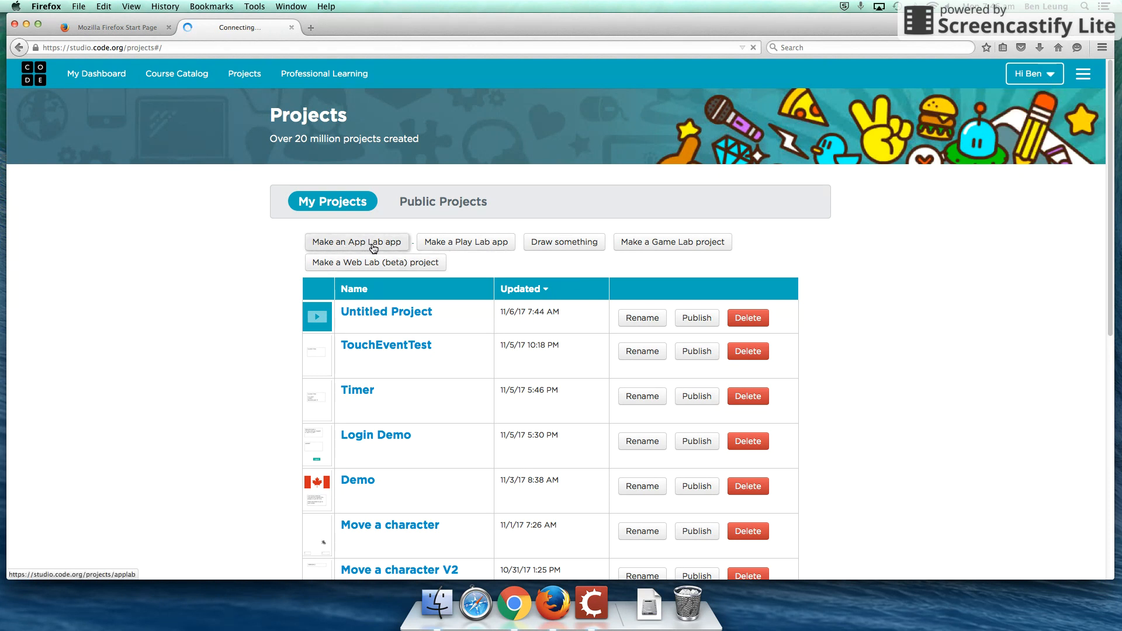
{"action": "left_click", "coordinate": [356, 242]}
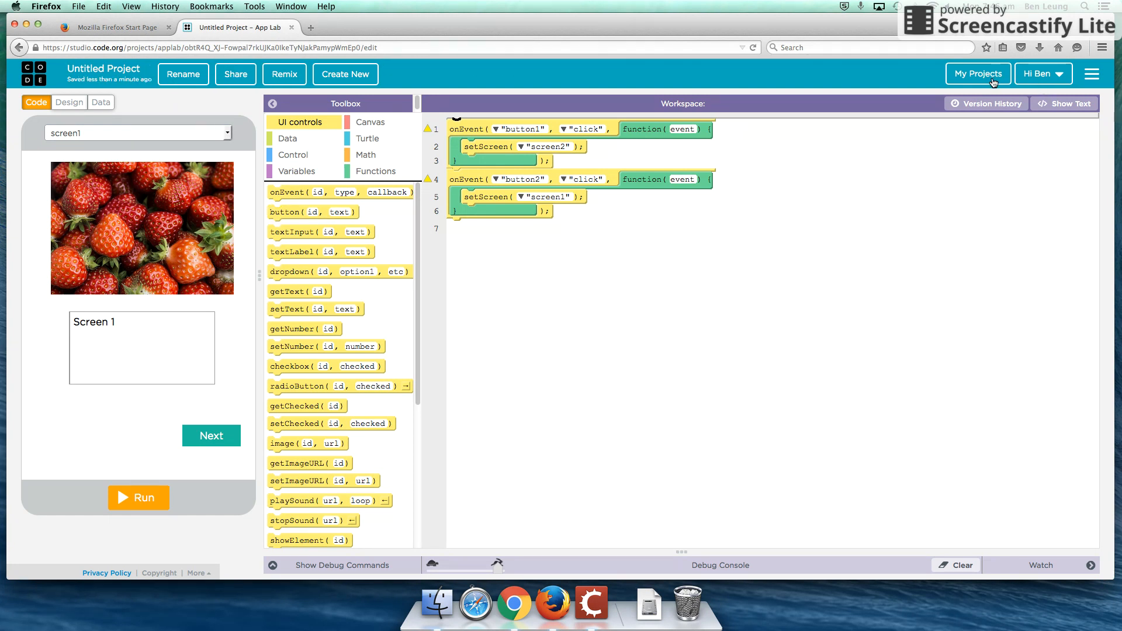
Sign out from the Hi account menu and go to the sign-in page.
{"action": "left_click", "coordinate": [1043, 73]}
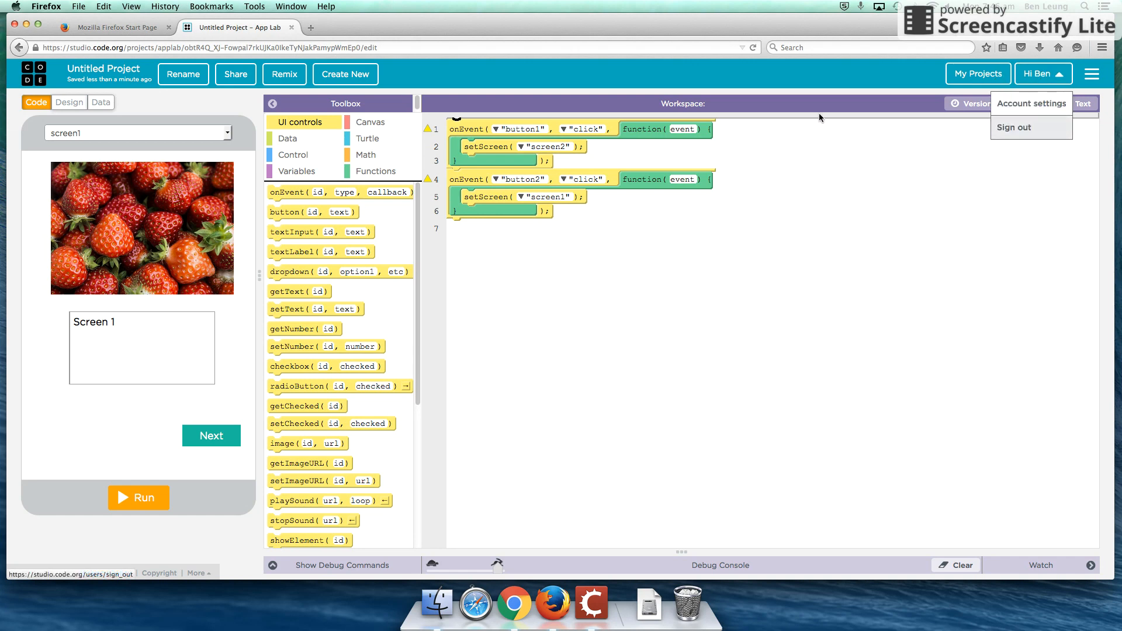
{"action": "left_click", "coordinate": [1013, 128]}
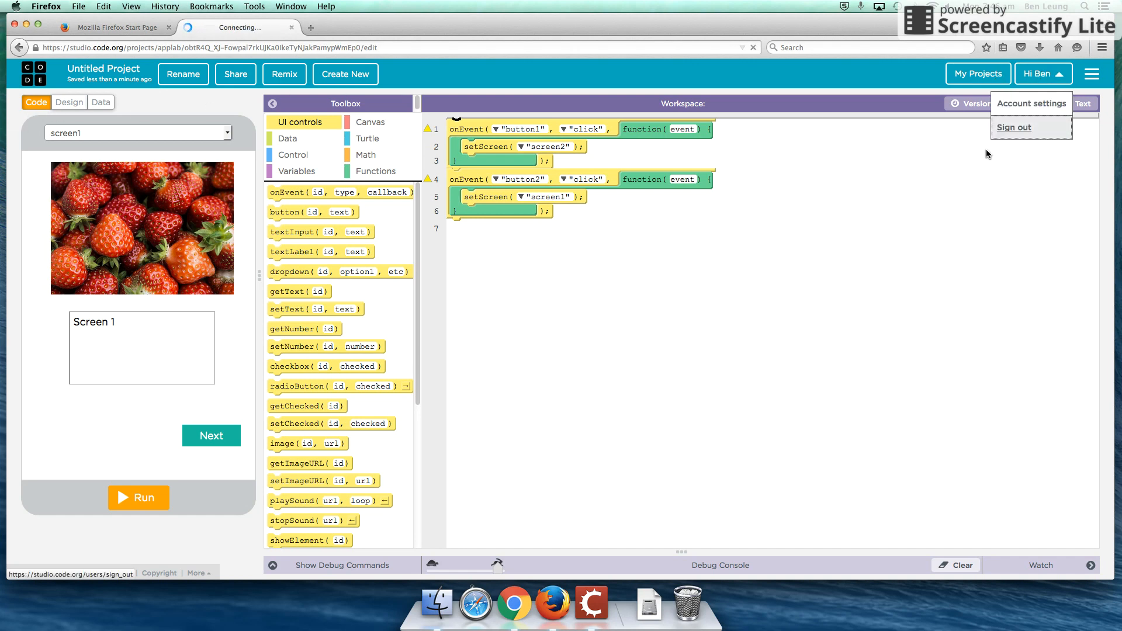
{"action": "left_click", "coordinate": [1014, 127]}
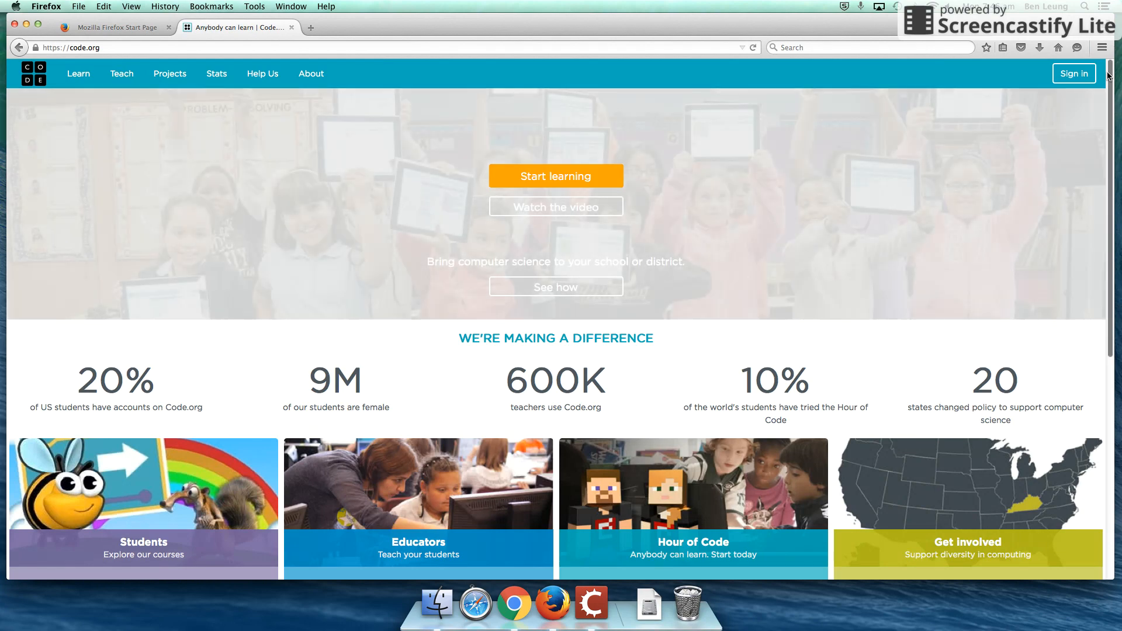
{"action": "left_click", "coordinate": [1073, 73]}
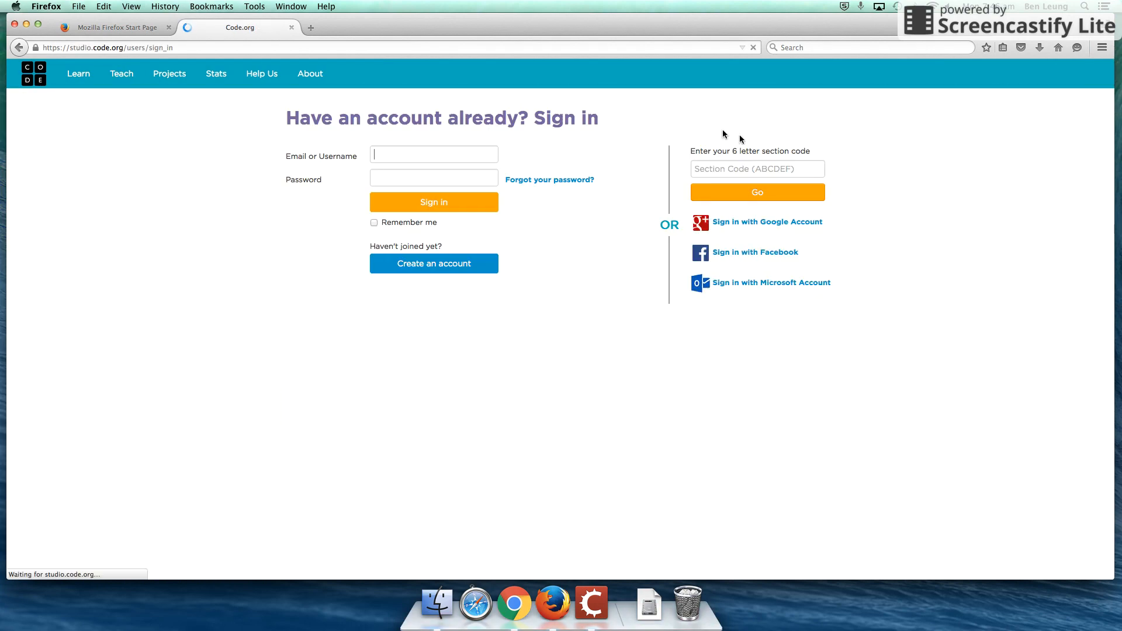
Sign in as 'benjam' with the password and dismiss the remember-password offer.
{"action": "type", "text": "benjam"}
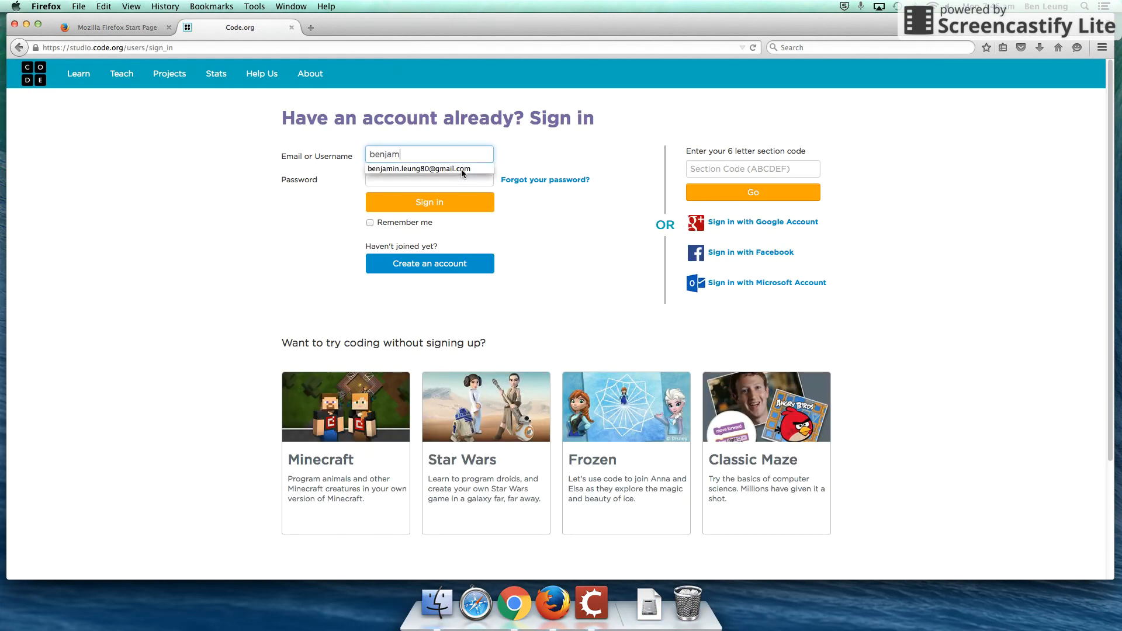
{"action": "type", "text": "•••••"}
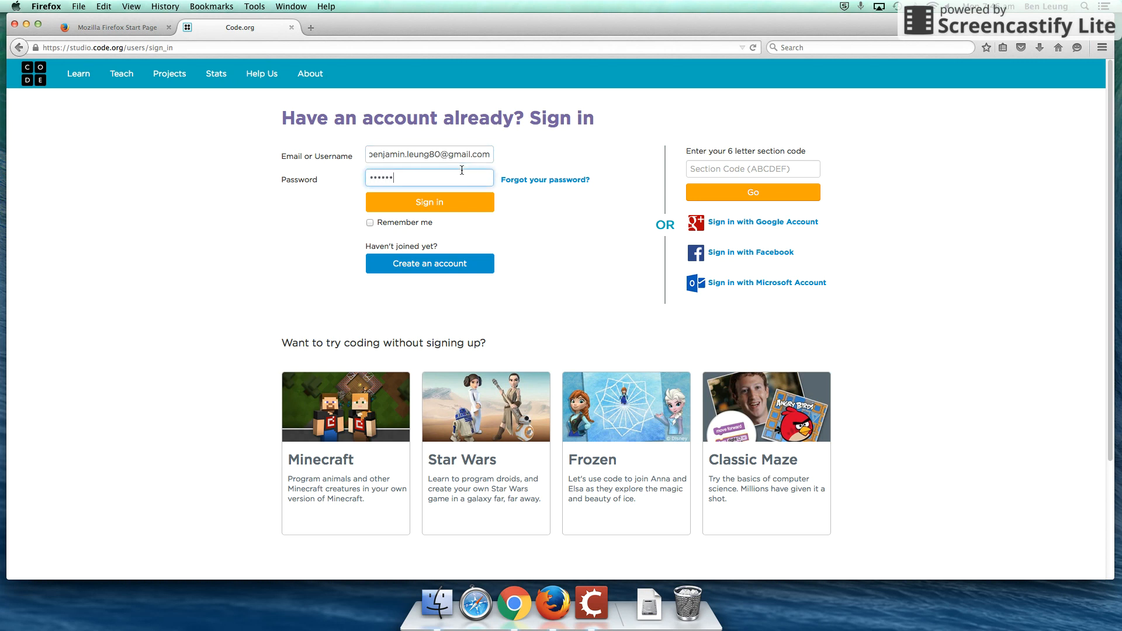
{"action": "left_click", "coordinate": [430, 201]}
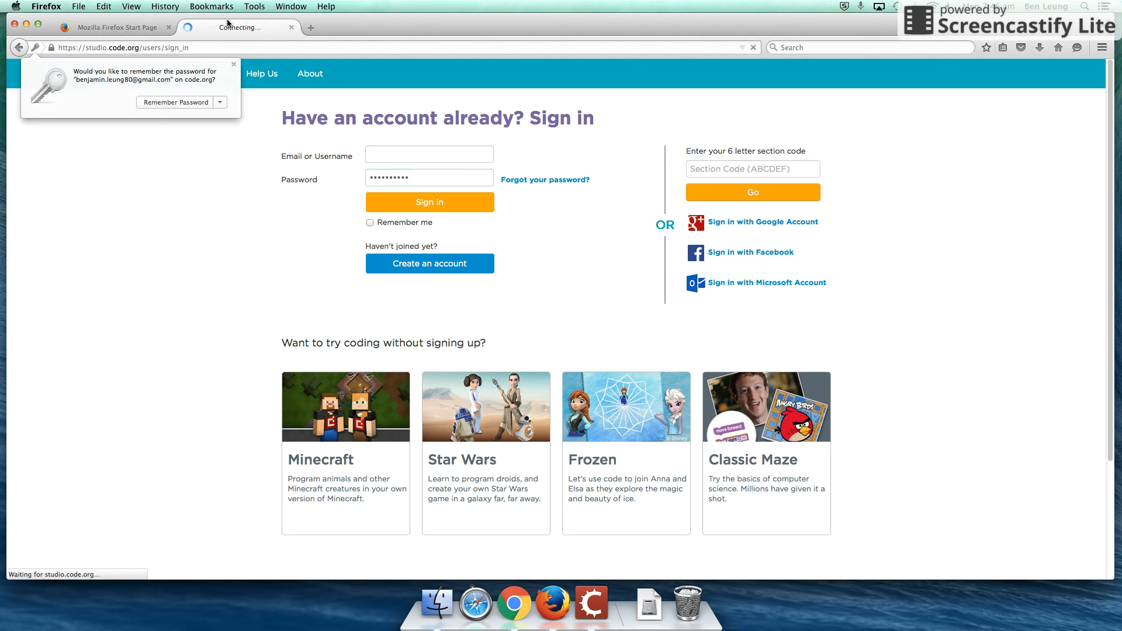
{"action": "left_click", "coordinate": [430, 201]}
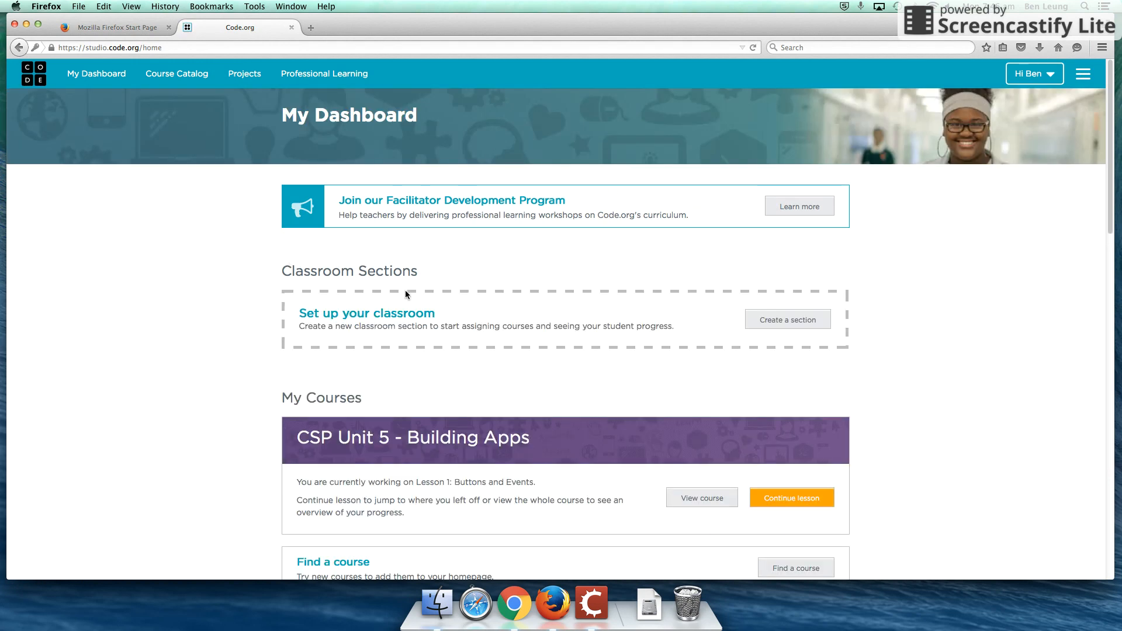
Start a new empty App Lab project from the dashboard's Start a new project section.
{"action": "scroll", "scroll_direction": "down", "scroll_amount": 3}
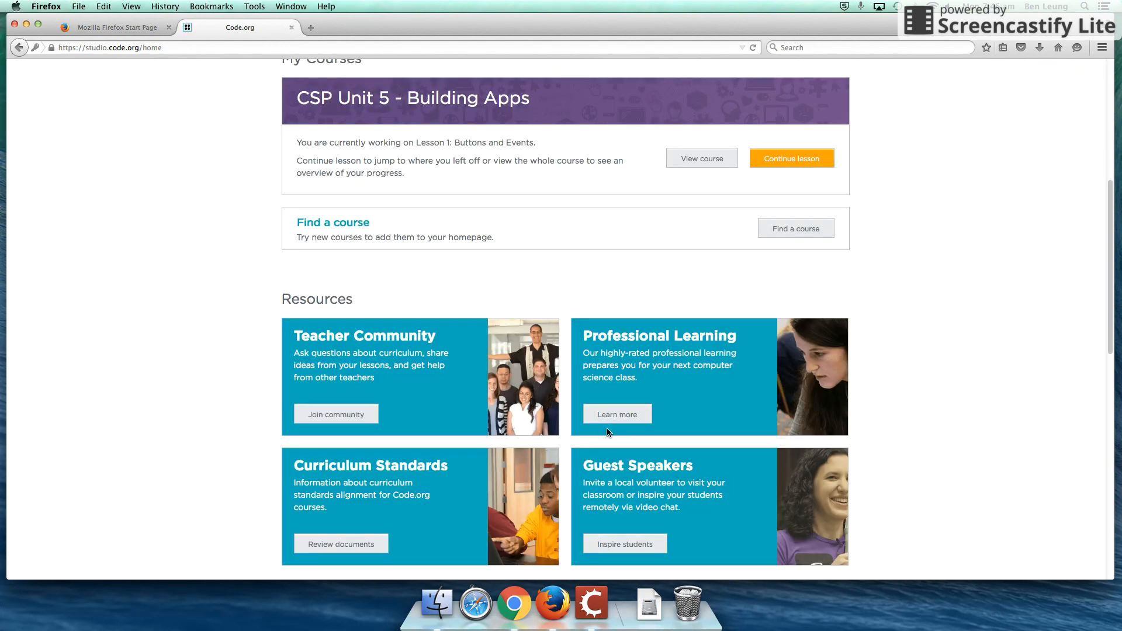
{"action": "scroll", "scroll_direction": "down", "scroll_amount": 3}
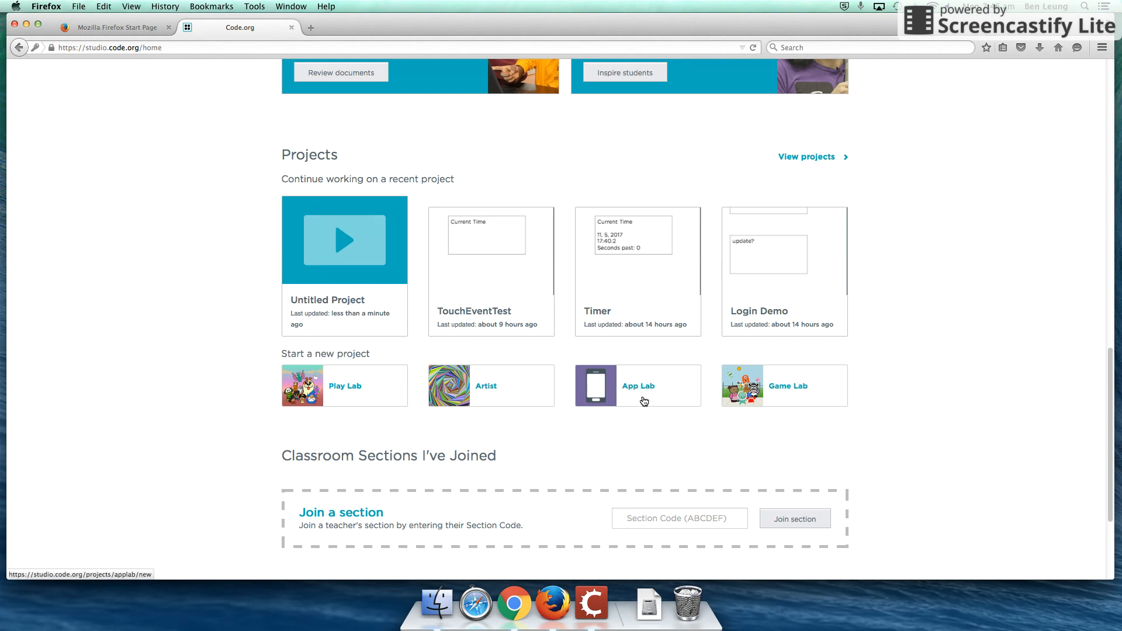
{"action": "left_click", "coordinate": [638, 386]}
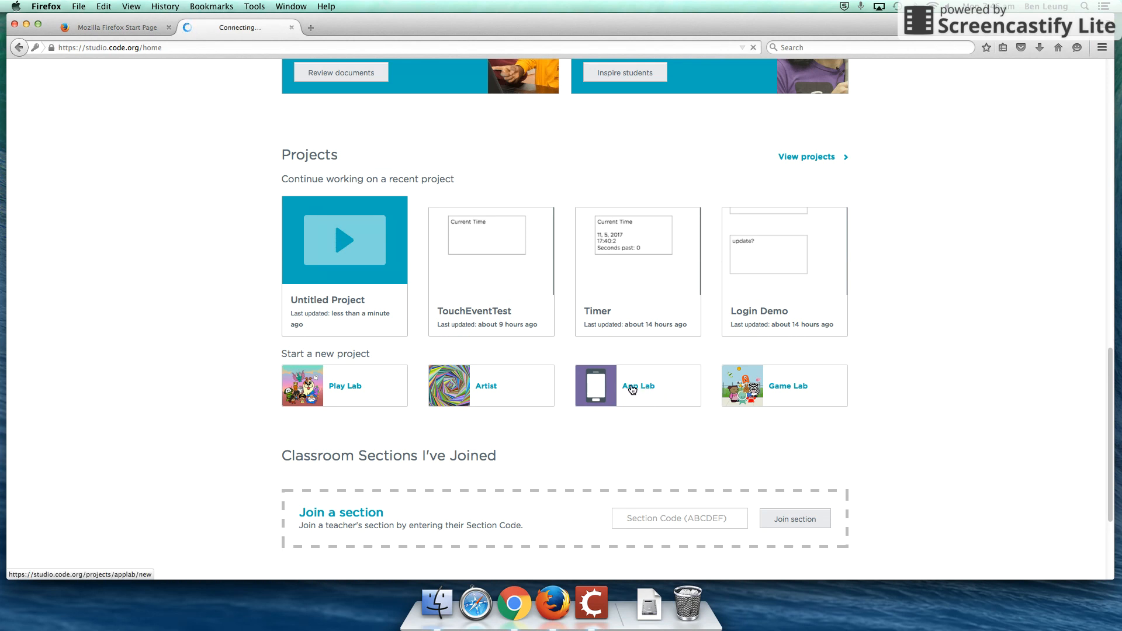
{"action": "left_click", "coordinate": [637, 386]}
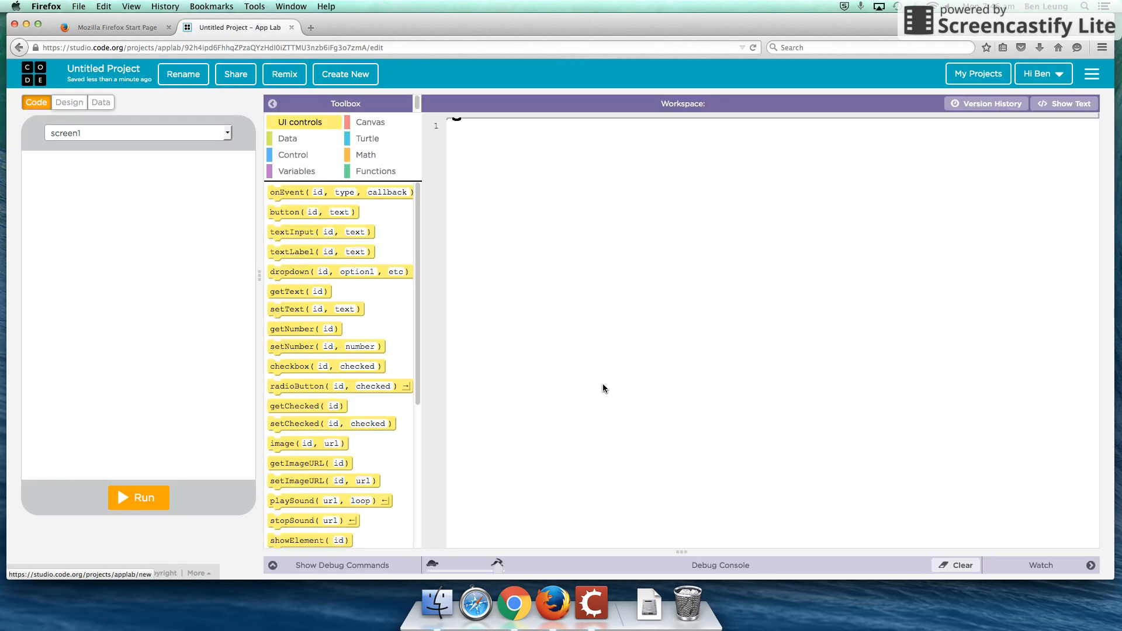
{"action": "mouse_move", "coordinate": [185, 108]}
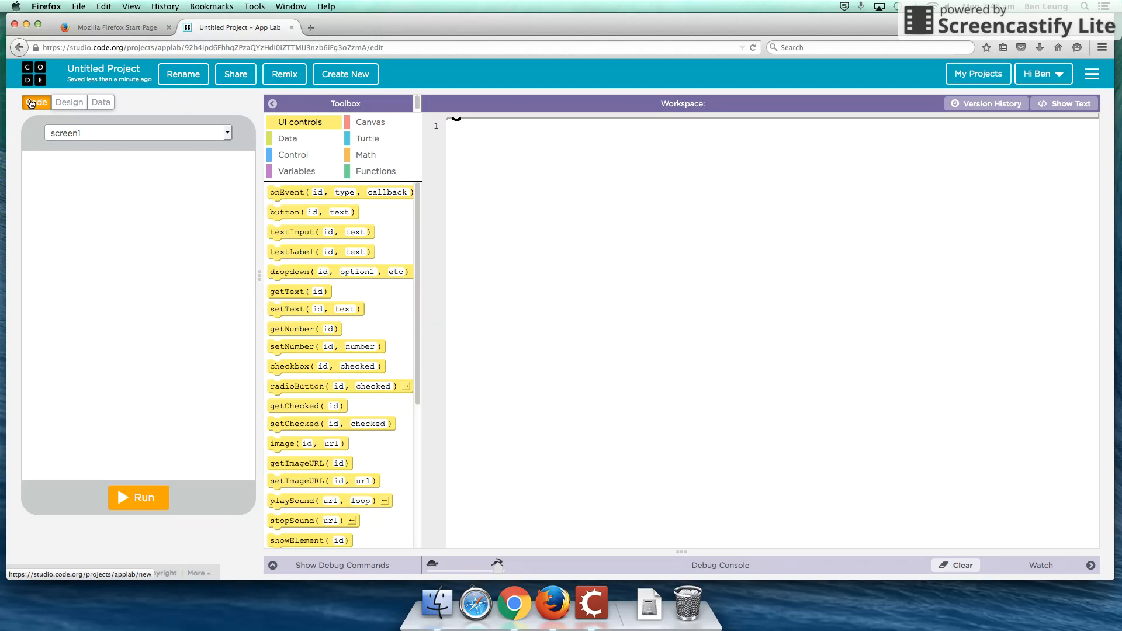
Tour the Design, Code and Data views, ending in Design mode with screen1 empty.
{"action": "left_click", "coordinate": [69, 102]}
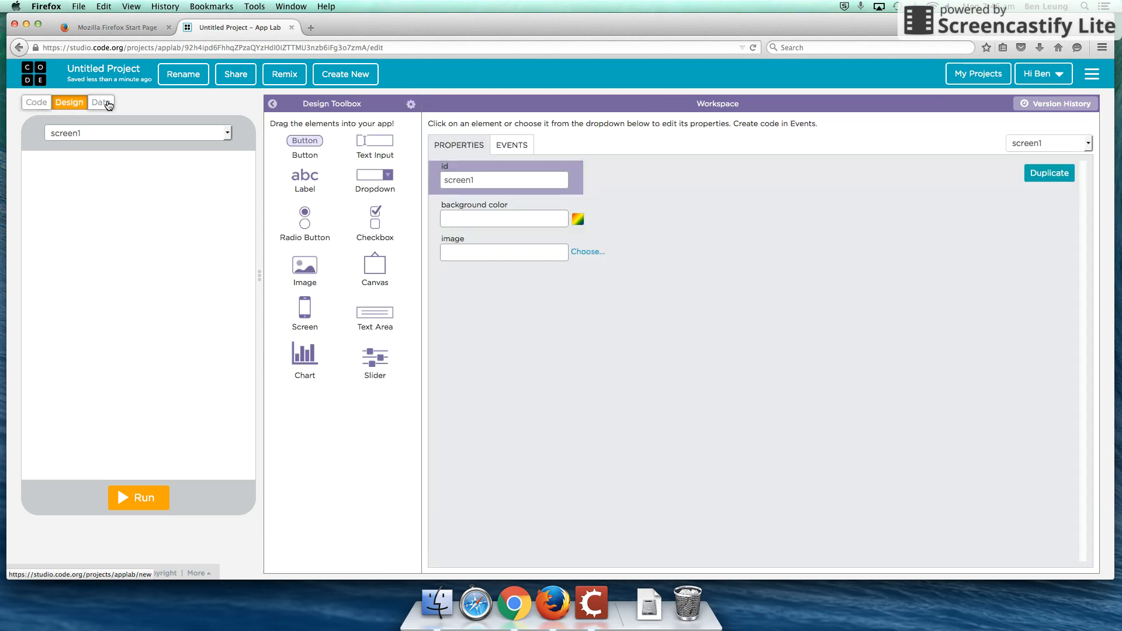
{"action": "left_click", "coordinate": [36, 102]}
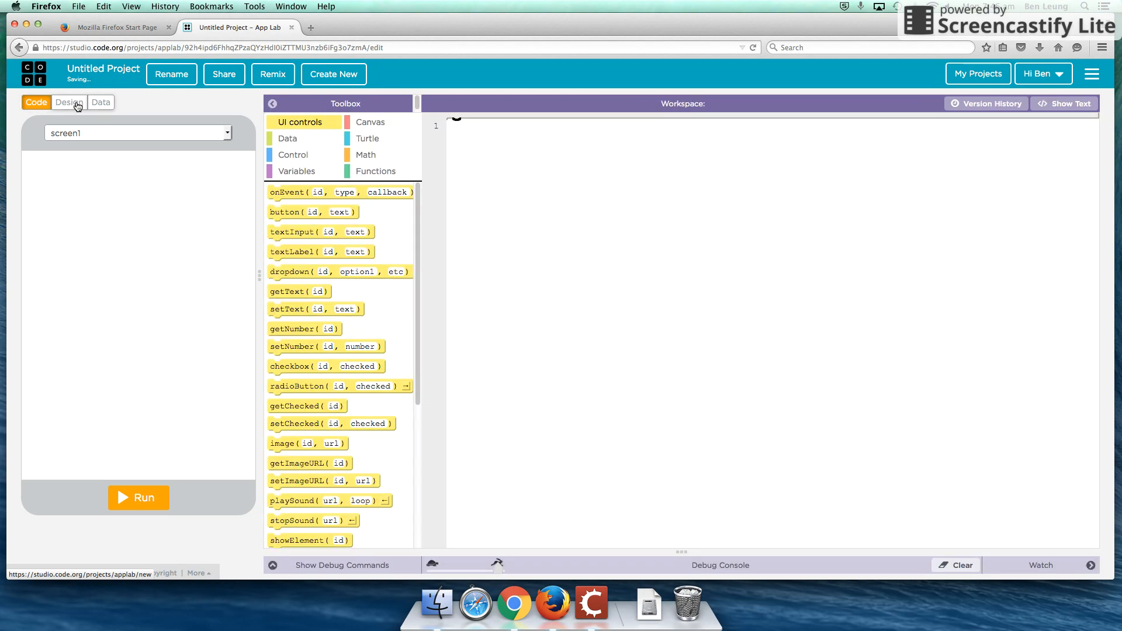
{"action": "left_click", "coordinate": [69, 103]}
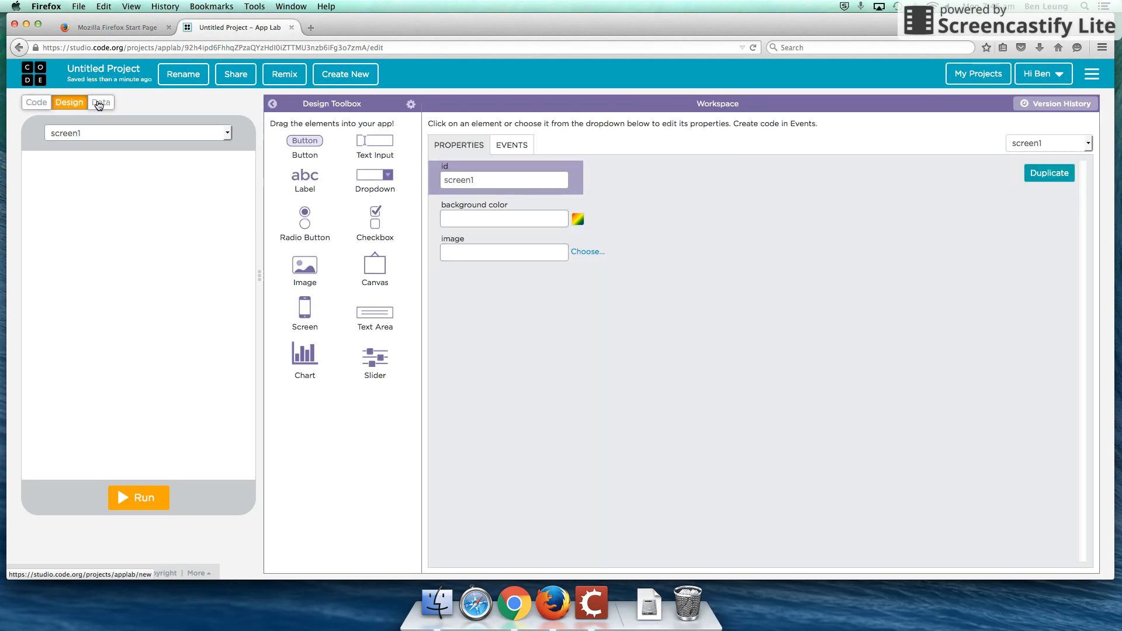
{"action": "left_click", "coordinate": [100, 102]}
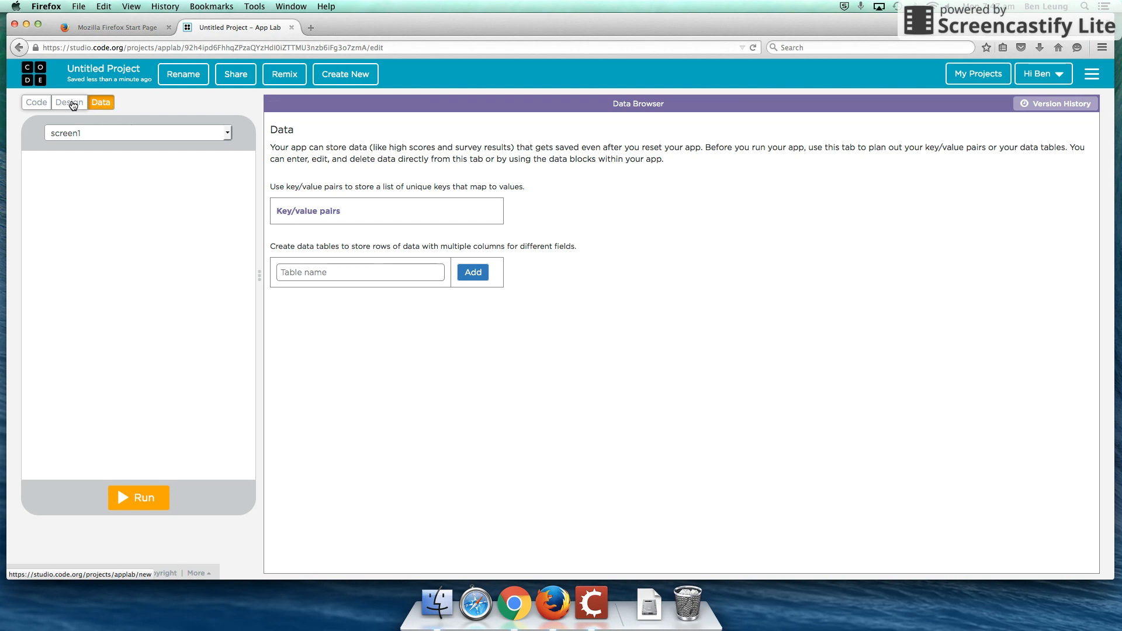
{"action": "left_click", "coordinate": [35, 103]}
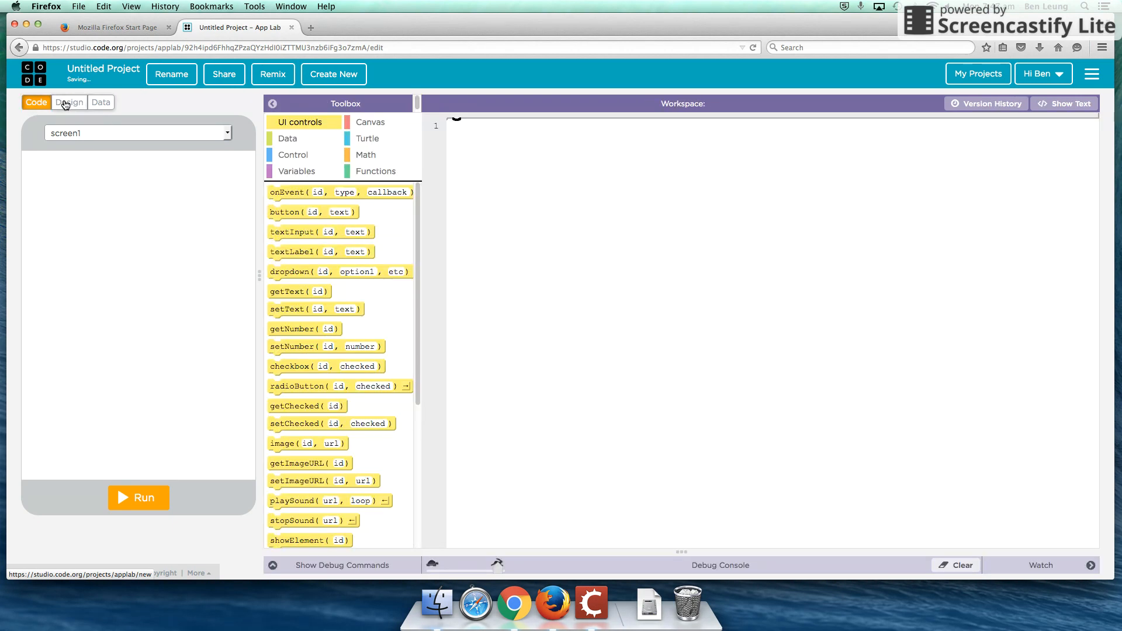
{"action": "left_click", "coordinate": [69, 103]}
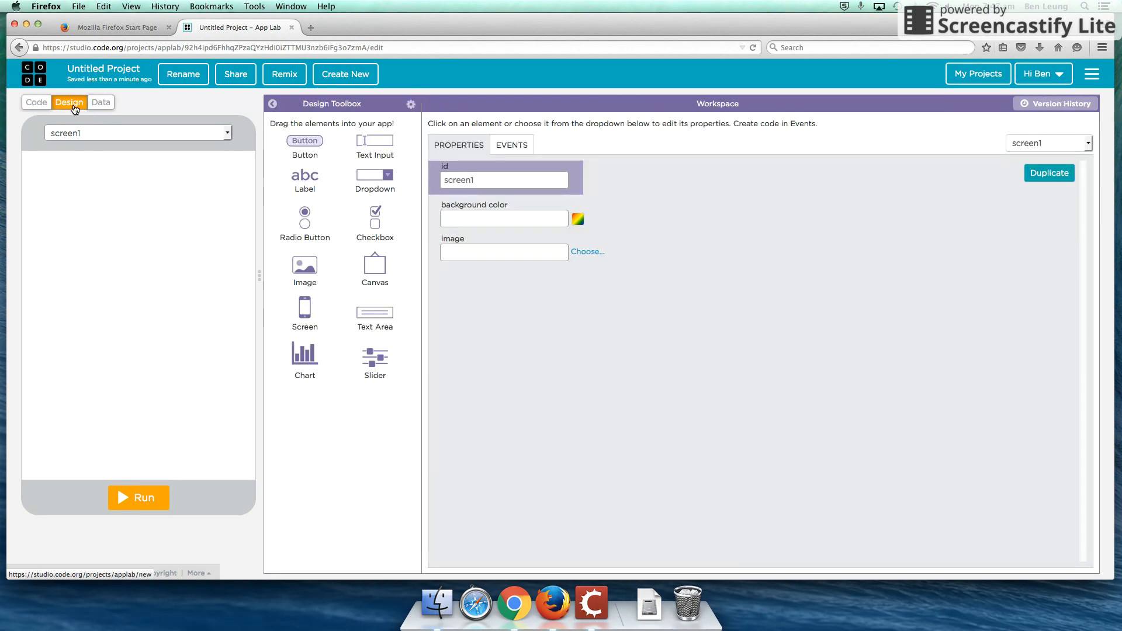
{"action": "mouse_move", "coordinate": [351, 175]}
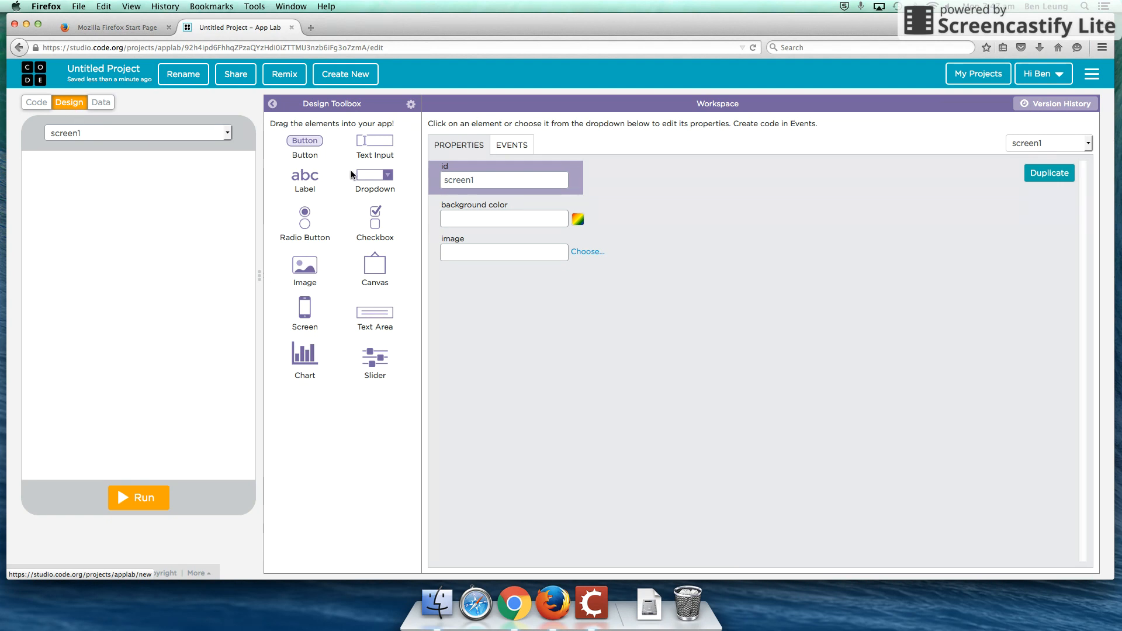
{"action": "mouse_move", "coordinate": [373, 349]}
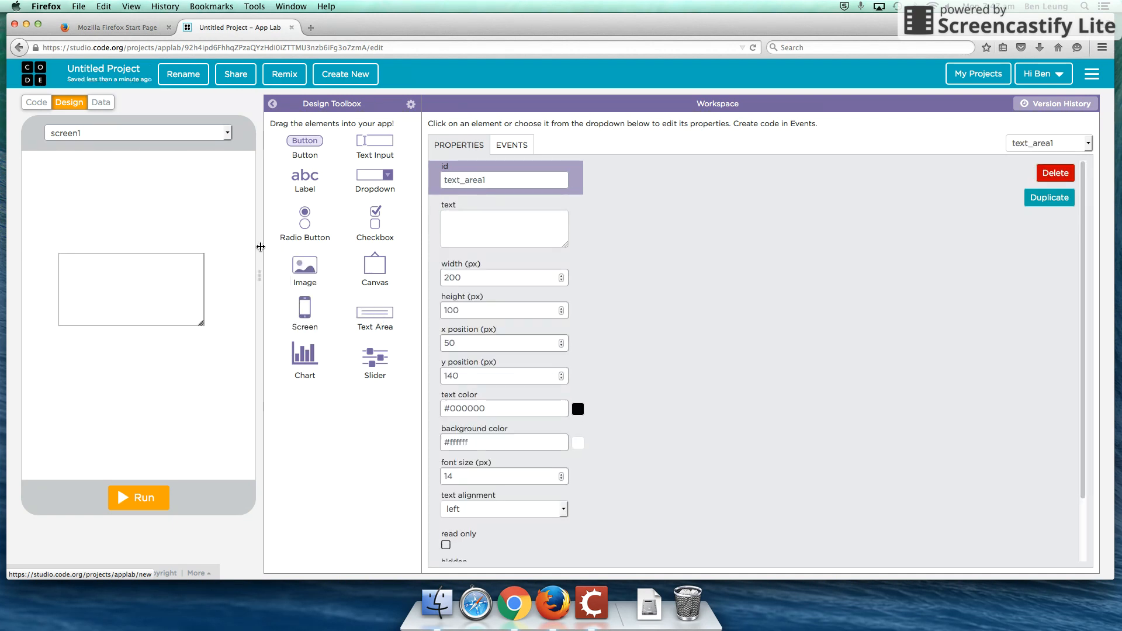
Set the text area to 'Screen 1' and add a button below it labelled 'Next'.
{"action": "left_click", "coordinate": [504, 229]}
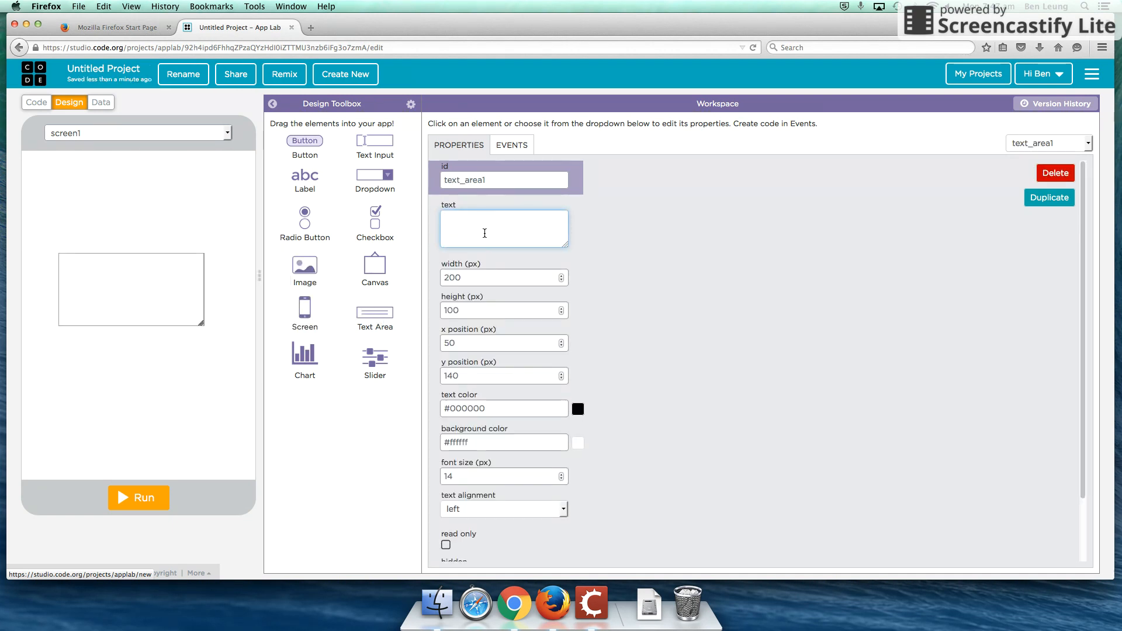
{"action": "type", "text": "Screen 1"}
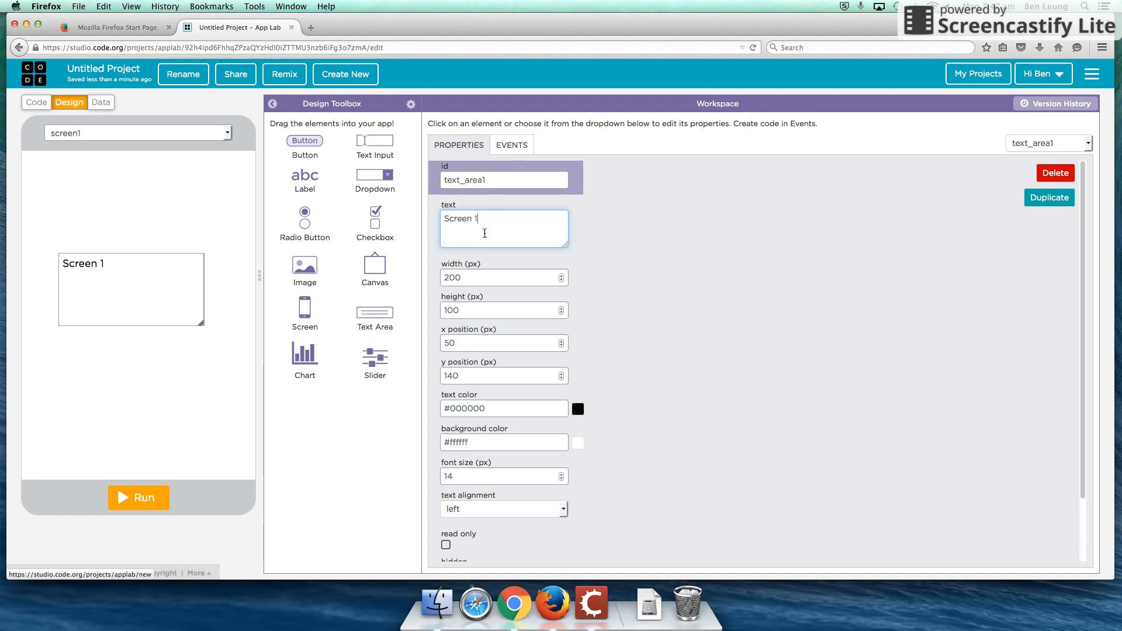
{"action": "left_click_drag", "start_coordinate": [304, 141], "coordinate": [267, 223]}
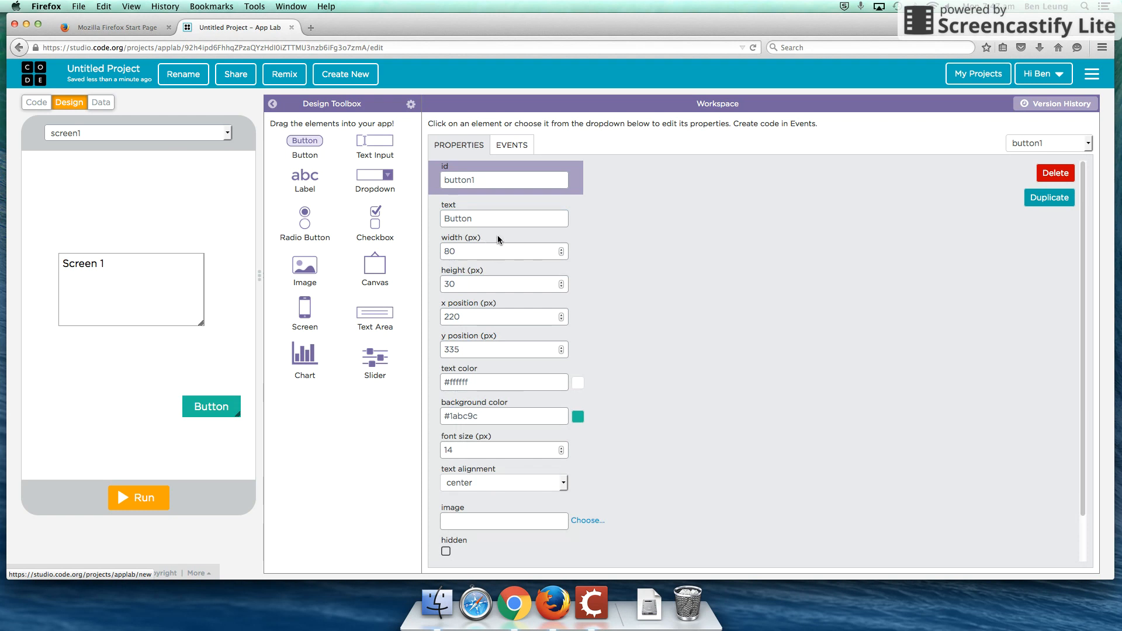
{"action": "left_click_drag", "start_coordinate": [211, 406], "coordinate": [211, 406]}
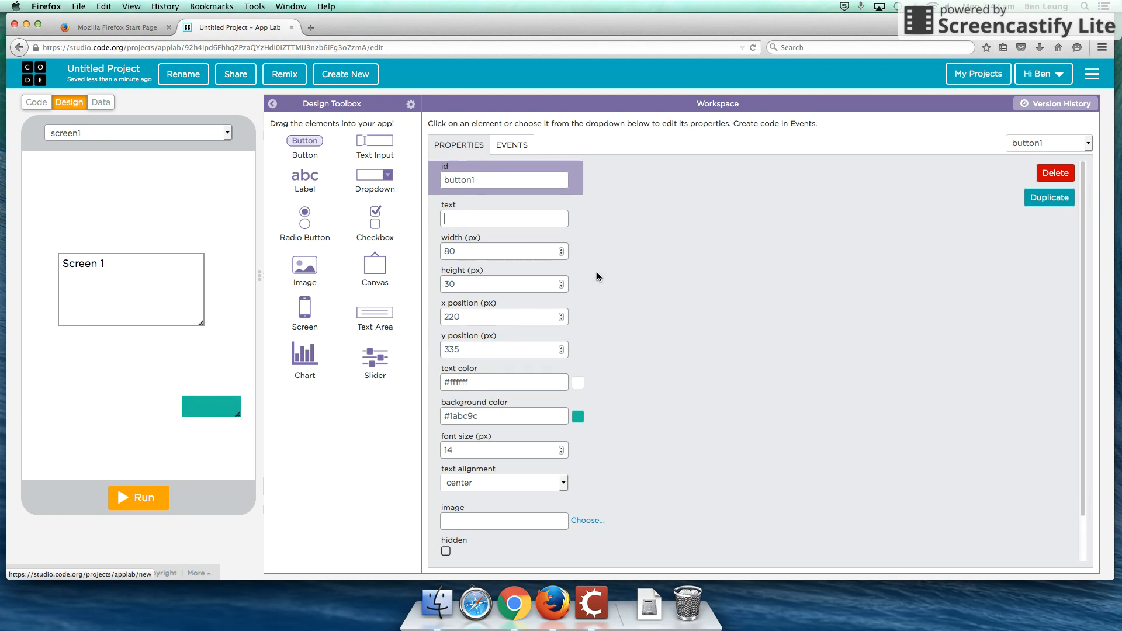
{"action": "type", "text": "Next"}
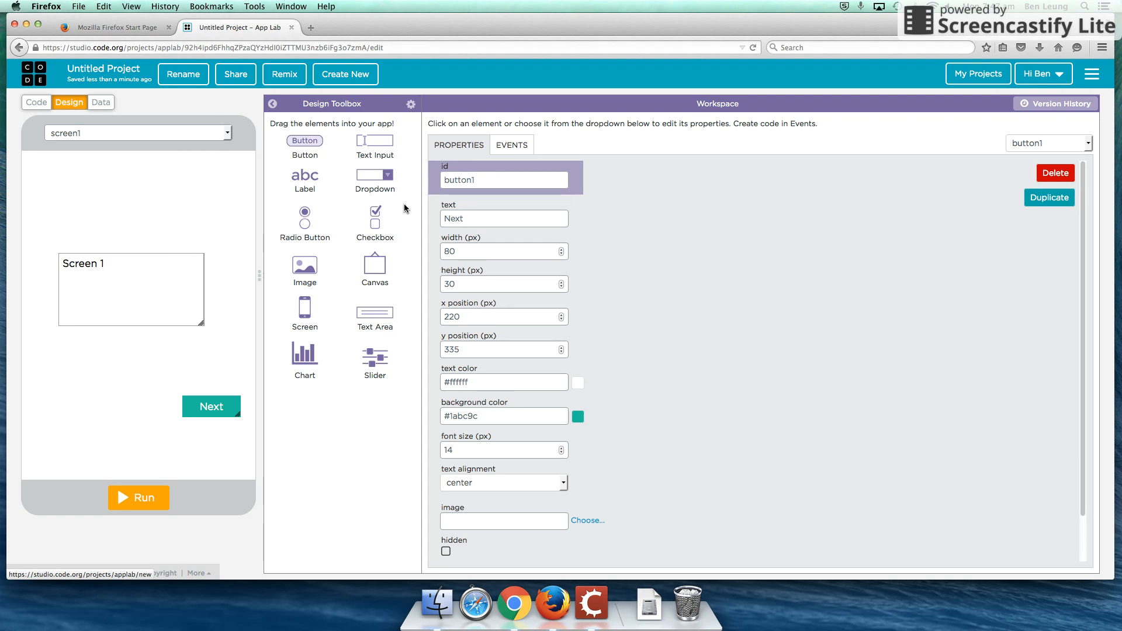
{"action": "left_click", "coordinate": [504, 180]}
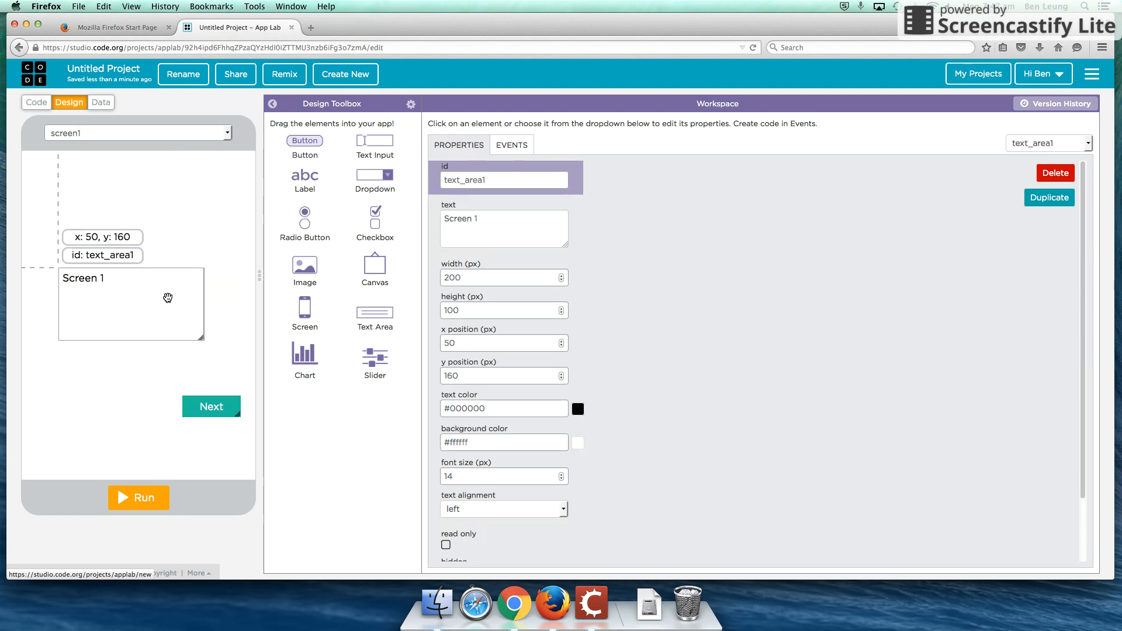
Create screen2 from the screen dropdown and give it a 'Screen 2' text area.
{"action": "left_click", "coordinate": [138, 133]}
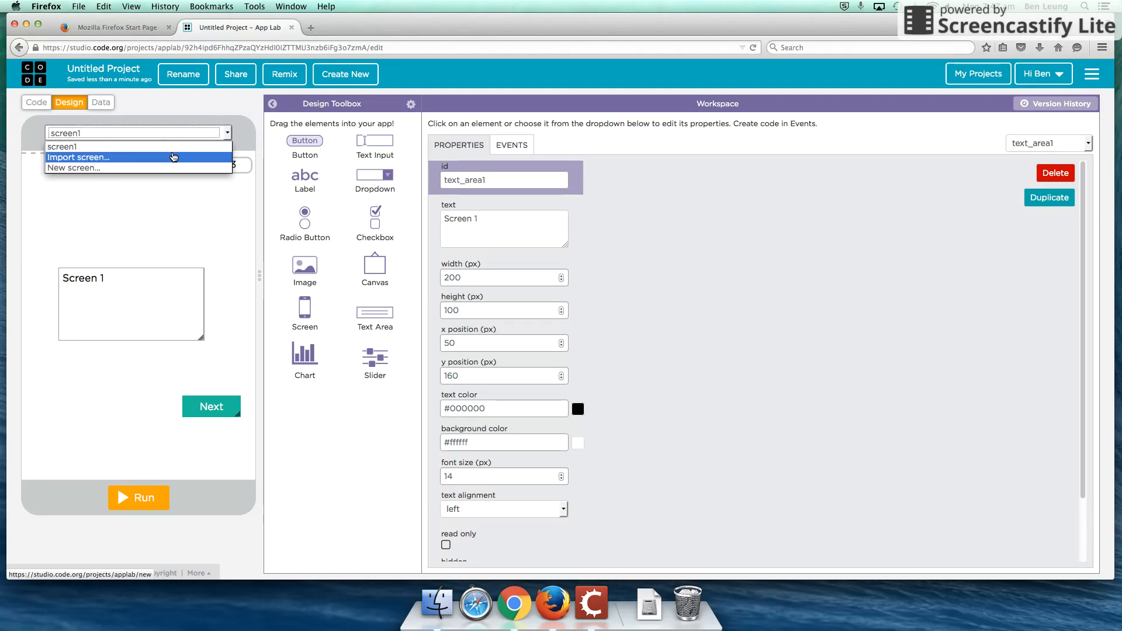
{"action": "left_click", "coordinate": [73, 168]}
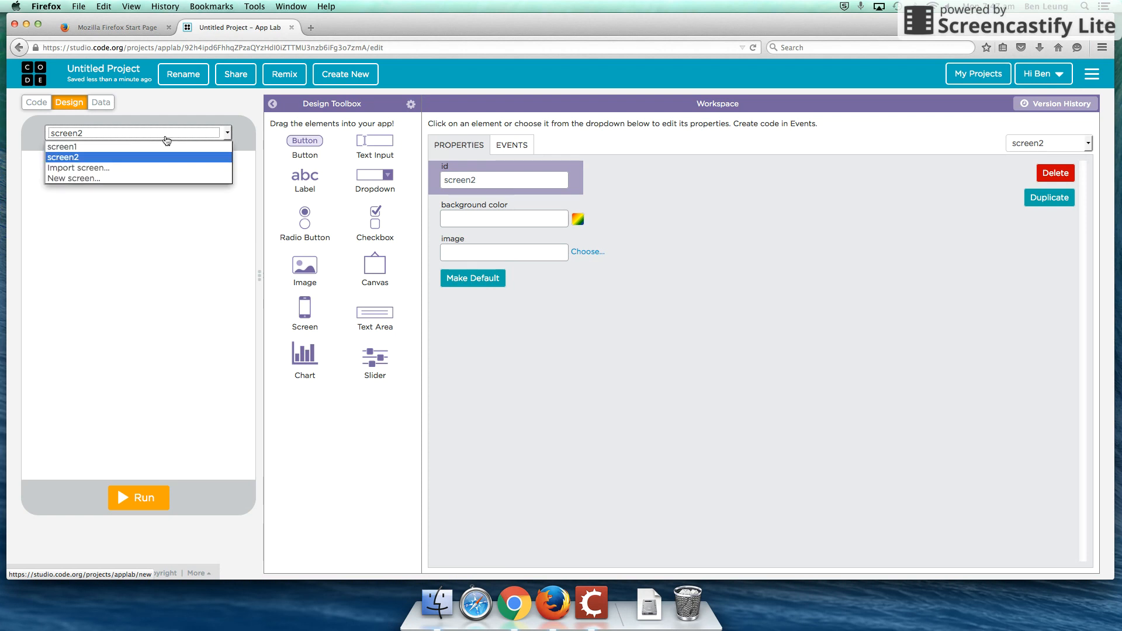
{"action": "left_click", "coordinate": [63, 146]}
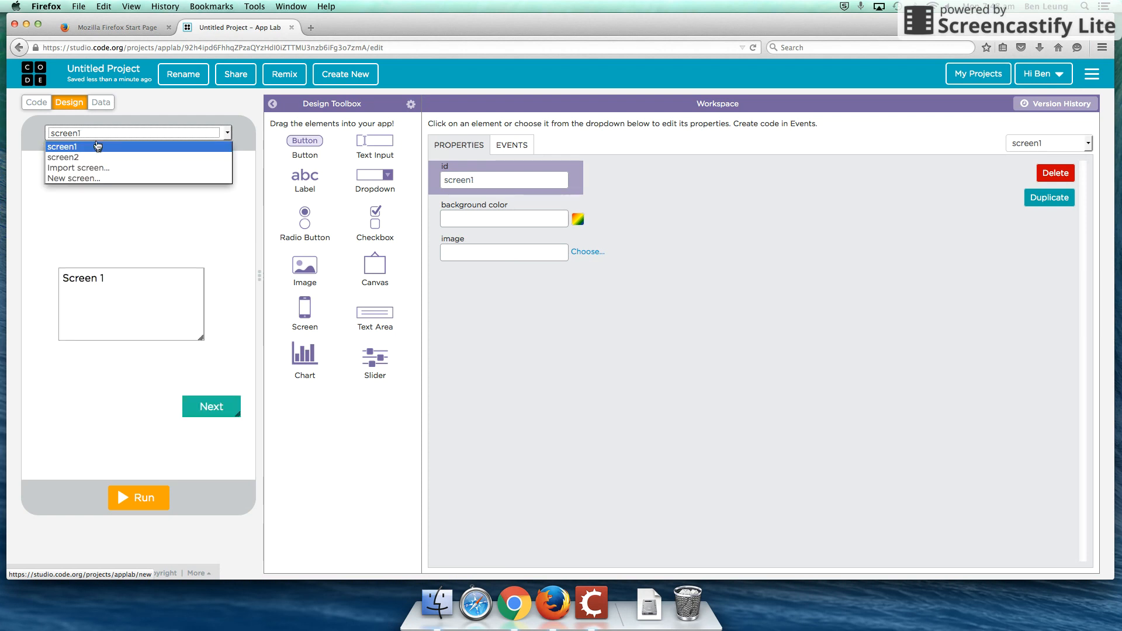
{"action": "left_click", "coordinate": [63, 157]}
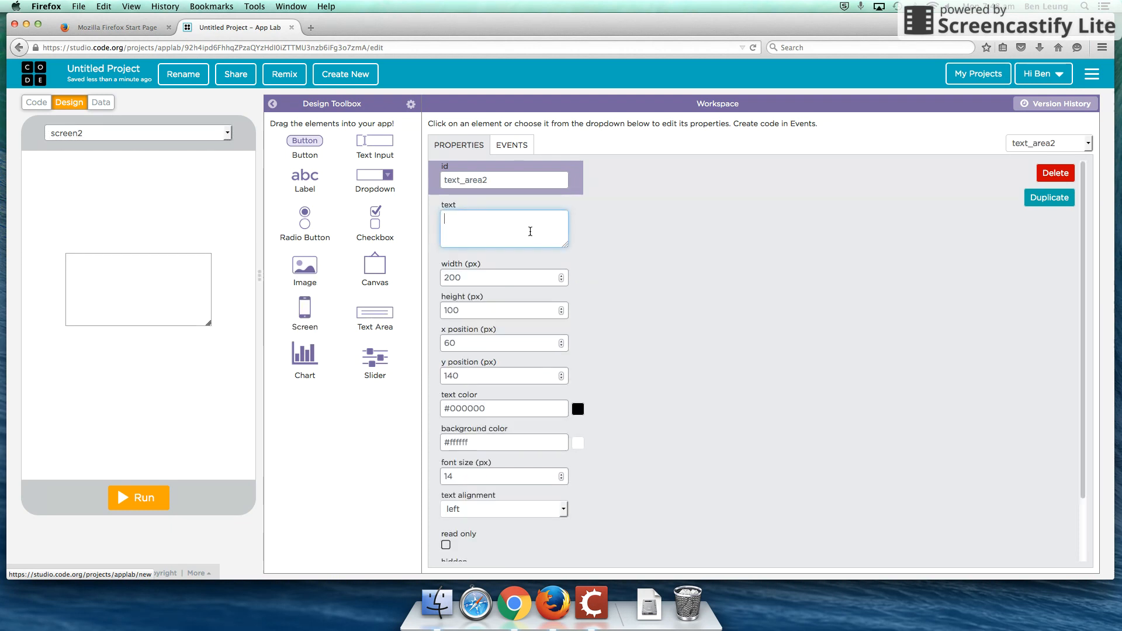
{"action": "type", "text": "Screen 2"}
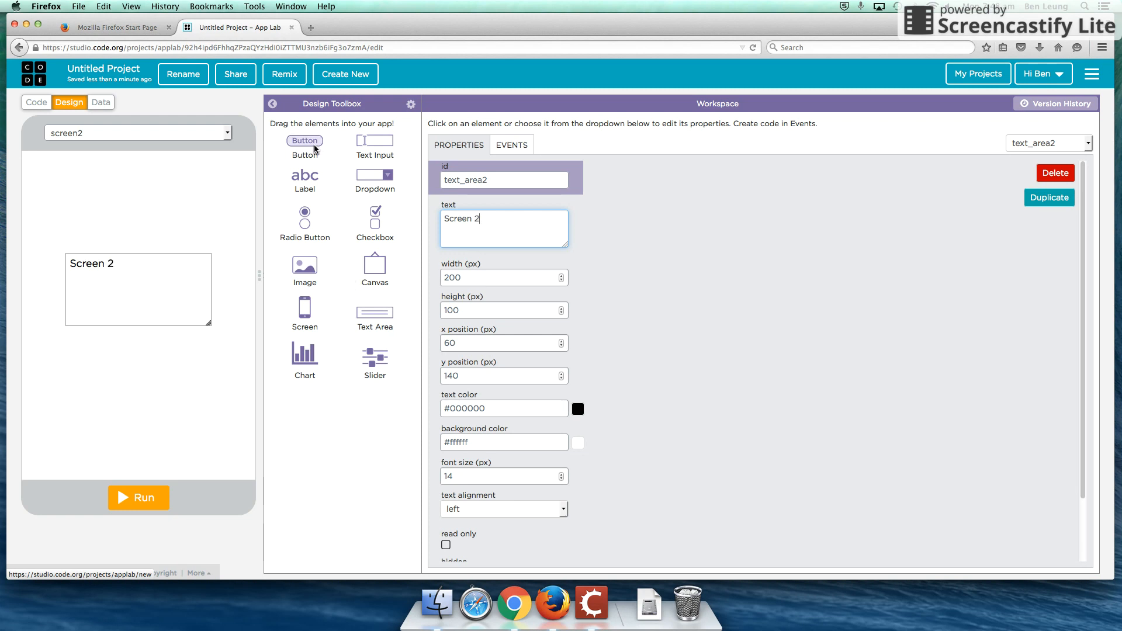
Add a button at the bottom left of screen2 labelled 'Back'.
{"action": "left_click_drag", "start_coordinate": [304, 140], "coordinate": [69, 398]}
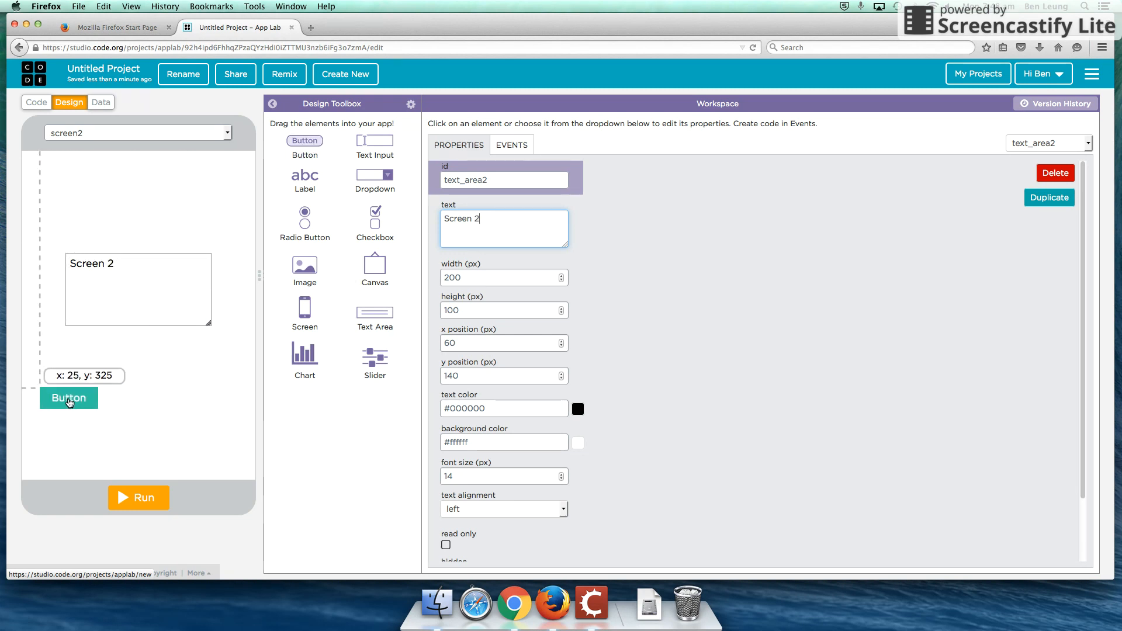
{"action": "left_click", "coordinate": [69, 399]}
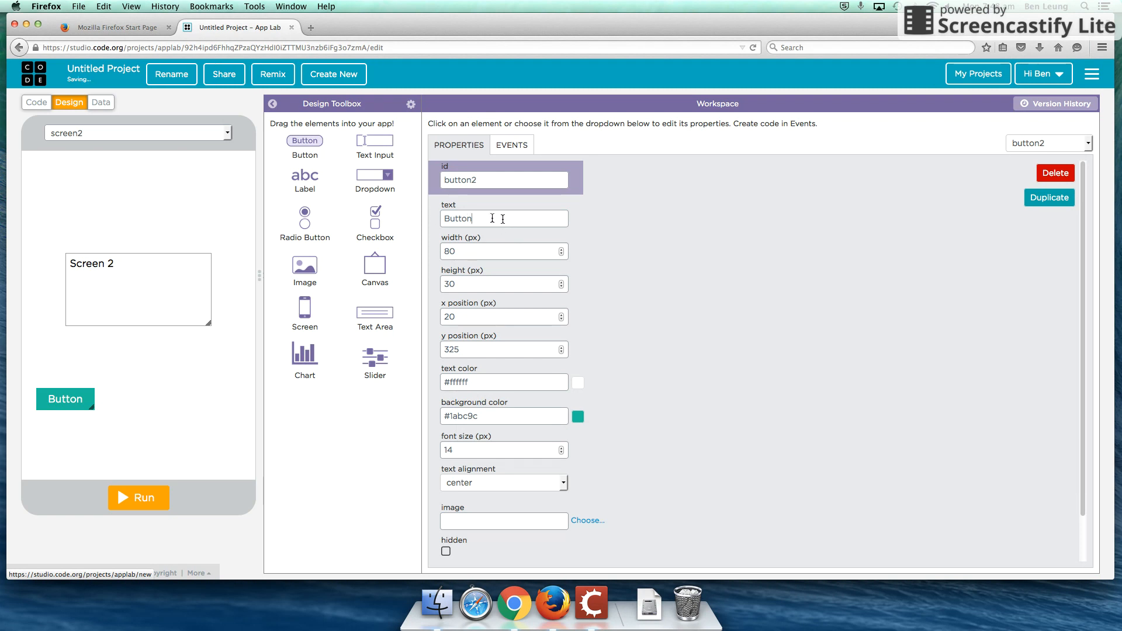
{"action": "type", "text": "Back"}
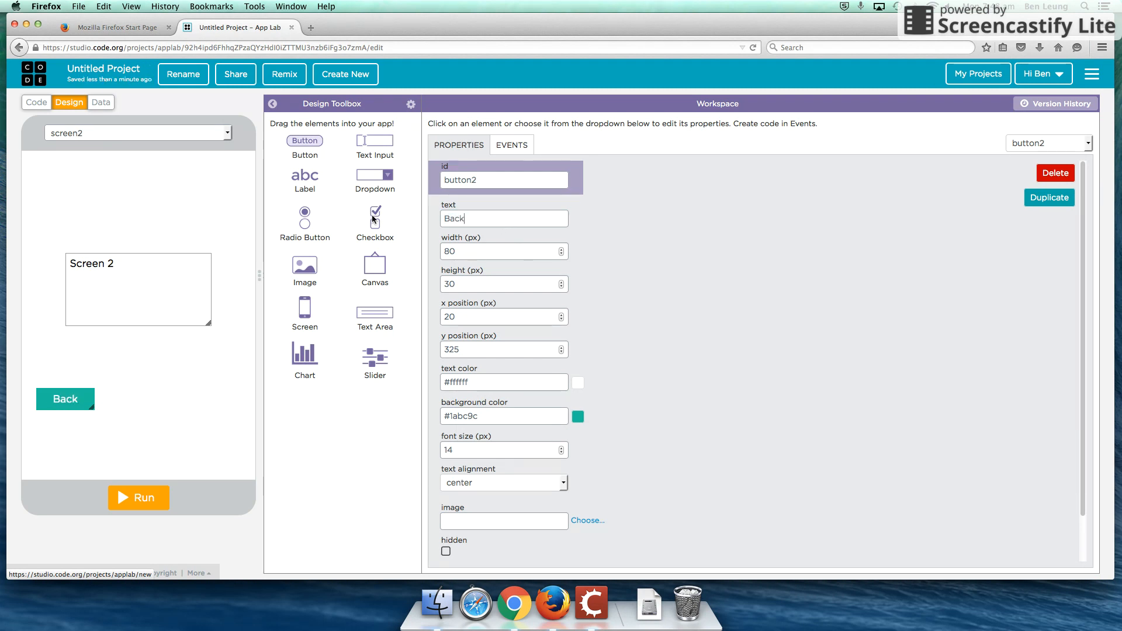
{"action": "mouse_move", "coordinate": [124, 308]}
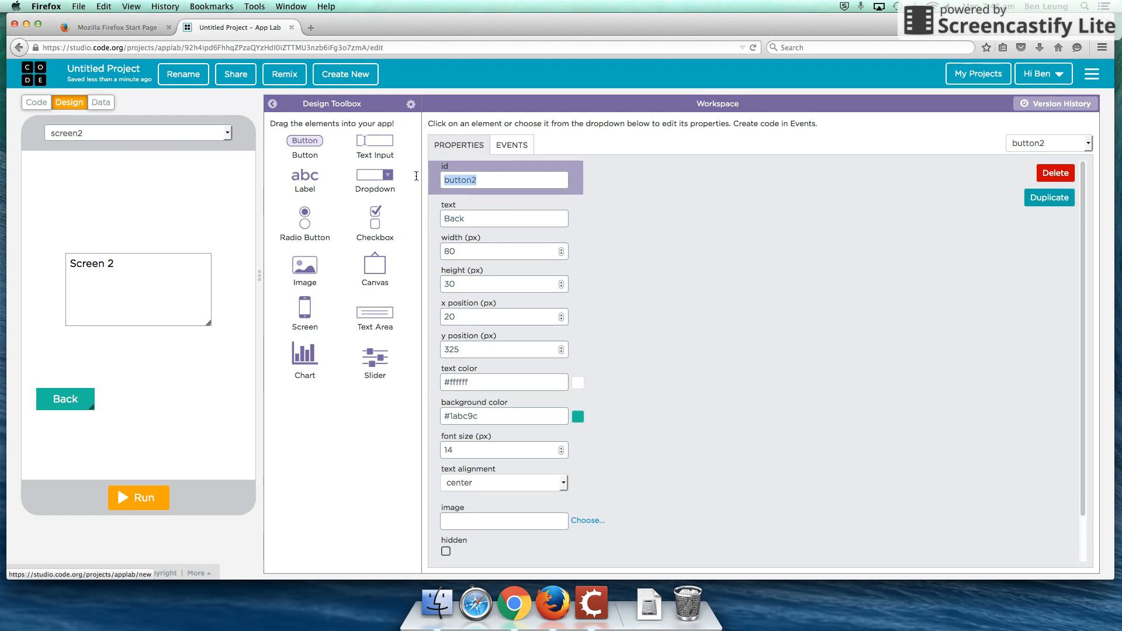
{"action": "mouse_move", "coordinate": [516, 245]}
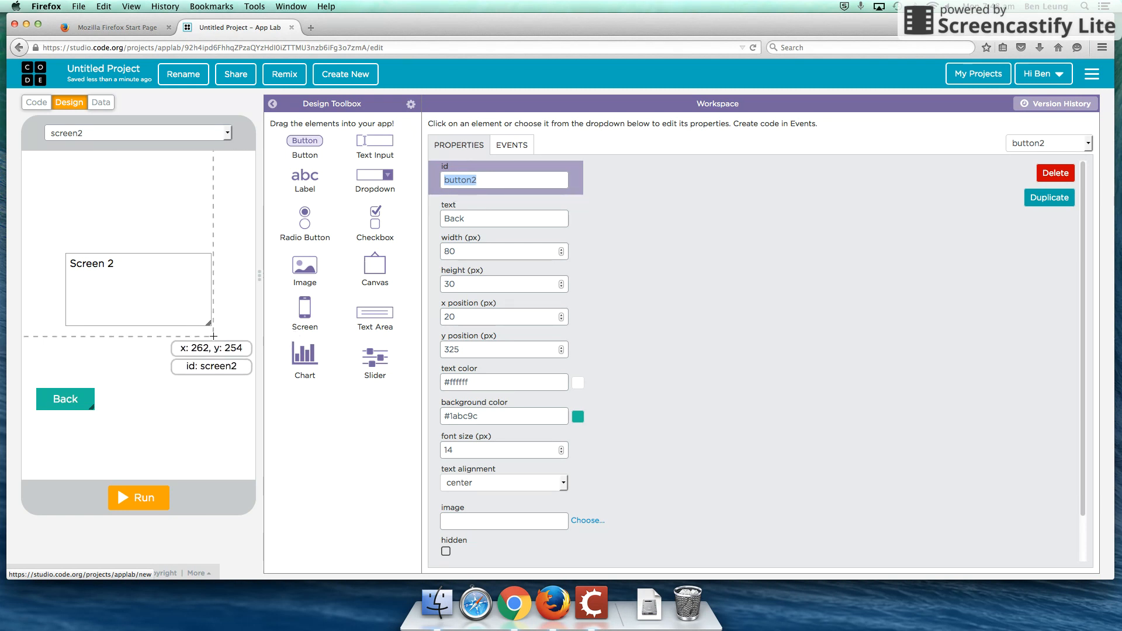
{"action": "mouse_move", "coordinate": [222, 358]}
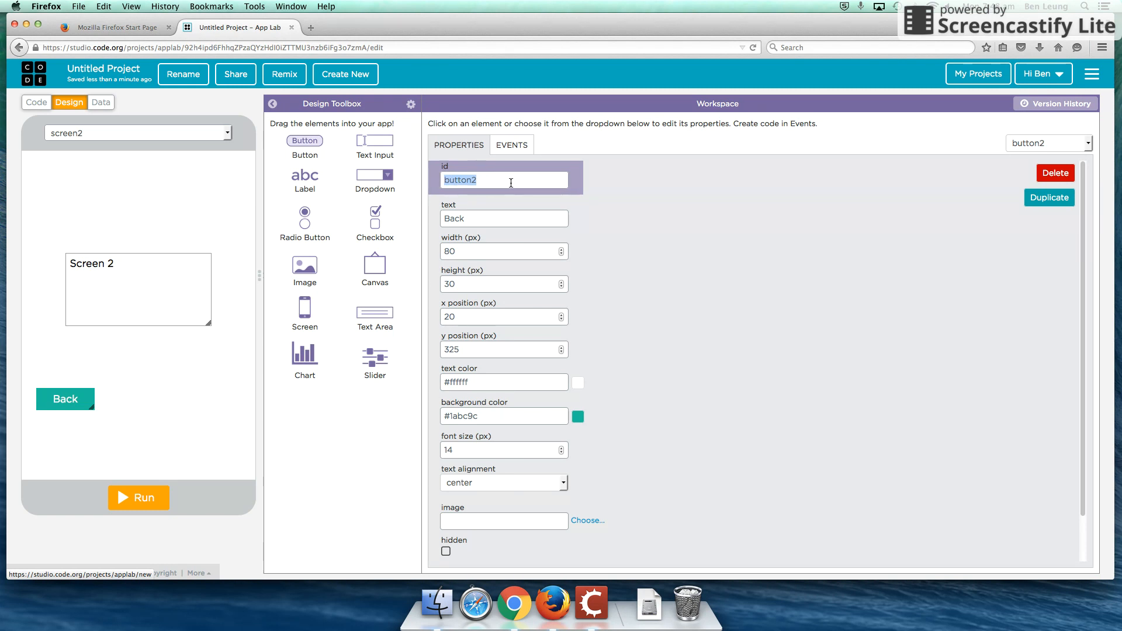
Replace the Back button's id button2 with BtnBack_2 in Properties.
{"action": "type", "text": "BtnBack_2"}
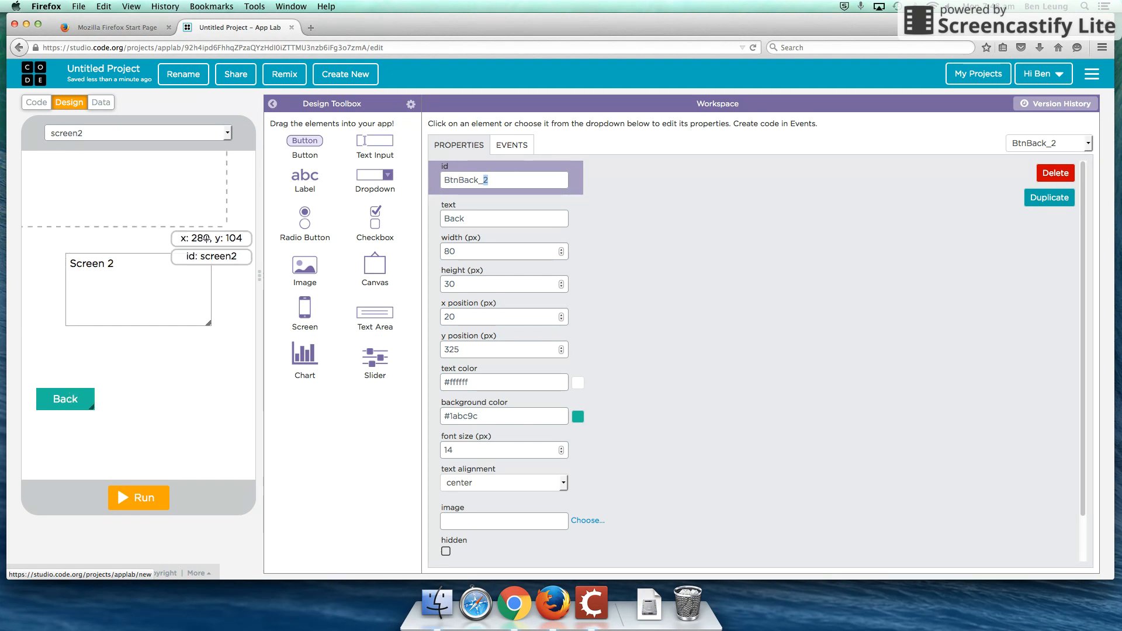
{"action": "mouse_move", "coordinate": [181, 136]}
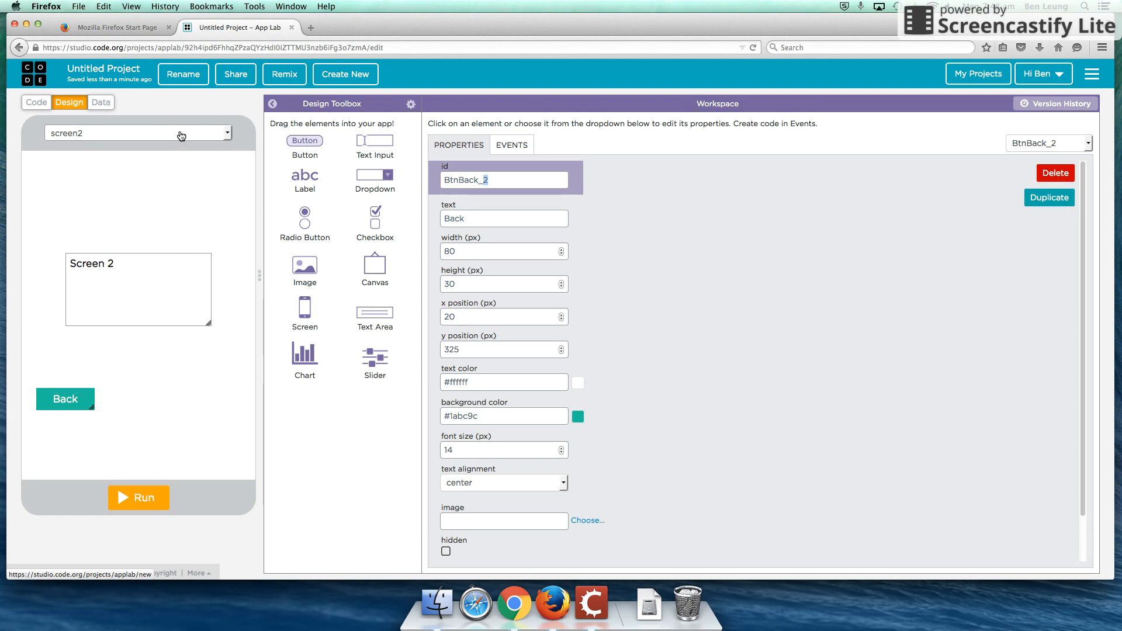
On screen1, settle the Next button at bottom right and rename its id to BtnNext_1.
{"action": "left_click", "coordinate": [138, 133]}
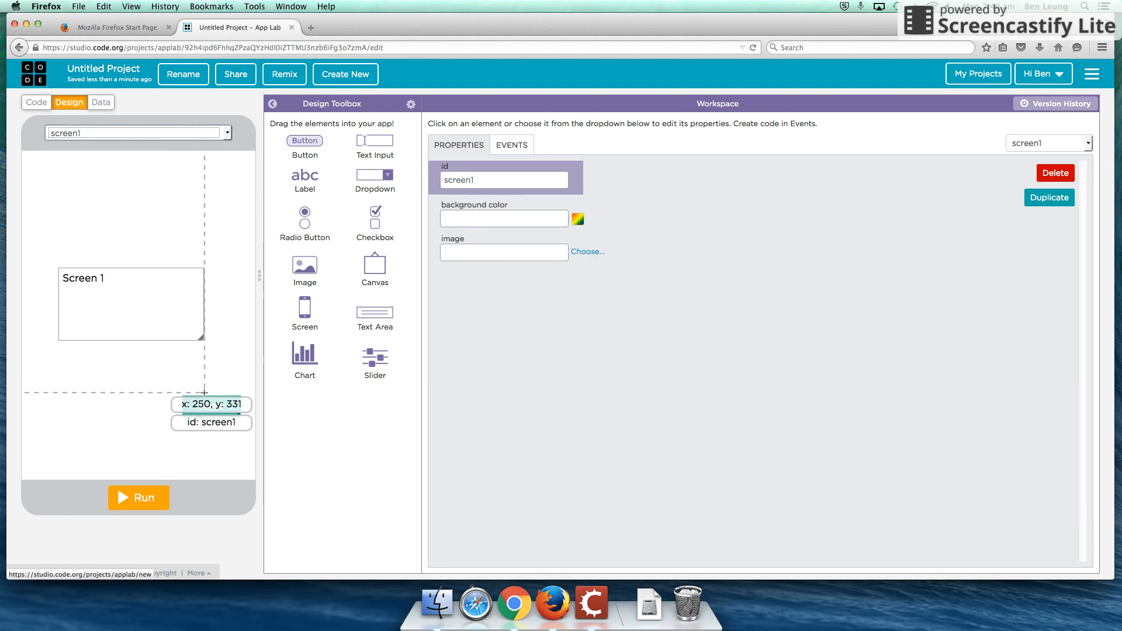
{"action": "left_click_drag", "start_coordinate": [304, 140], "coordinate": [211, 399]}
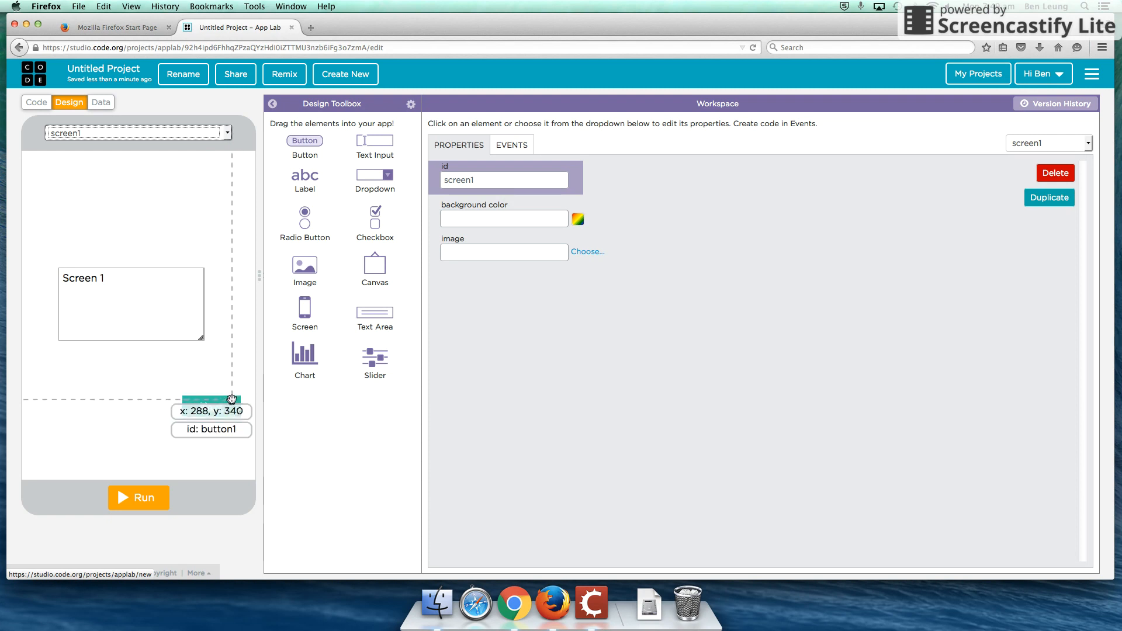
{"action": "left_click_drag", "start_coordinate": [218, 399], "coordinate": [211, 407]}
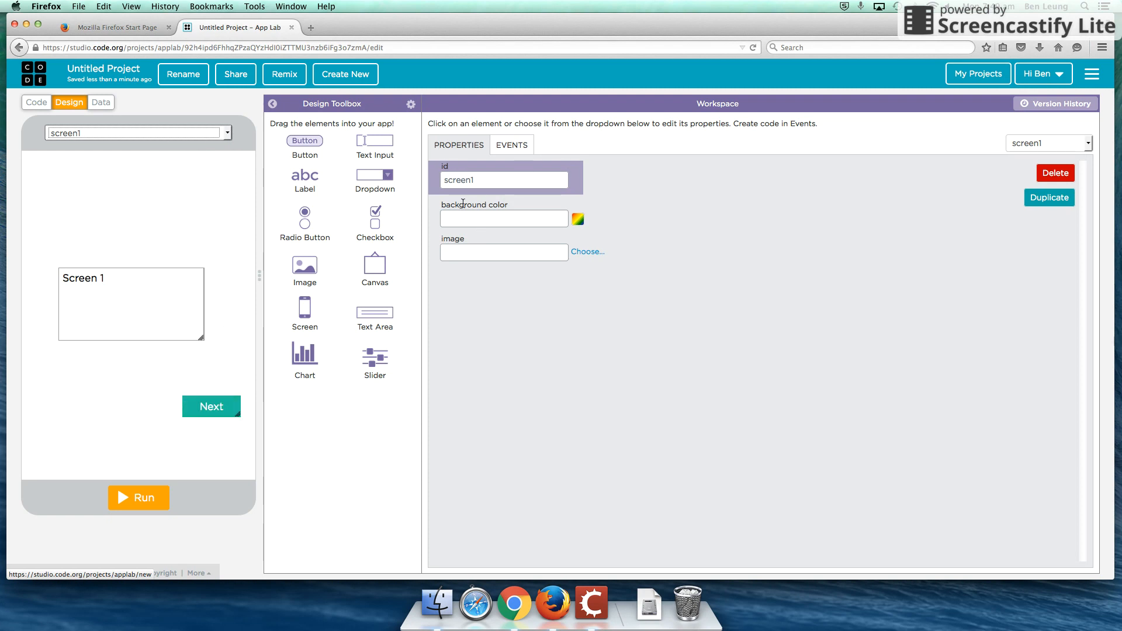
{"action": "mouse_move", "coordinate": [414, 146]}
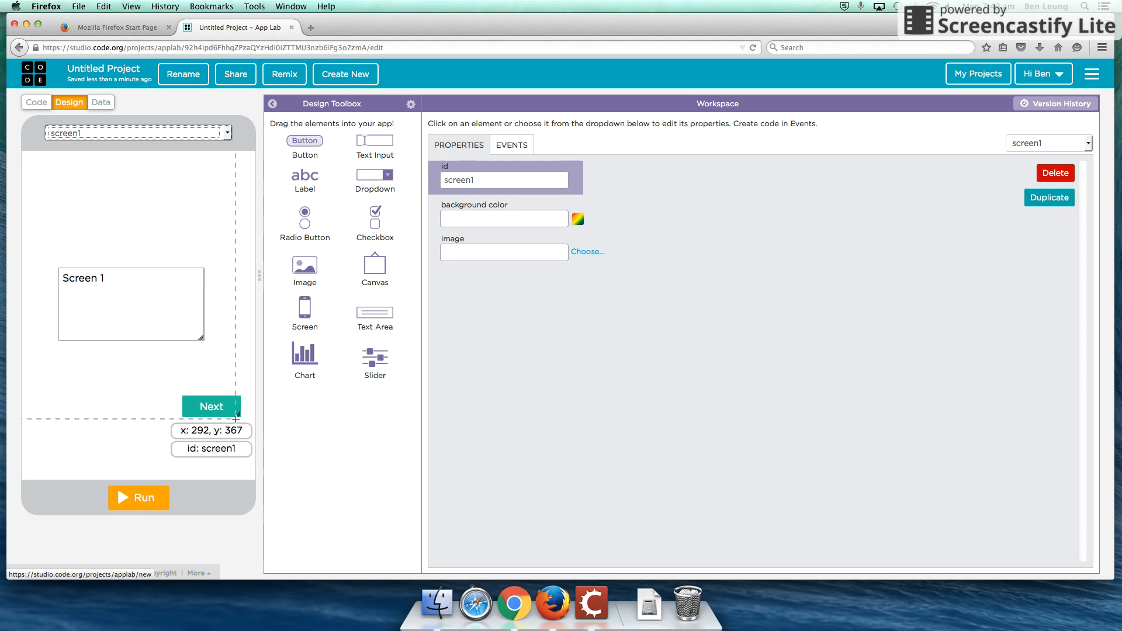
{"action": "left_click", "coordinate": [212, 407]}
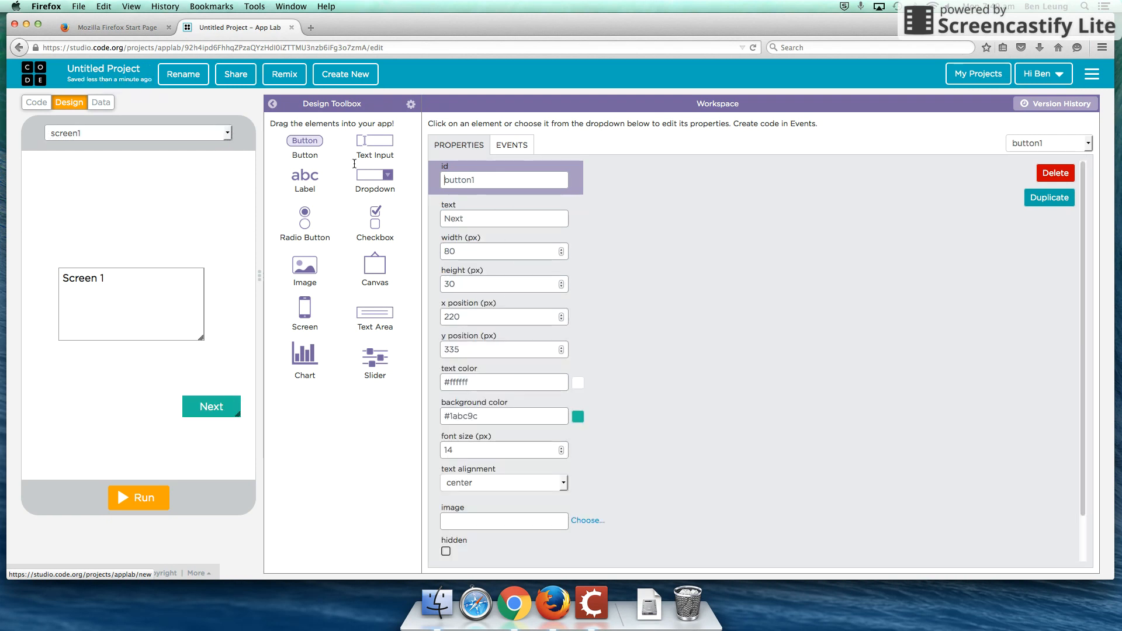
{"action": "type", "text": "B"}
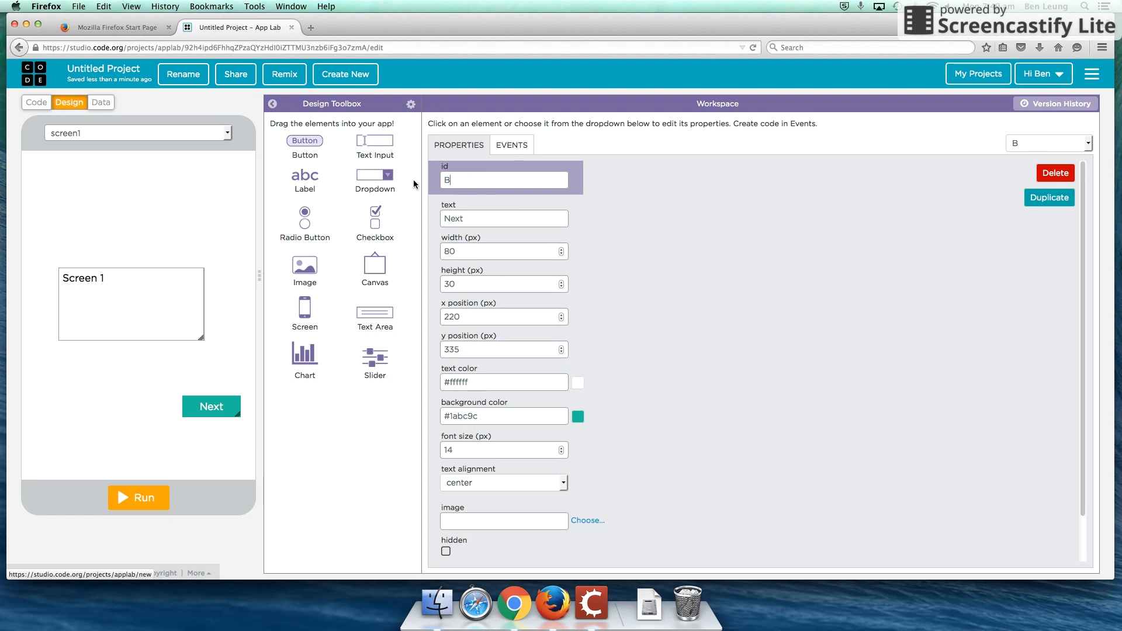
{"action": "type", "text": "tnNext_1"}
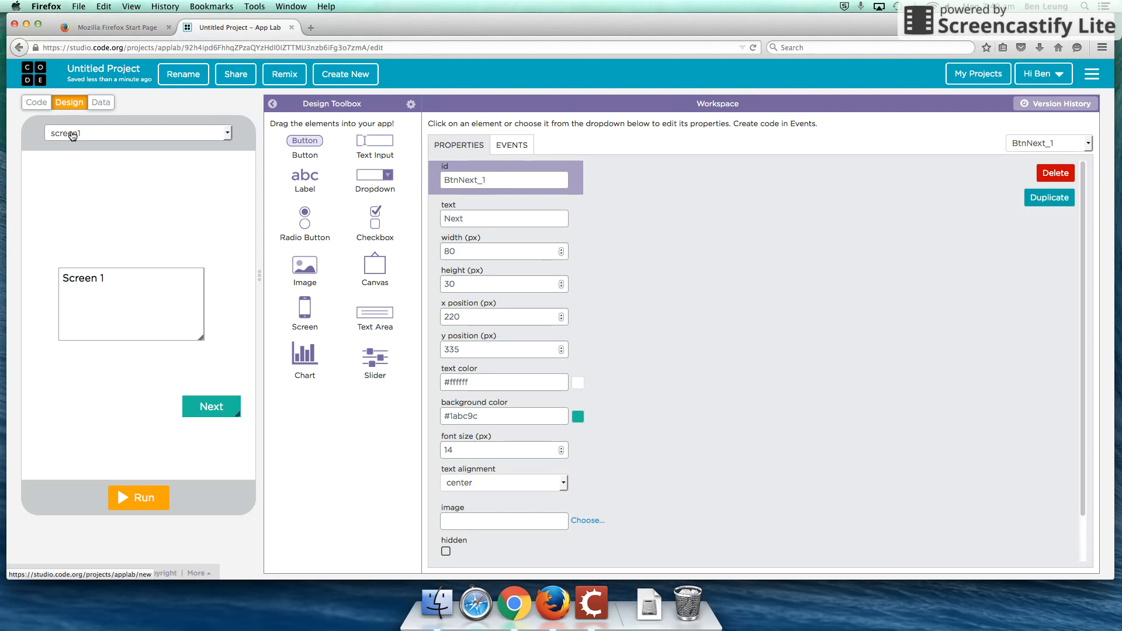
{"action": "mouse_move", "coordinate": [277, 196]}
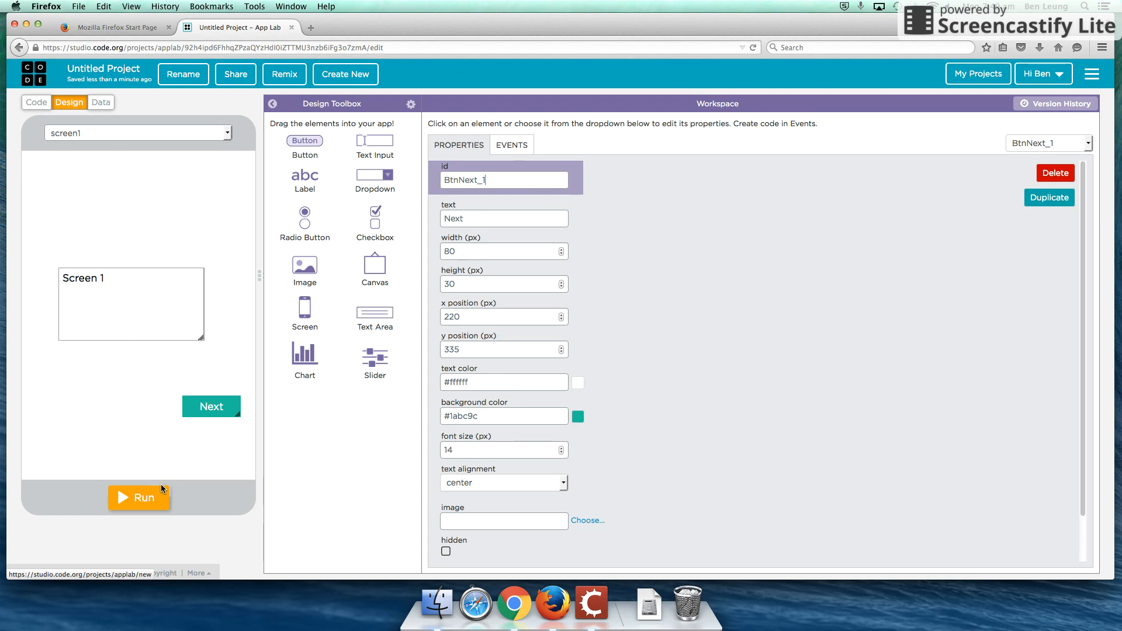
In Code mode, add an onEvent click handler targeting 'BtnNext_1'.
{"action": "left_click", "coordinate": [36, 102]}
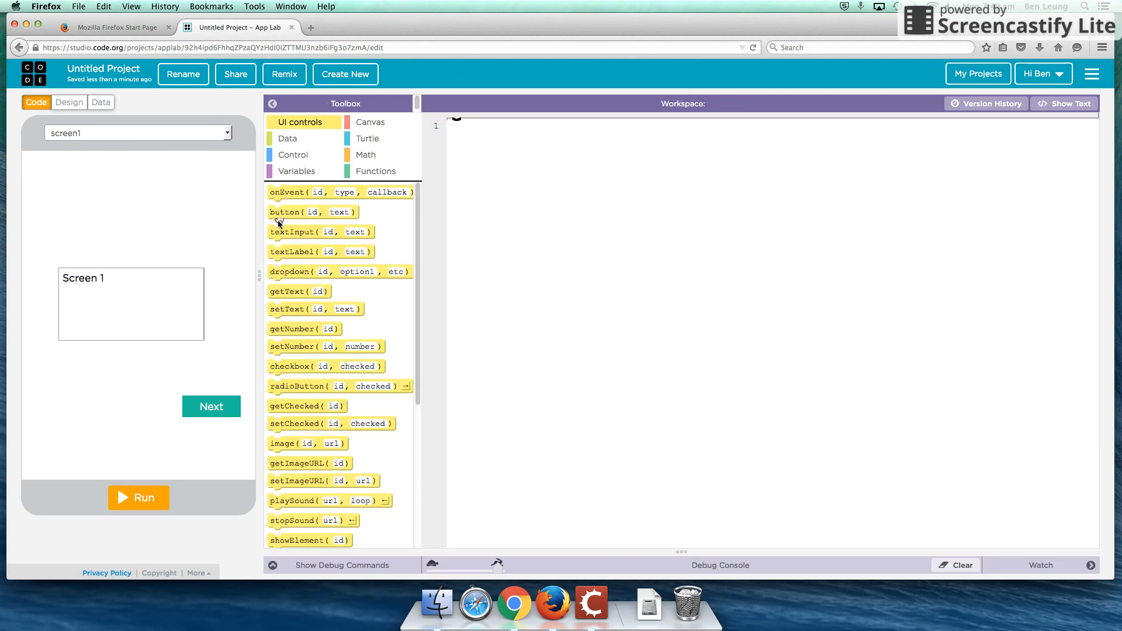
{"action": "mouse_move", "coordinate": [287, 192]}
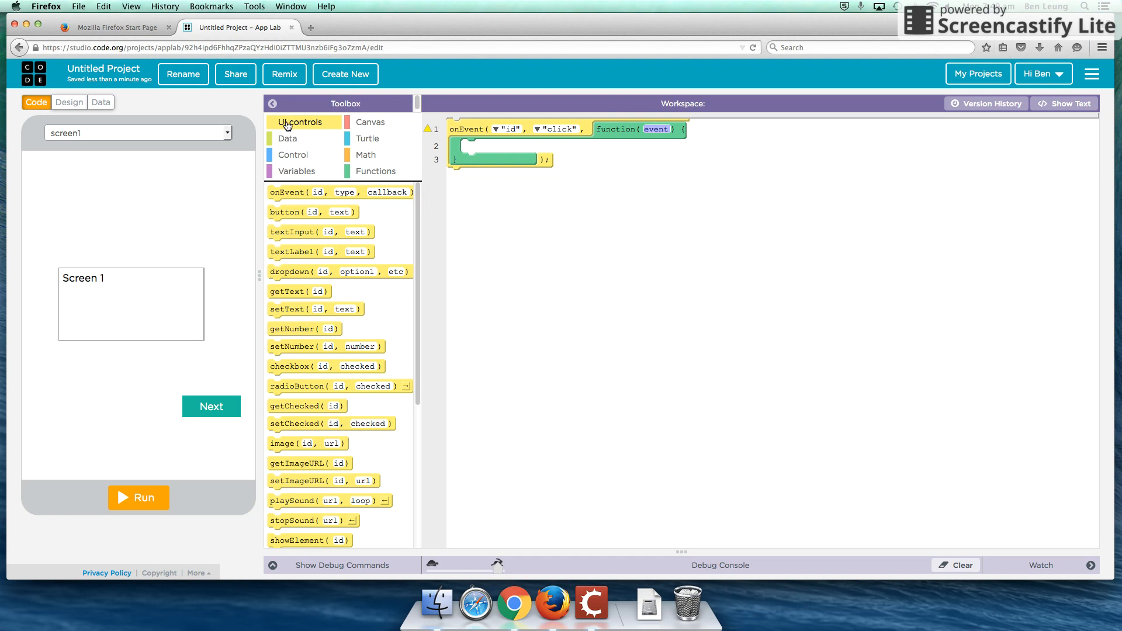
{"action": "mouse_move", "coordinate": [302, 127]}
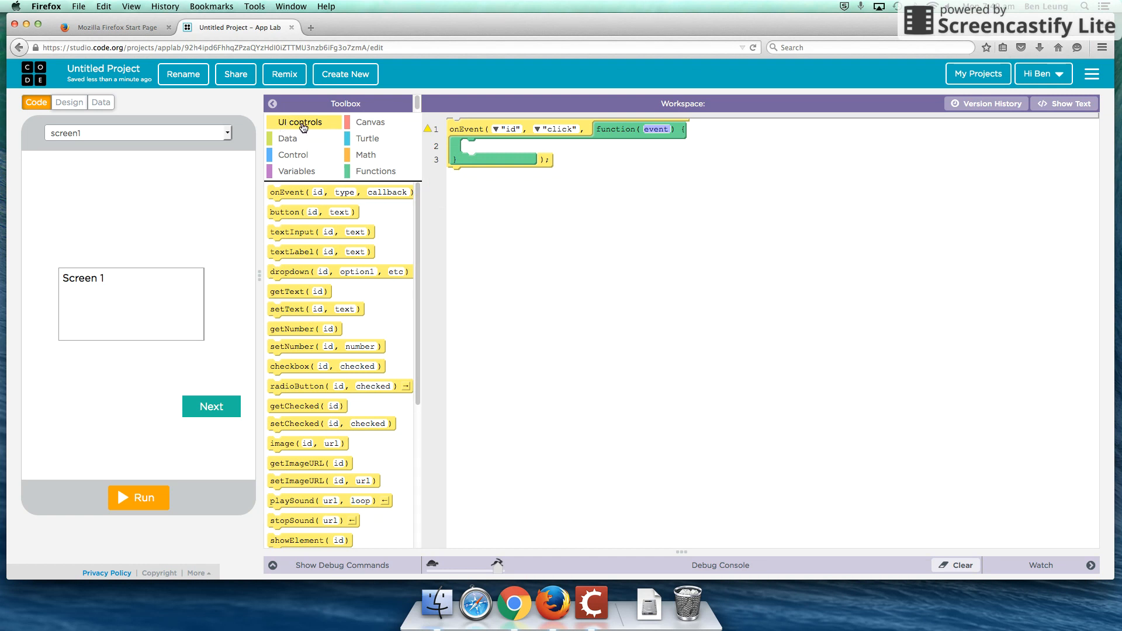
{"action": "mouse_move", "coordinate": [346, 135]}
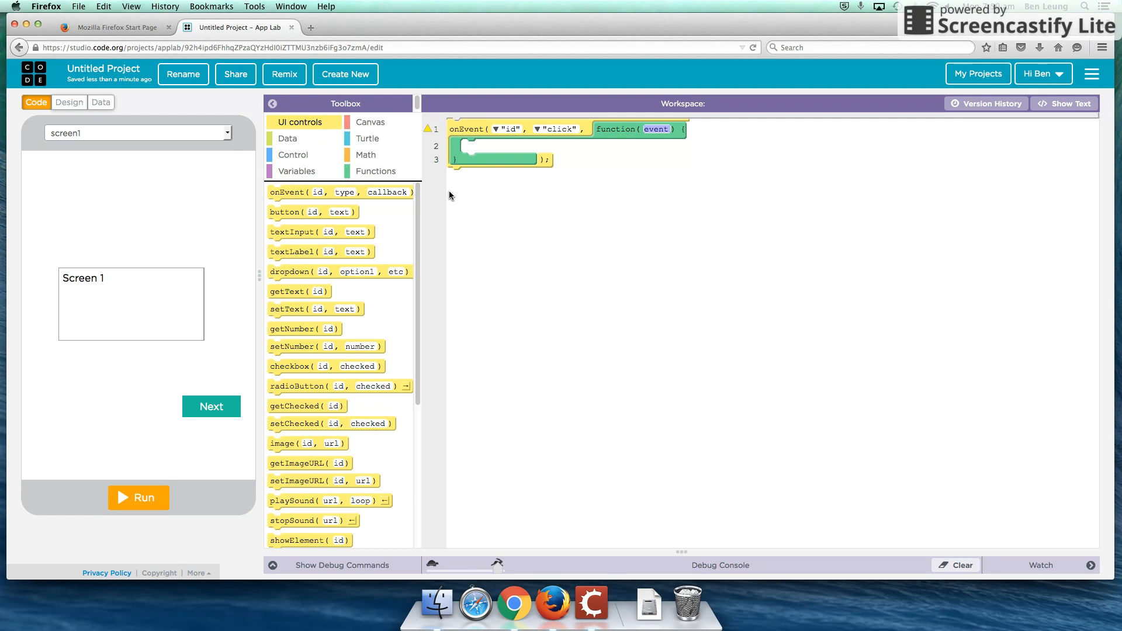
{"action": "mouse_move", "coordinate": [429, 222]}
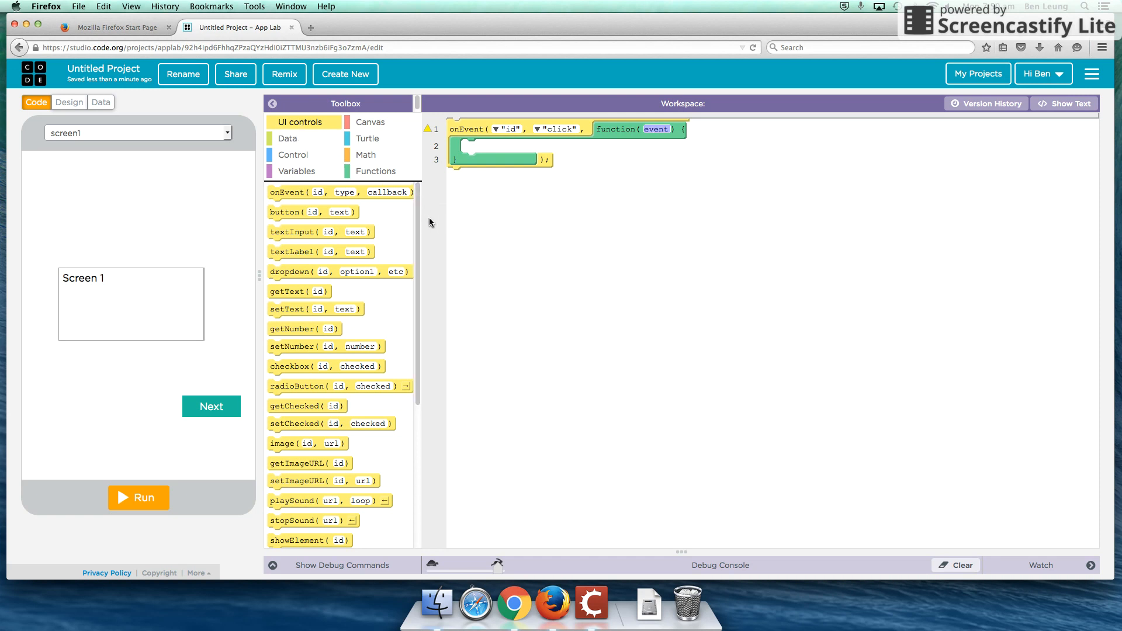
{"action": "mouse_move", "coordinate": [456, 130]}
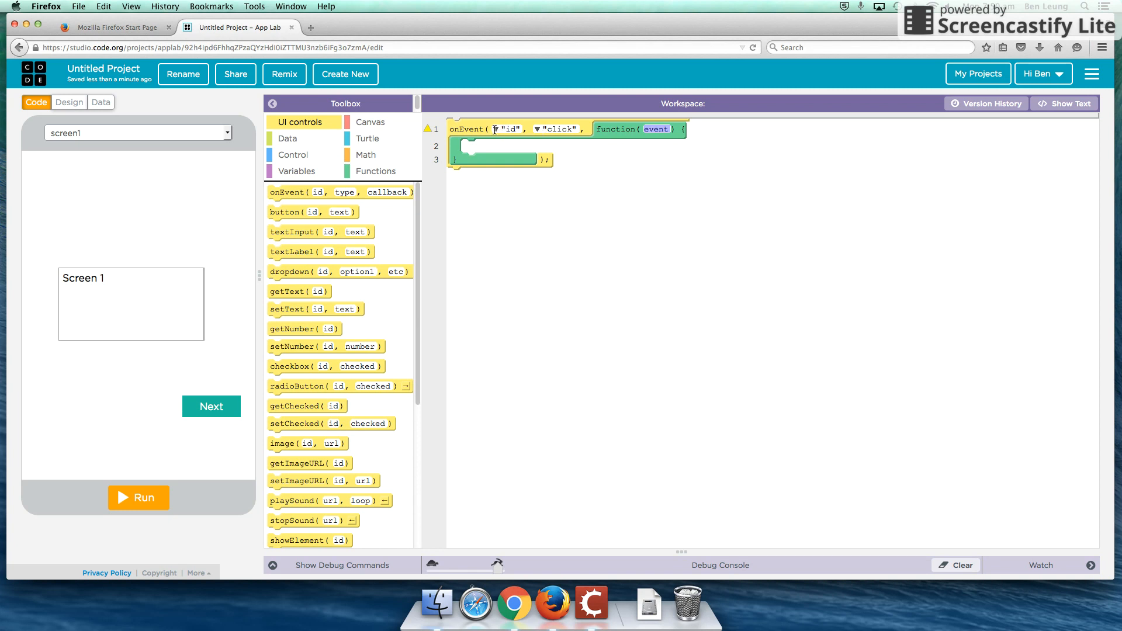
{"action": "left_click", "coordinate": [497, 129]}
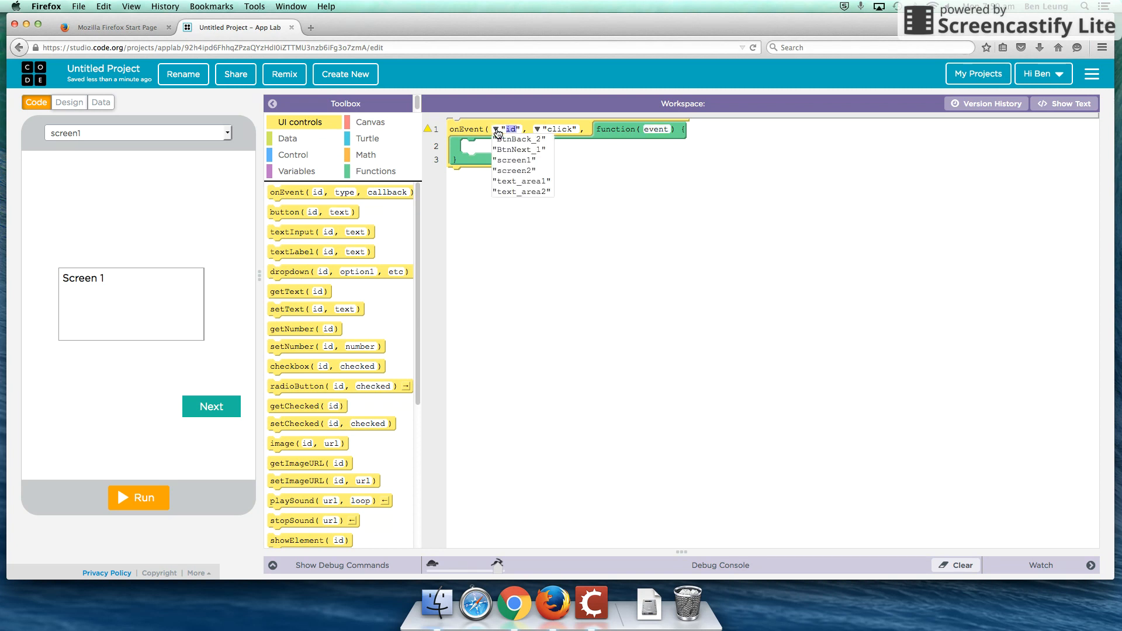
{"action": "left_click", "coordinate": [517, 149]}
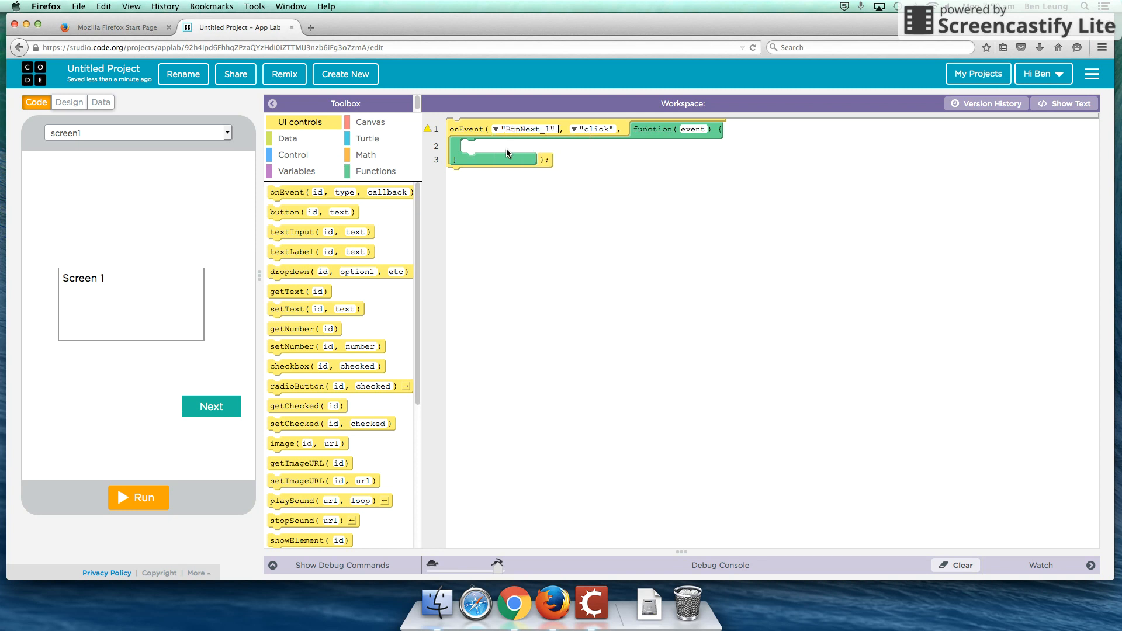
{"action": "mouse_move", "coordinate": [297, 191]}
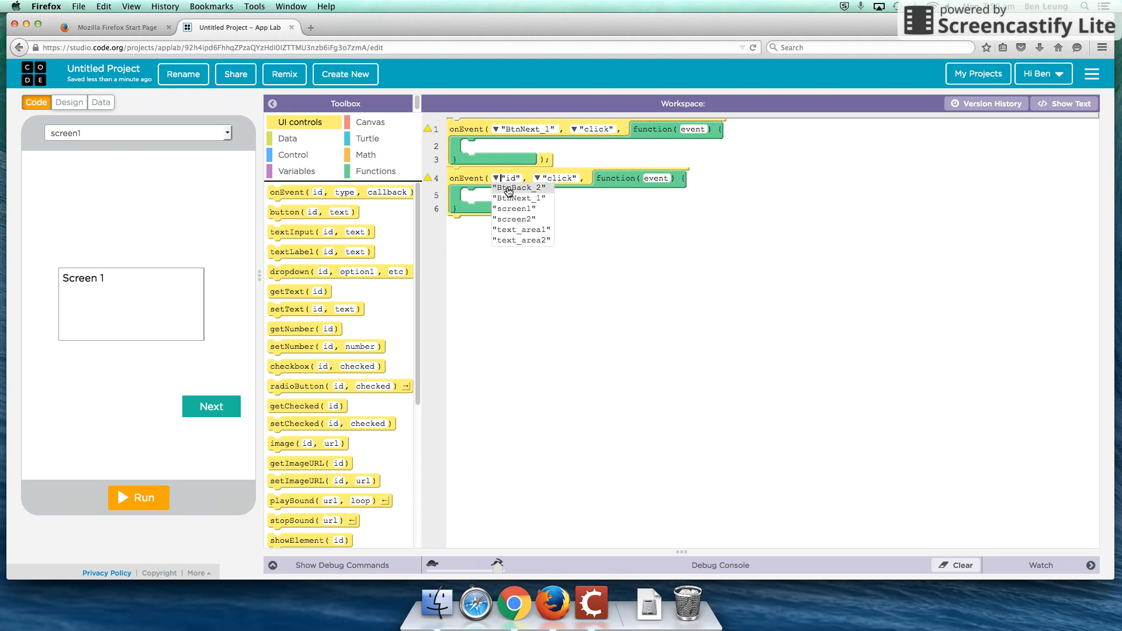
Add a second onEvent handler for 'BtnBack_2' and drop a setScreen command inside.
{"action": "left_click", "coordinate": [518, 187]}
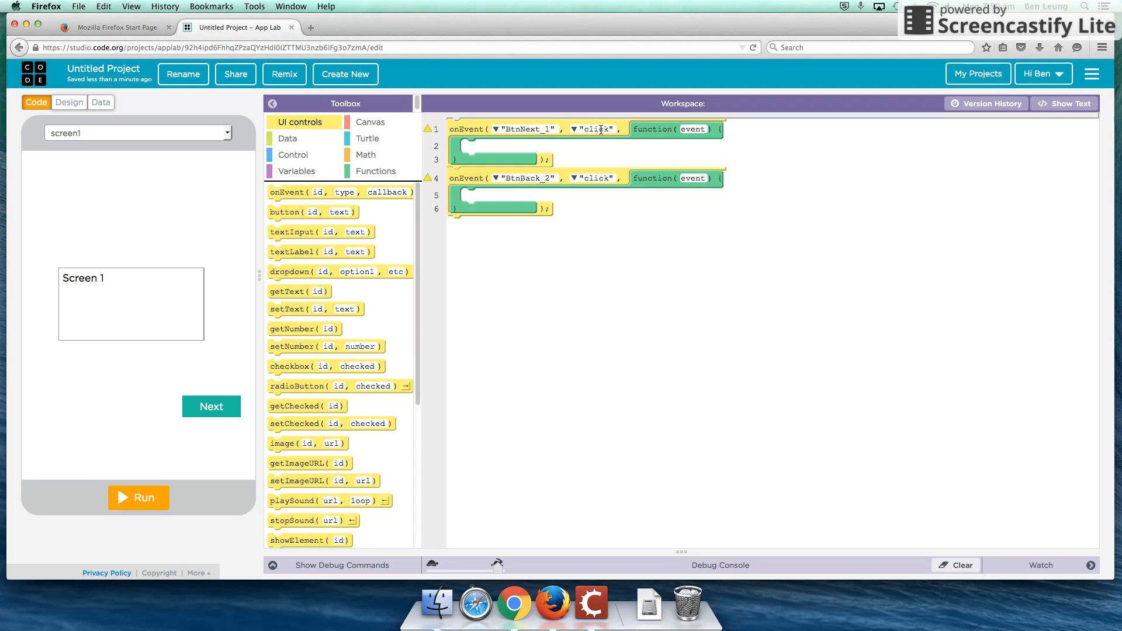
{"action": "mouse_move", "coordinate": [527, 148]}
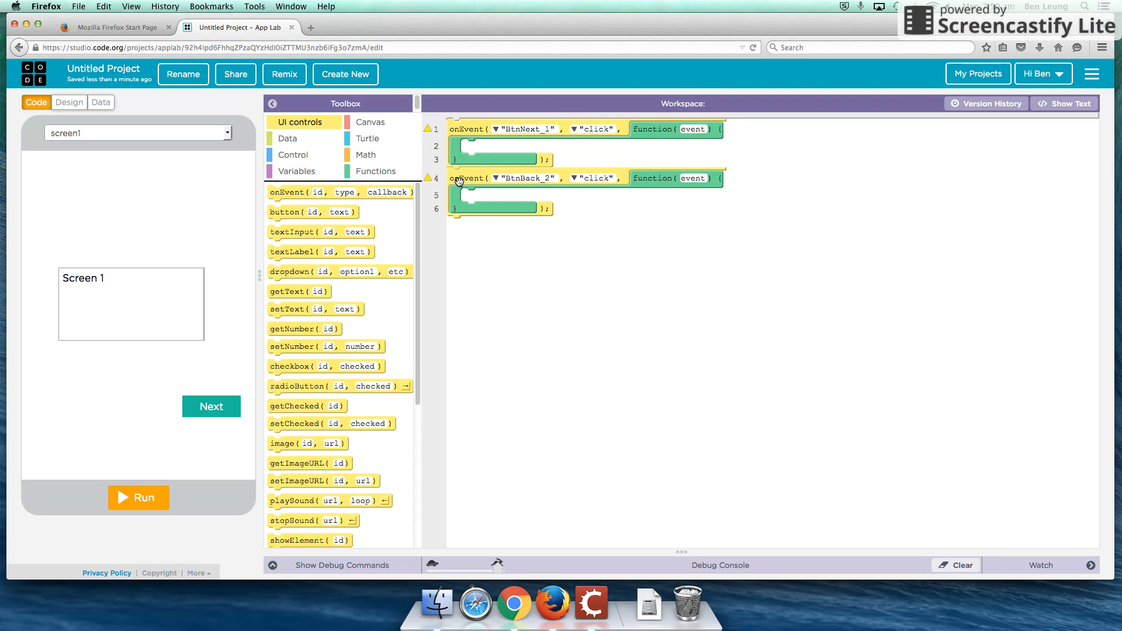
{"action": "mouse_move", "coordinate": [592, 170]}
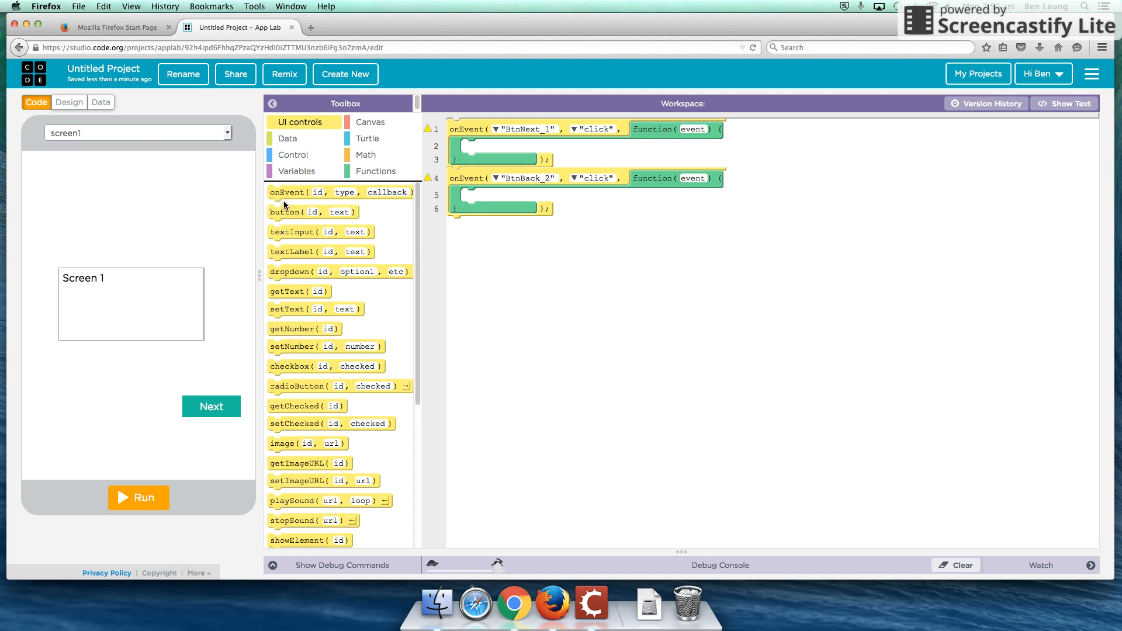
{"action": "mouse_move", "coordinate": [451, 332]}
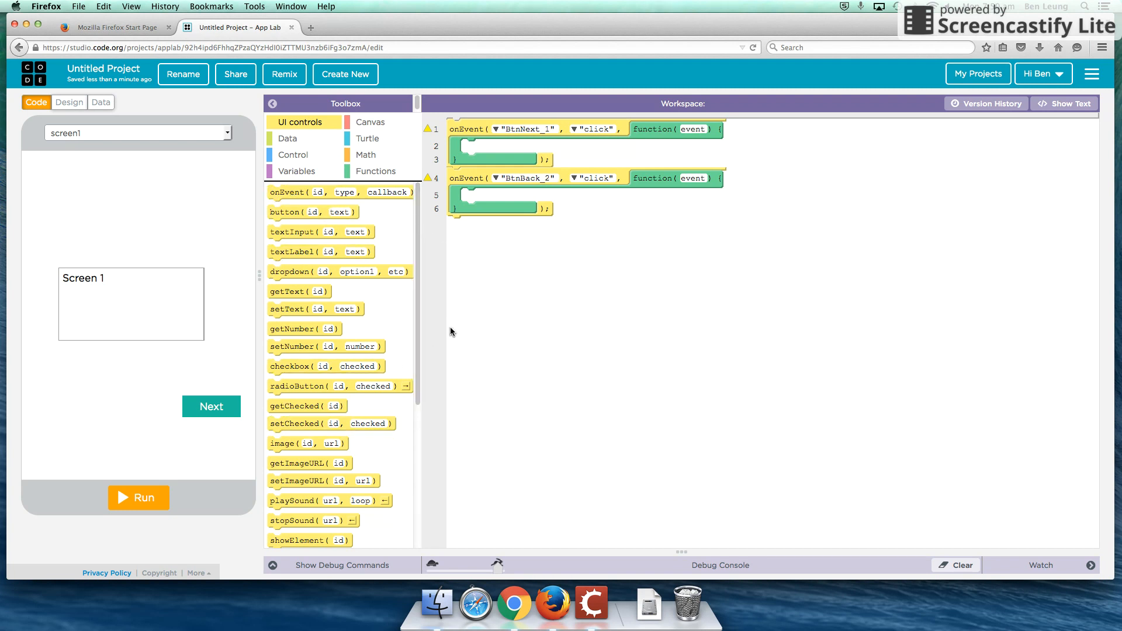
{"action": "scroll", "scroll_direction": "down", "scroll_amount": 3}
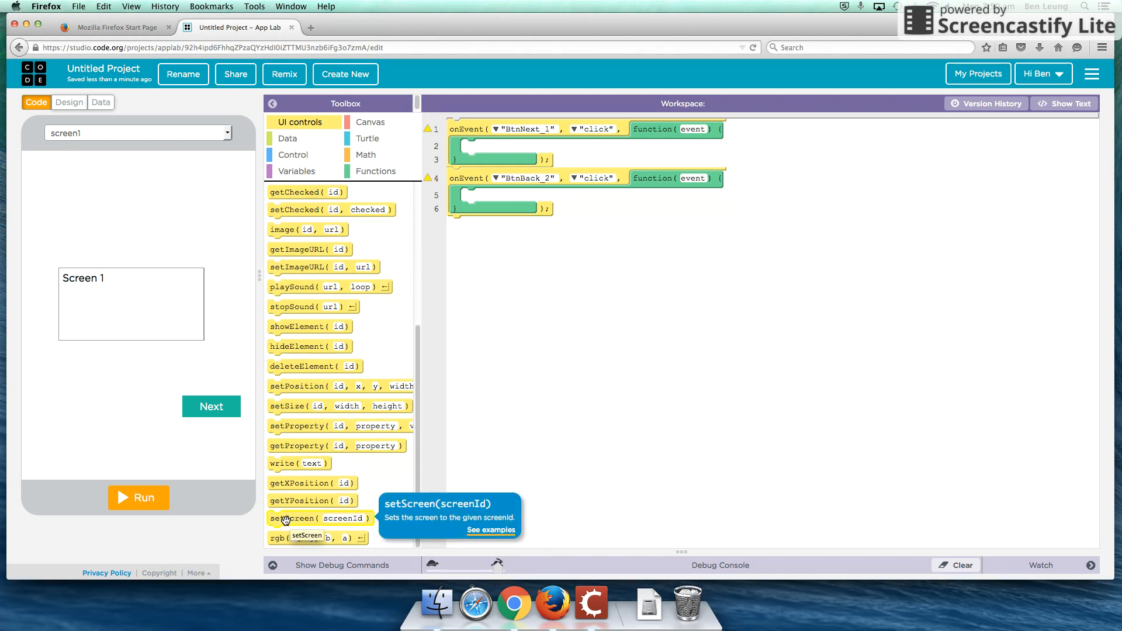
{"action": "left_click_drag", "start_coordinate": [294, 517], "coordinate": [526, 156]}
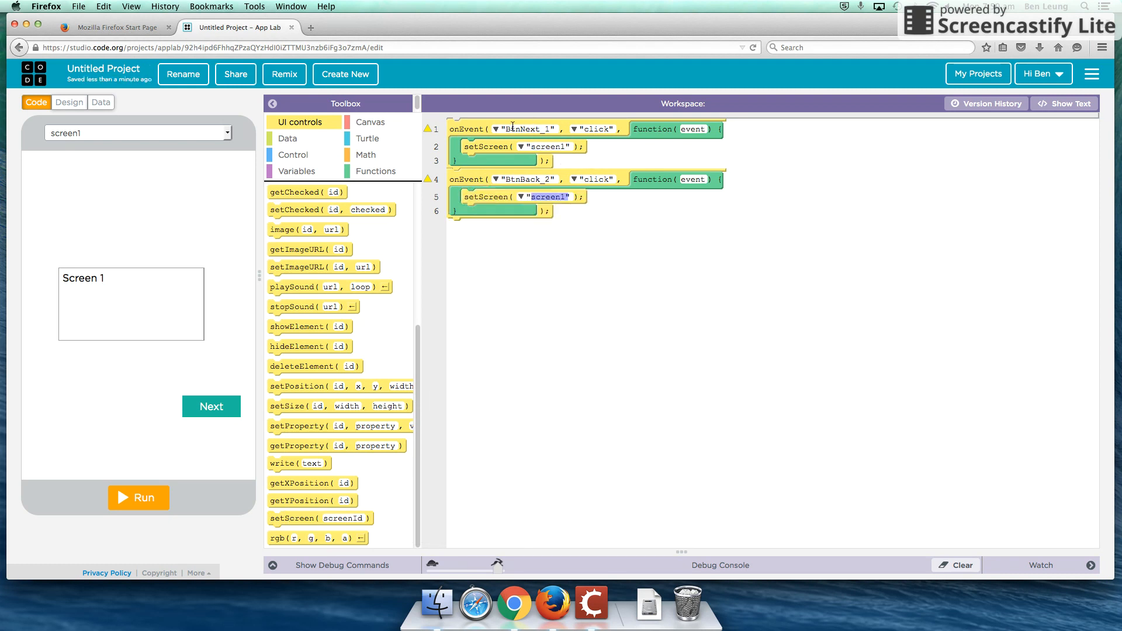
{"action": "mouse_move", "coordinate": [483, 146]}
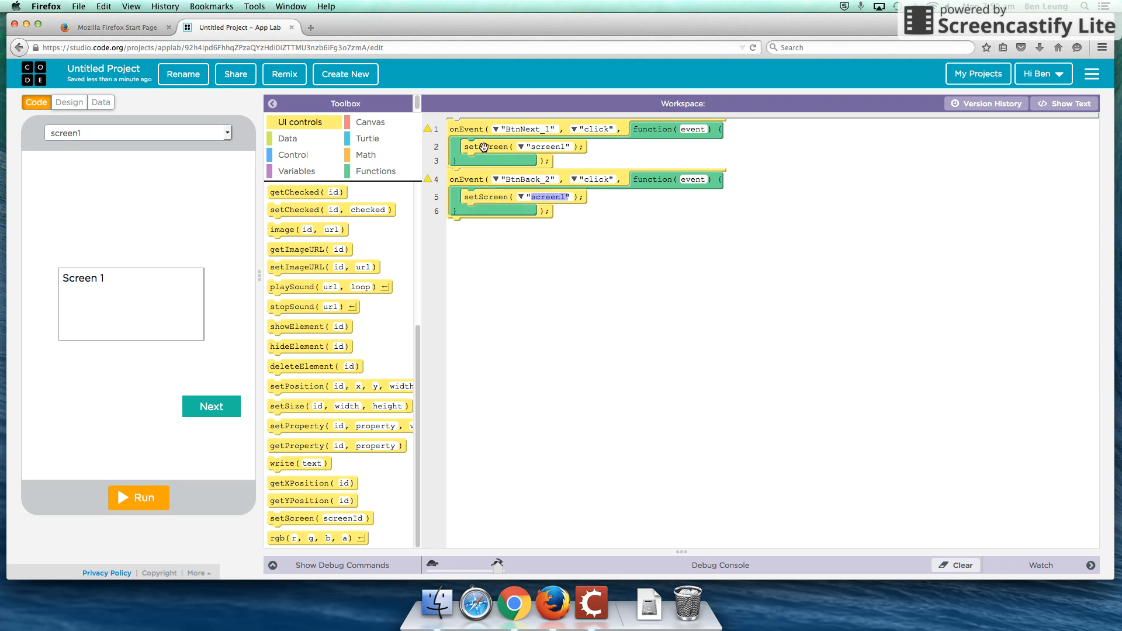
Make the Next handler setScreen 'screen2' and the Back handler 'screen1'.
{"action": "left_click", "coordinate": [548, 146]}
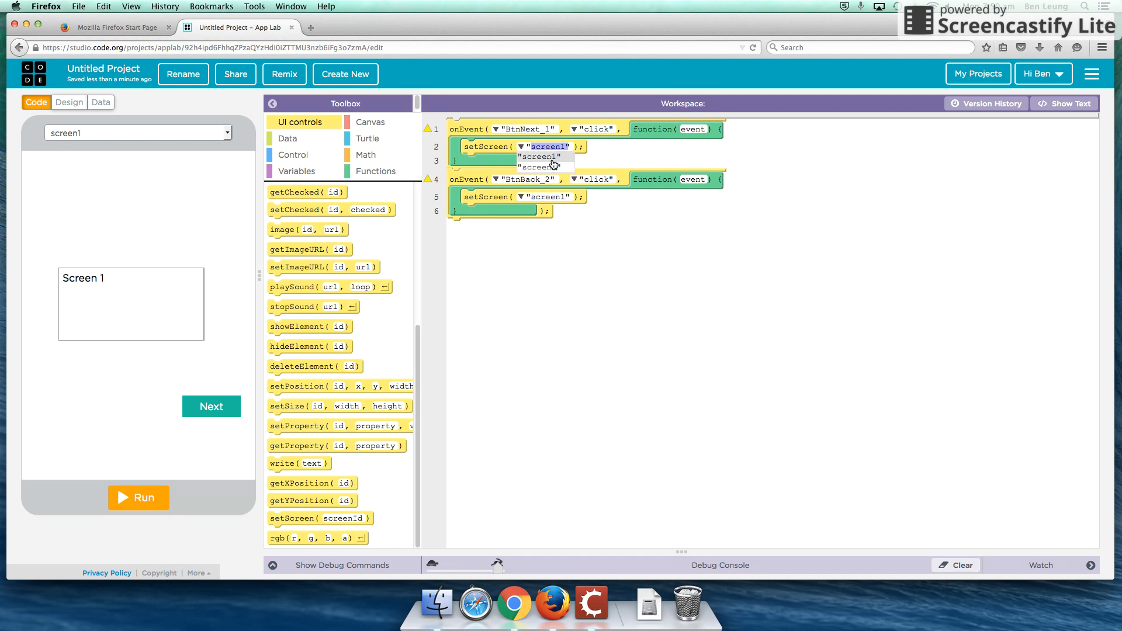
{"action": "left_click", "coordinate": [539, 166]}
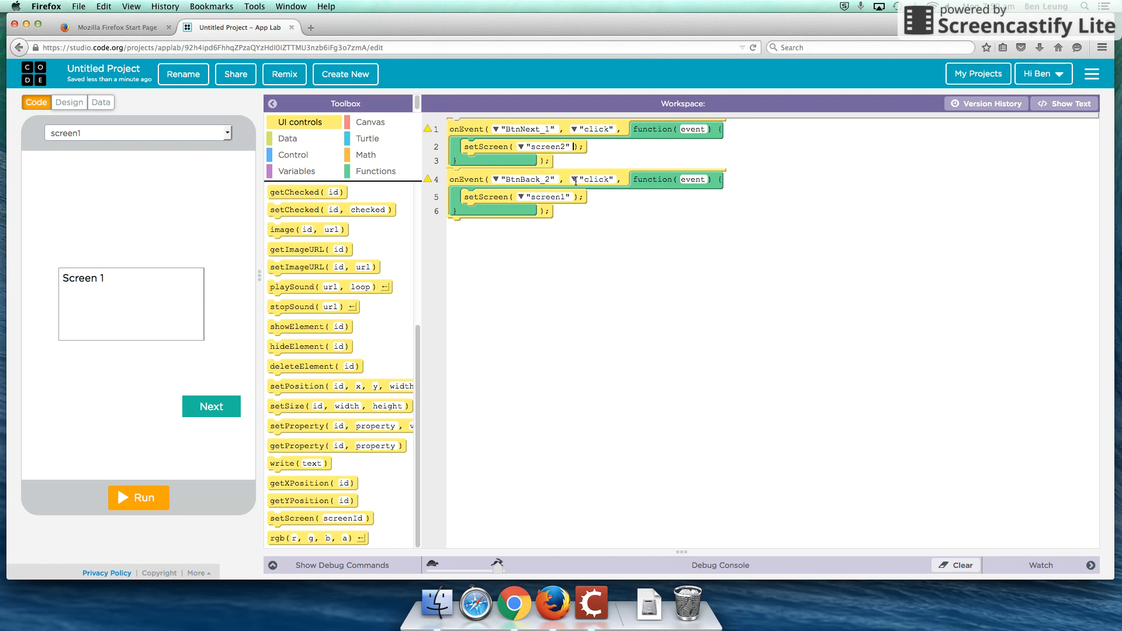
{"action": "left_click", "coordinate": [520, 197]}
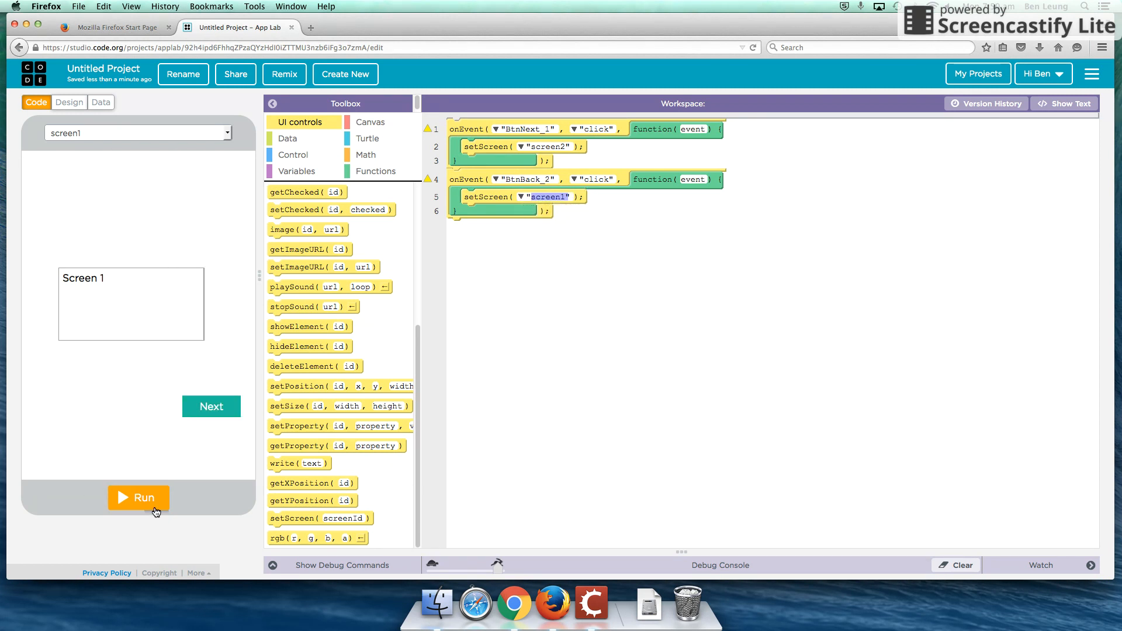
{"action": "left_click", "coordinate": [139, 497]}
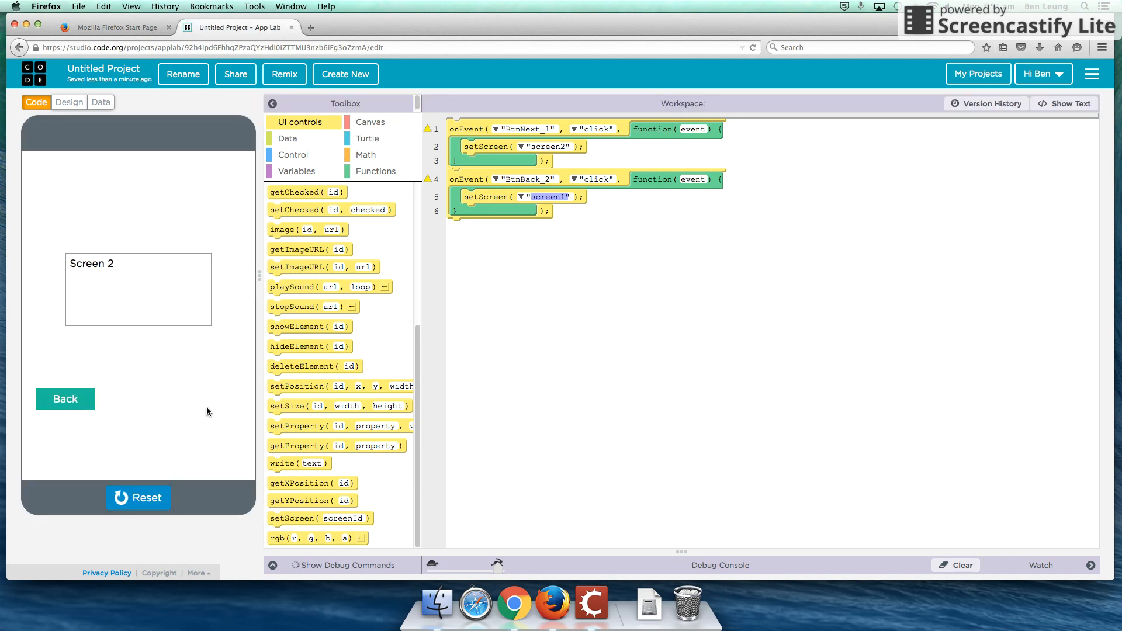
{"action": "left_click", "coordinate": [65, 398]}
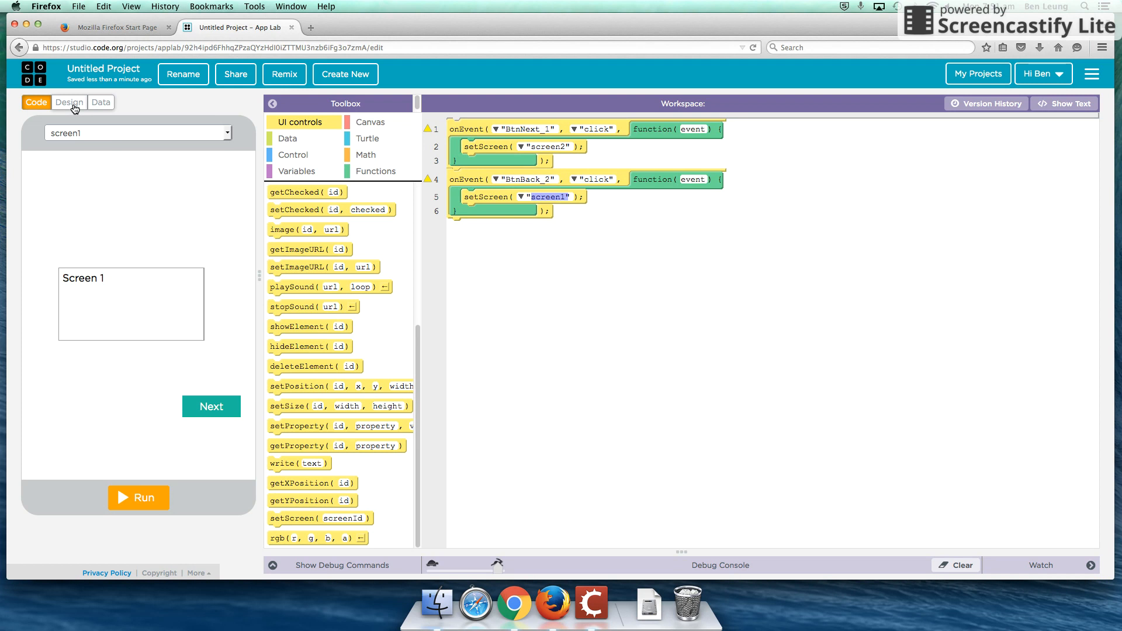
Place a new image element, image1, near the top of screen1 and select it.
{"action": "left_click", "coordinate": [69, 102]}
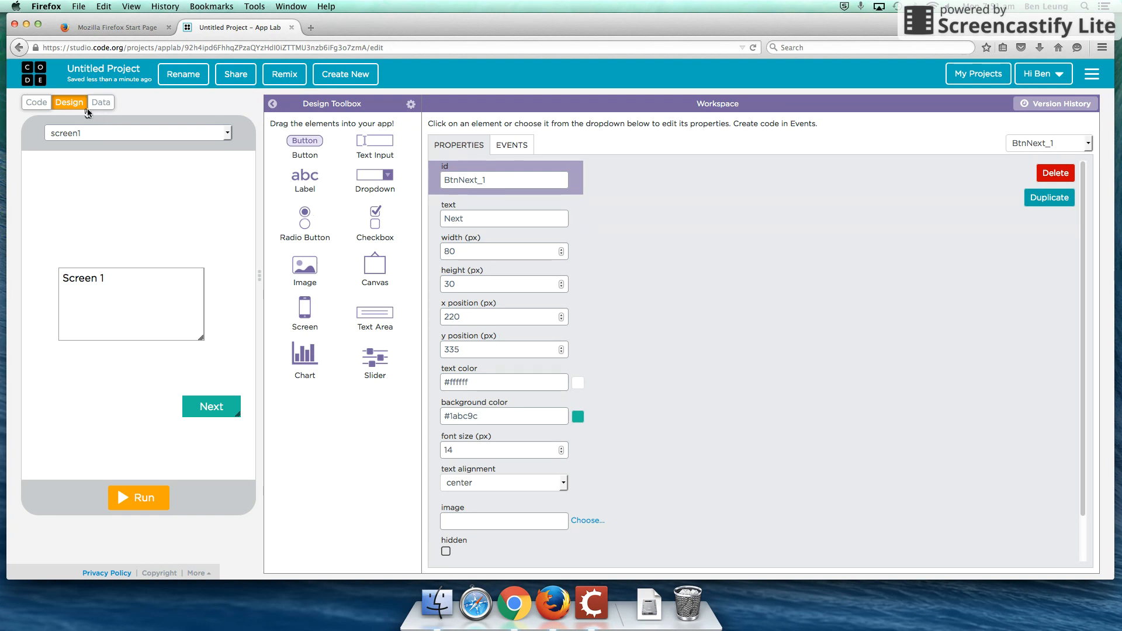
{"action": "mouse_move", "coordinate": [306, 271]}
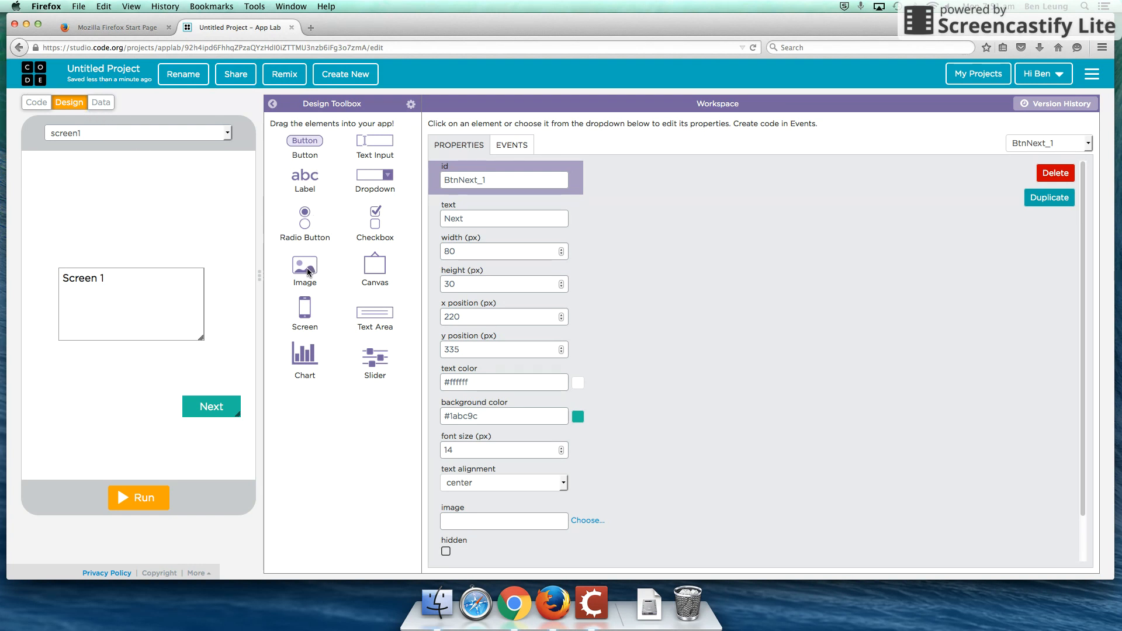
{"action": "left_click_drag", "start_coordinate": [304, 268], "coordinate": [105, 210]}
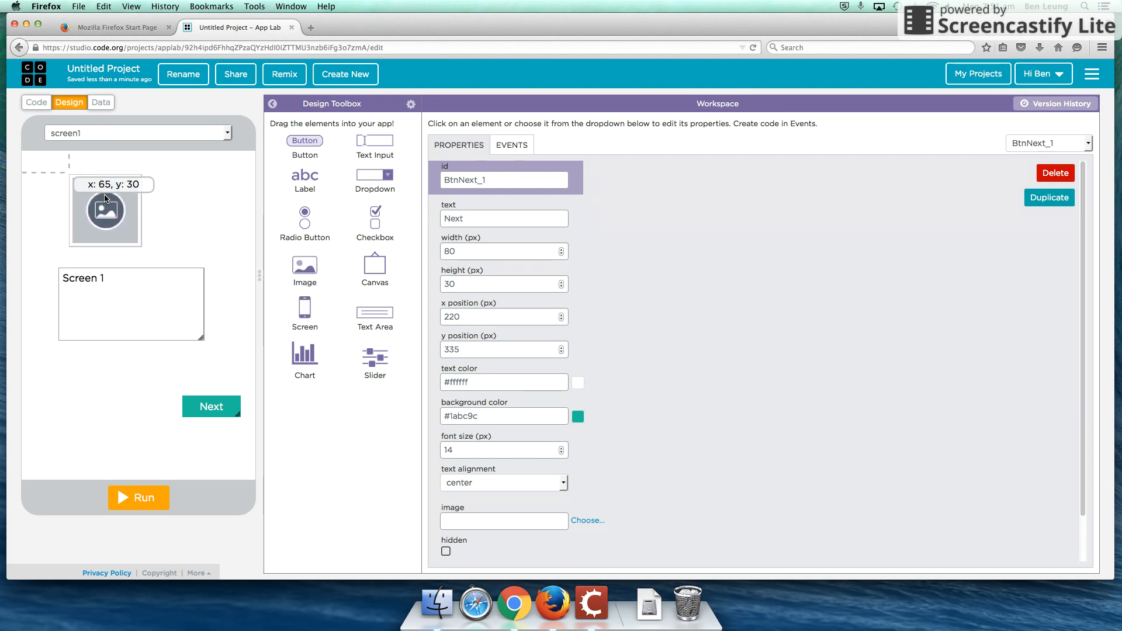
{"action": "left_click", "coordinate": [104, 210]}
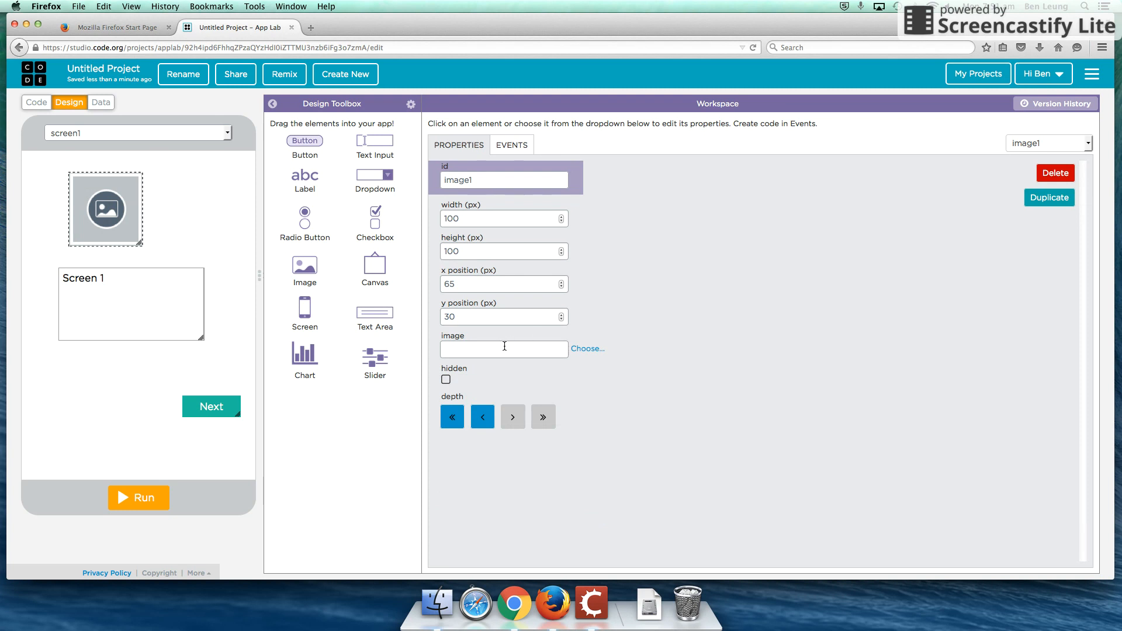
{"action": "mouse_move", "coordinate": [587, 349]}
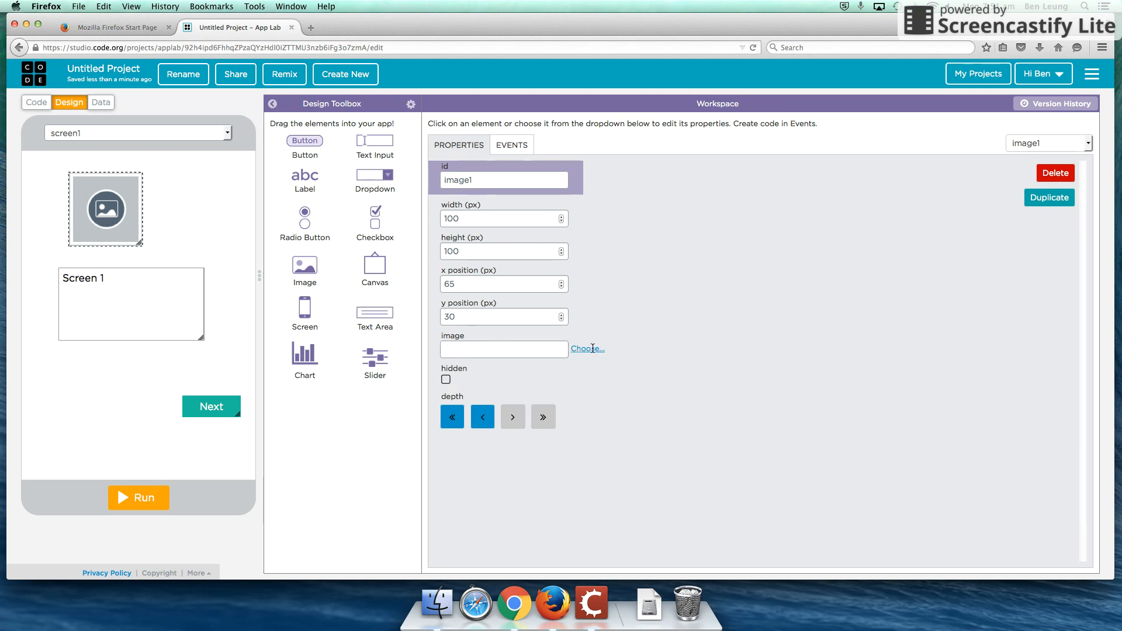
Upload grapes.png from the Desktop and set it as image1's picture.
{"action": "left_click", "coordinate": [584, 348]}
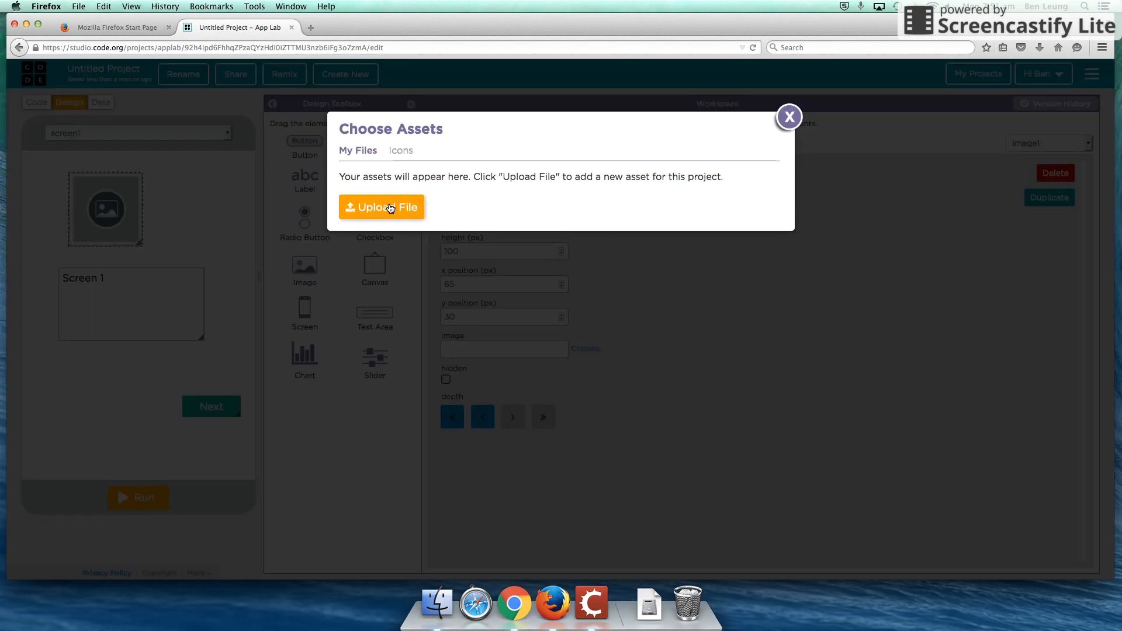
{"action": "left_click", "coordinate": [381, 207]}
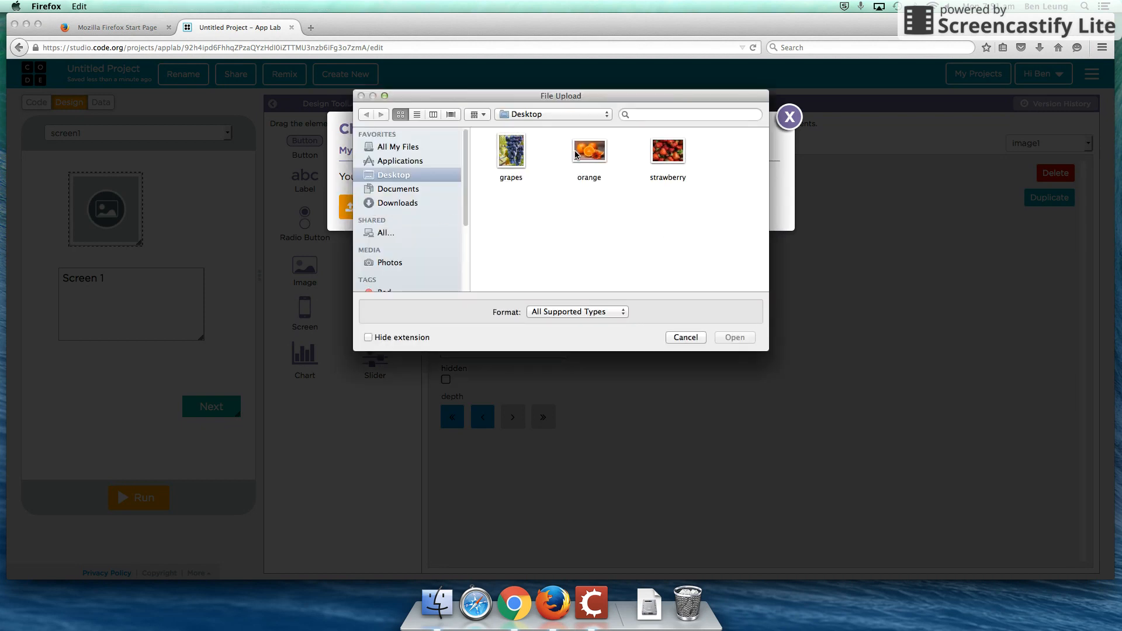
{"action": "left_click", "coordinate": [510, 150]}
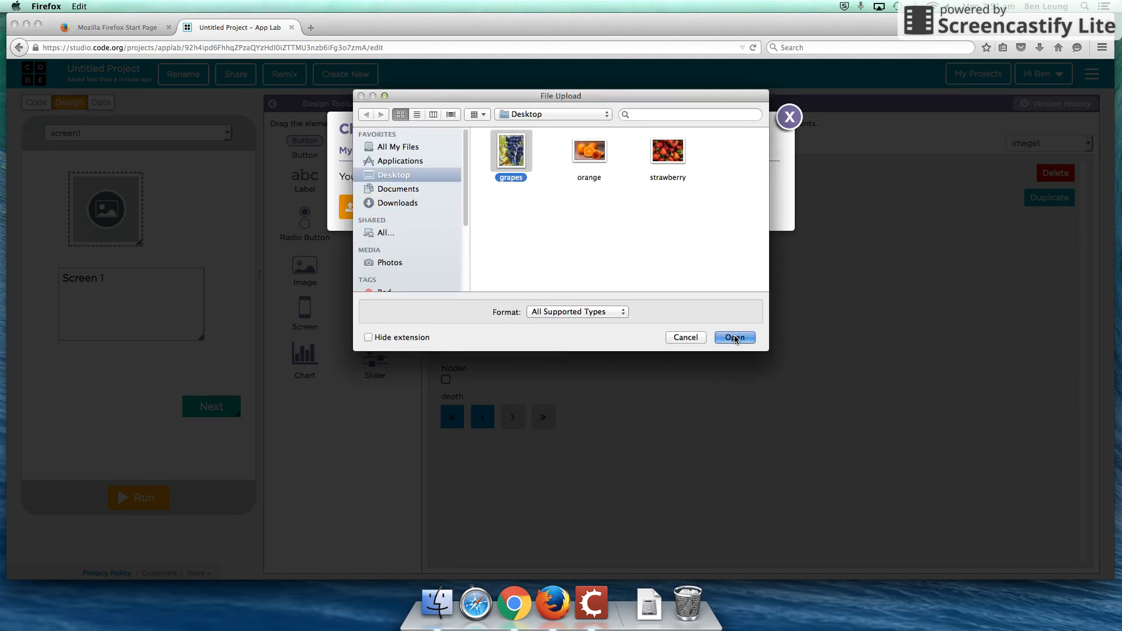
{"action": "left_click", "coordinate": [734, 337]}
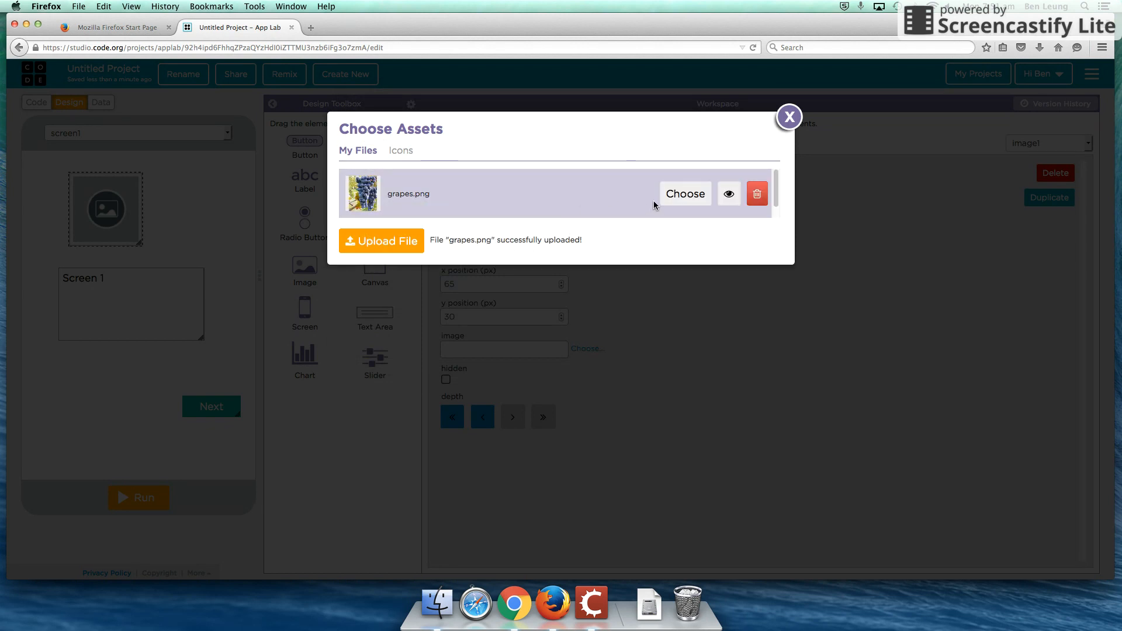
{"action": "left_click", "coordinate": [683, 193]}
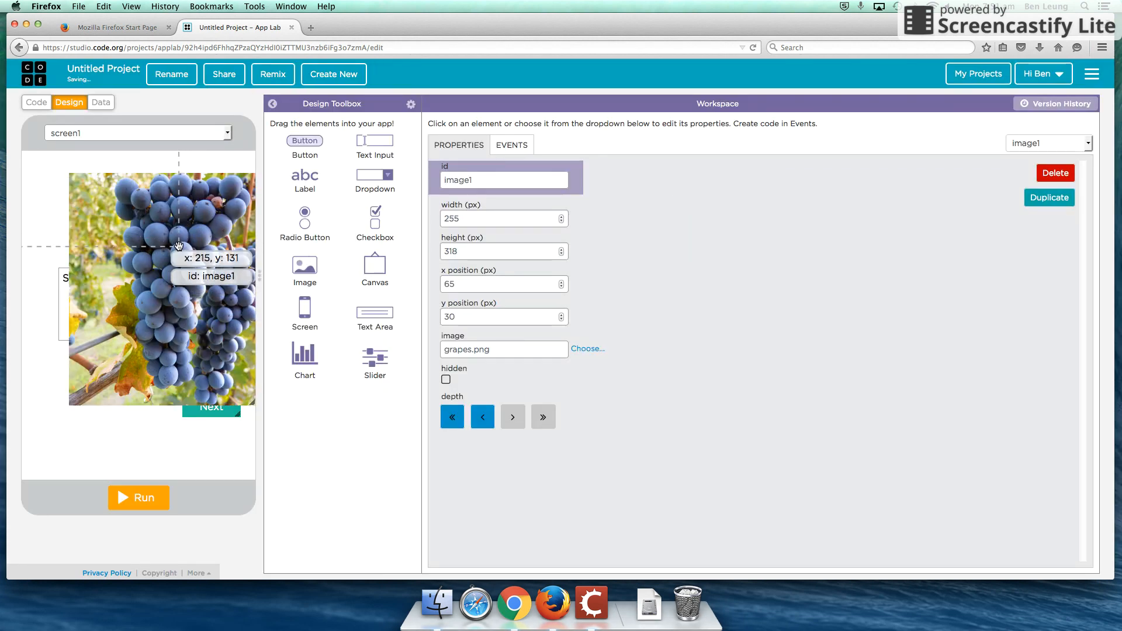
Shrink the grapes image to a small square at the top and move the Screen 1 text box below it.
{"action": "left_click_drag", "start_coordinate": [179, 247], "coordinate": [236, 385]}
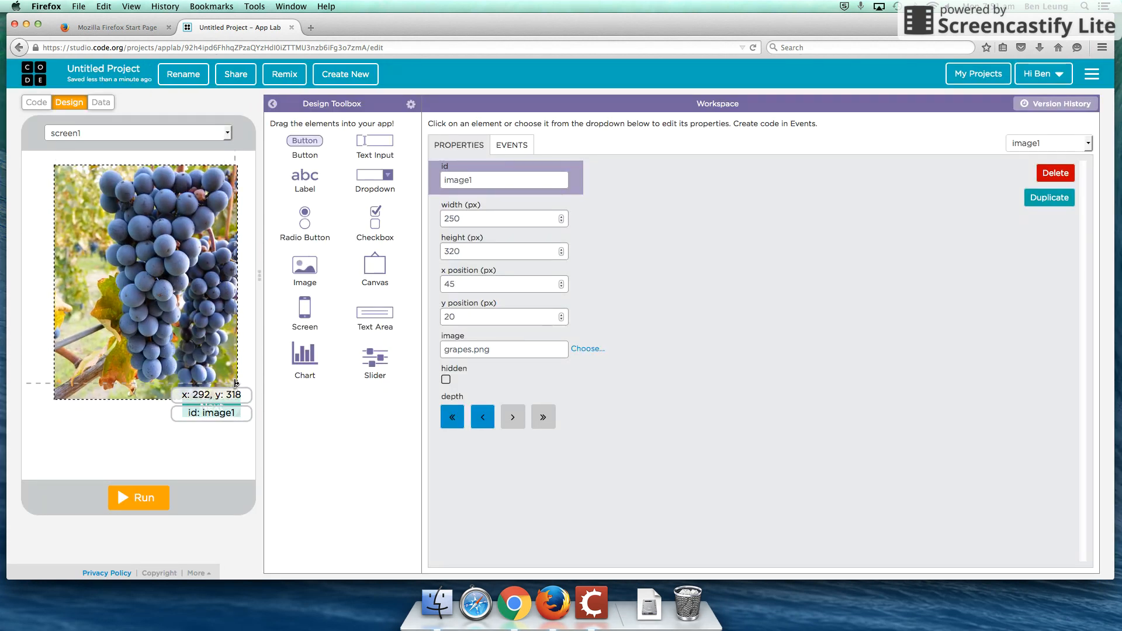
{"action": "mouse_move", "coordinate": [236, 399]}
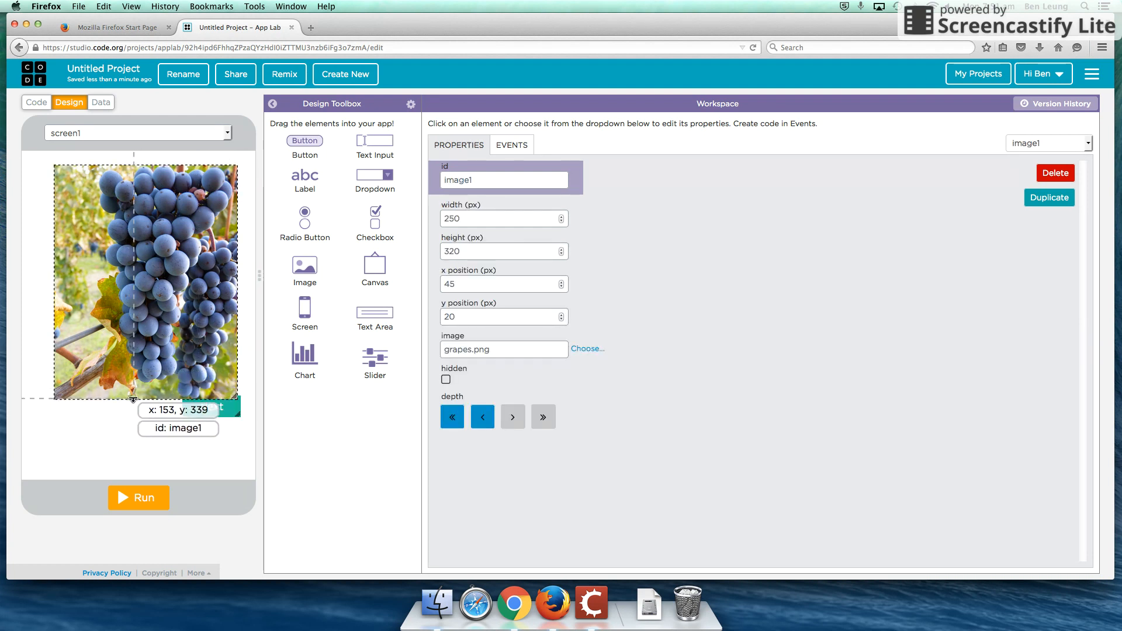
{"action": "left_click_drag", "start_coordinate": [145, 399], "coordinate": [147, 290]}
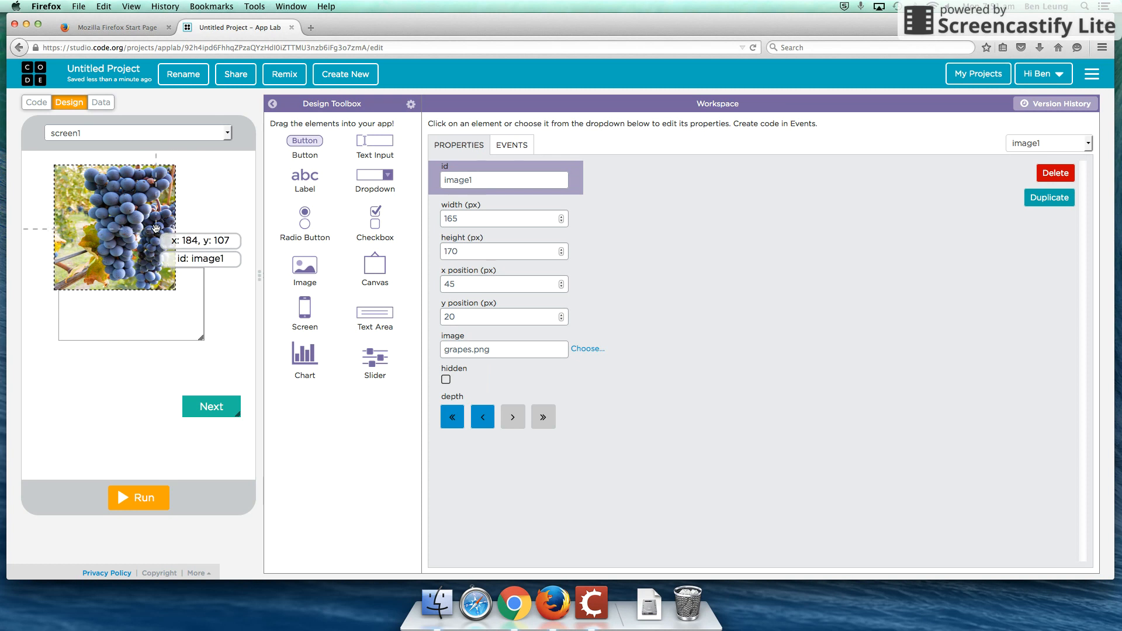
{"action": "left_click_drag", "start_coordinate": [115, 227], "coordinate": [102, 370]}
{"action": "type", "text": "Screen 1"}
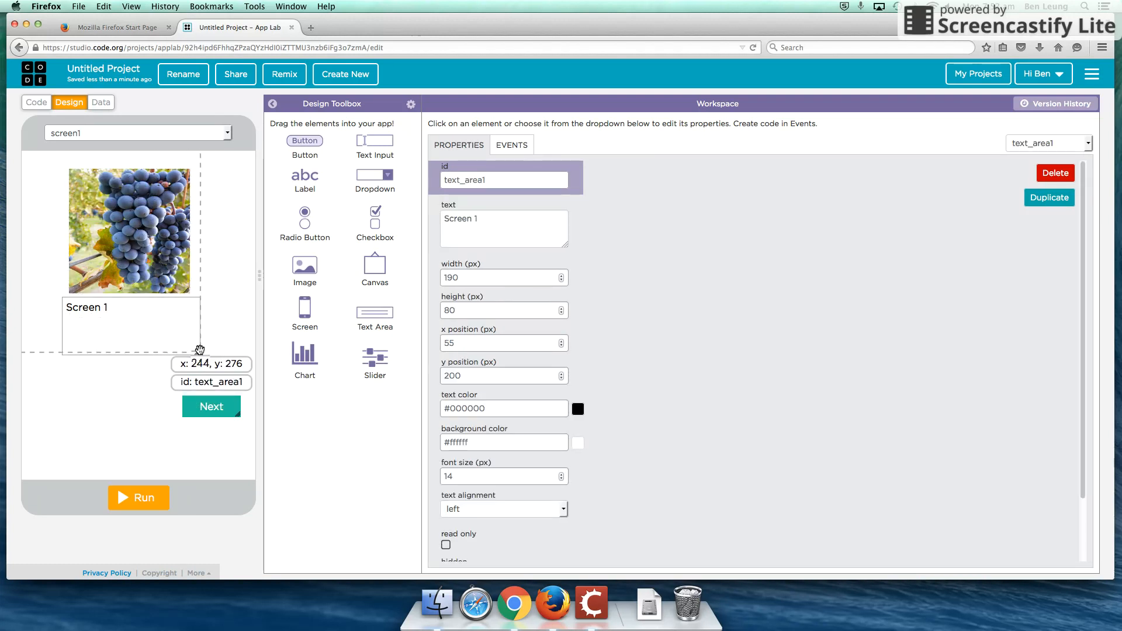
{"action": "left_click_drag", "start_coordinate": [200, 350], "coordinate": [176, 332]}
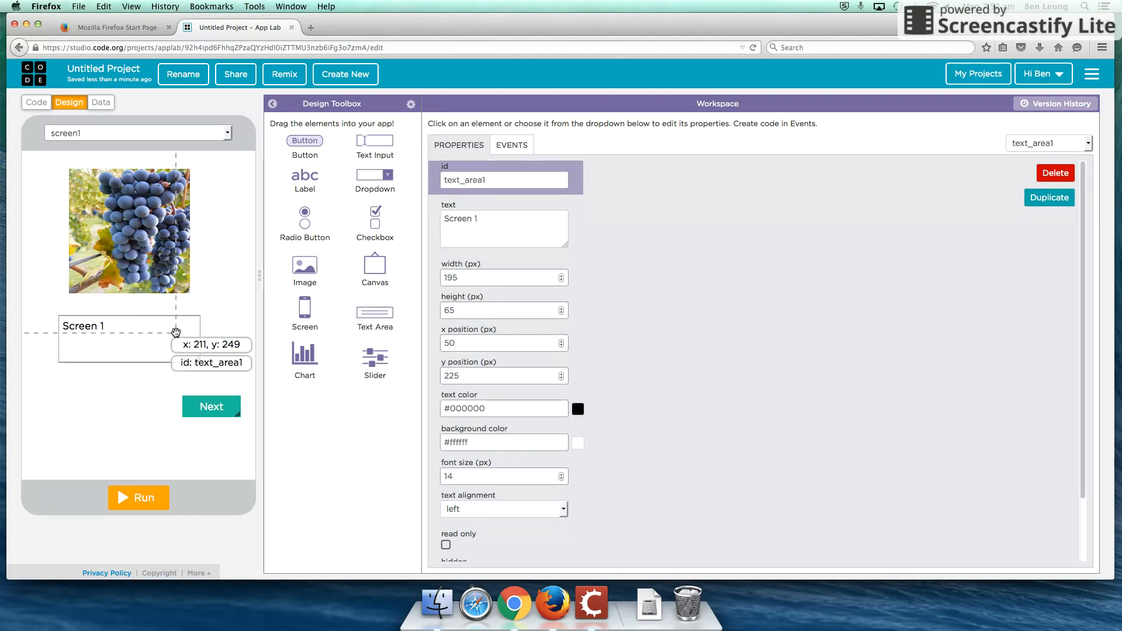
{"action": "left_click", "coordinate": [138, 133]}
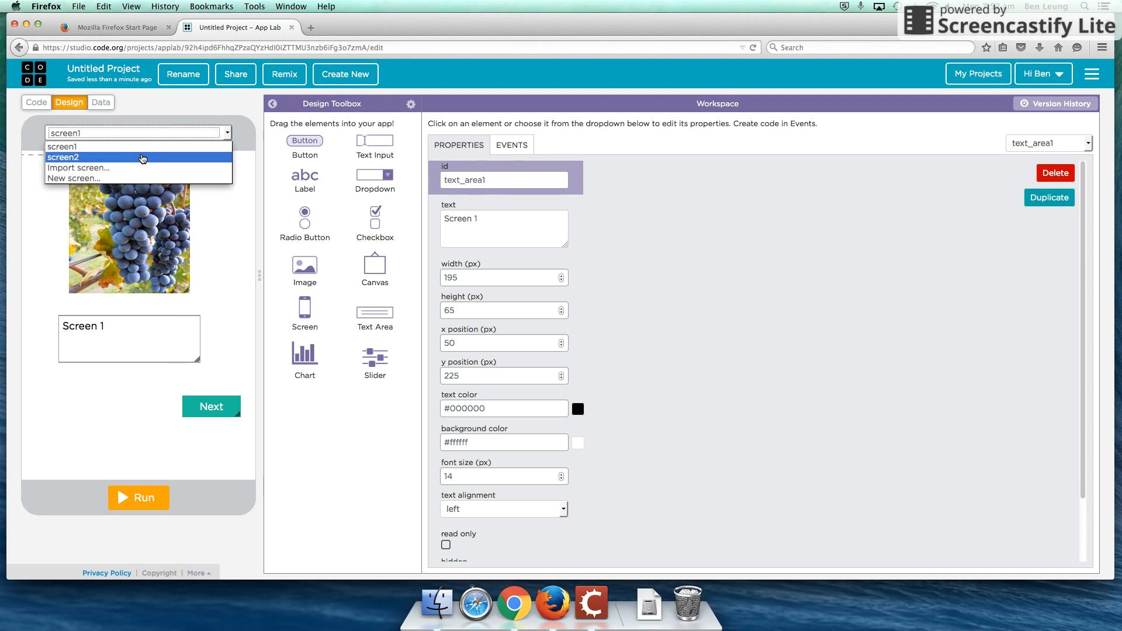
Switch to screen2, upload strawberry.png and set it as the screen's background.
{"action": "left_click", "coordinate": [63, 157]}
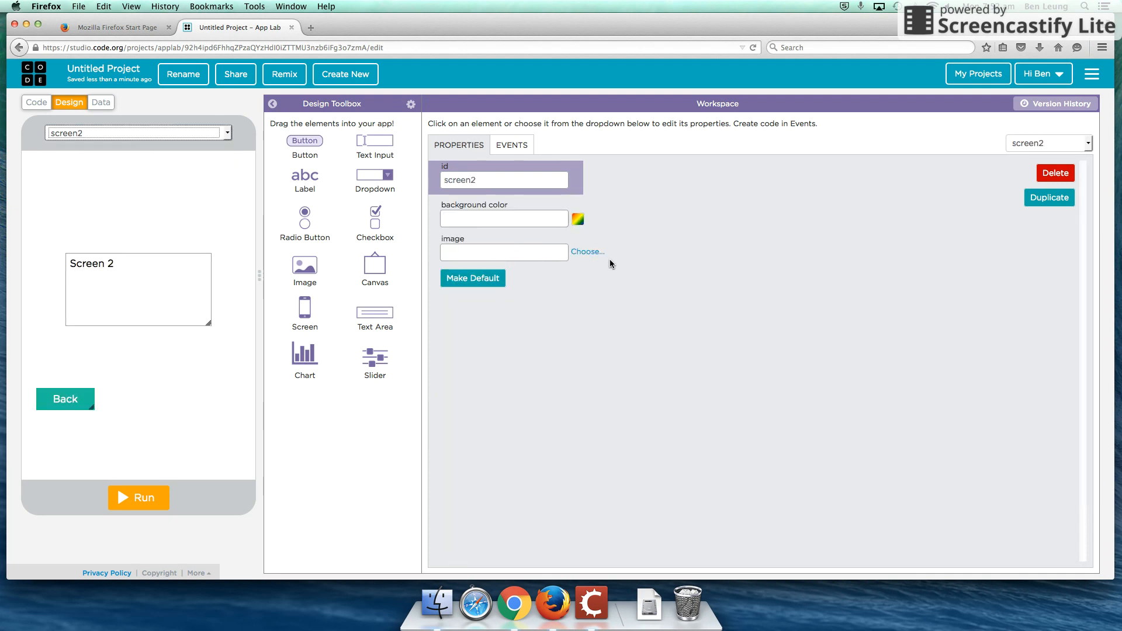
{"action": "left_click", "coordinate": [588, 251]}
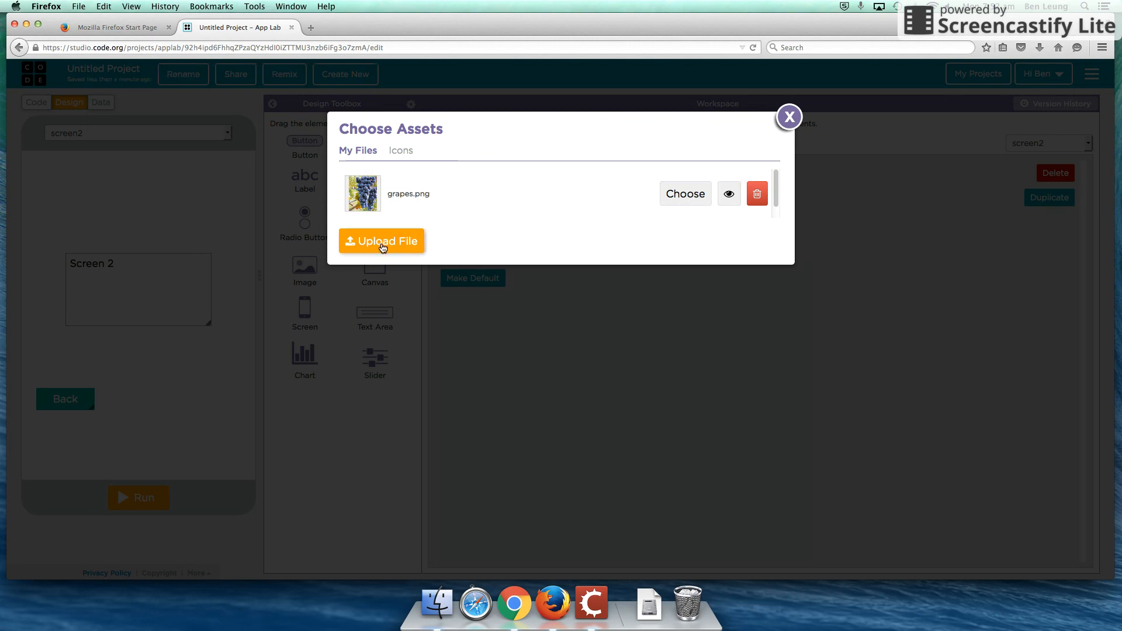
{"action": "left_click", "coordinate": [382, 241]}
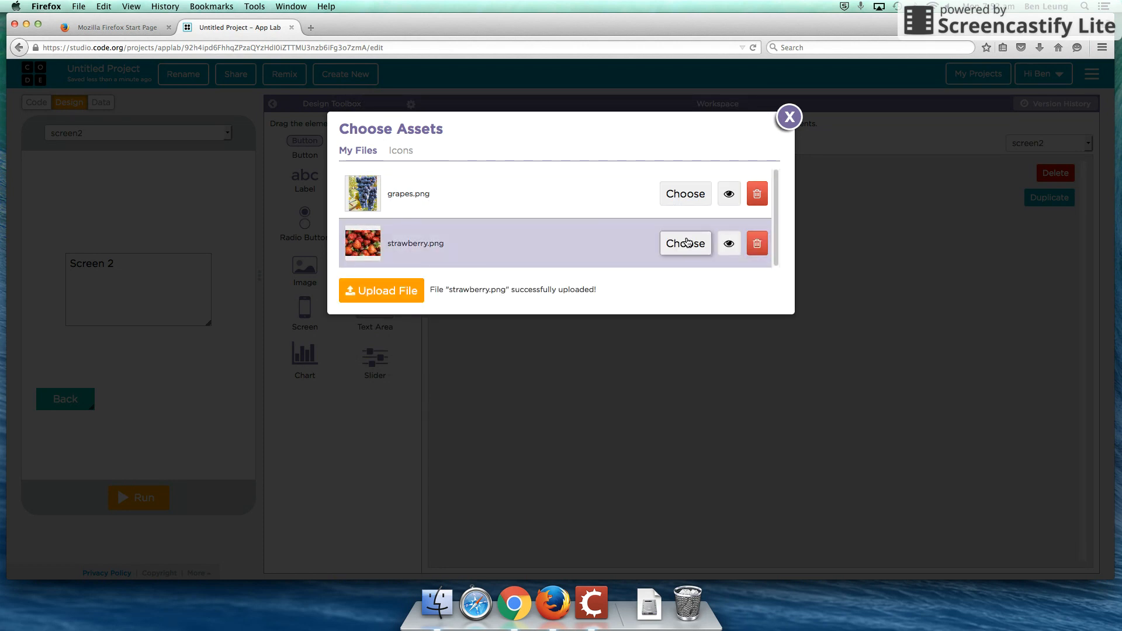
{"action": "left_click", "coordinate": [685, 242]}
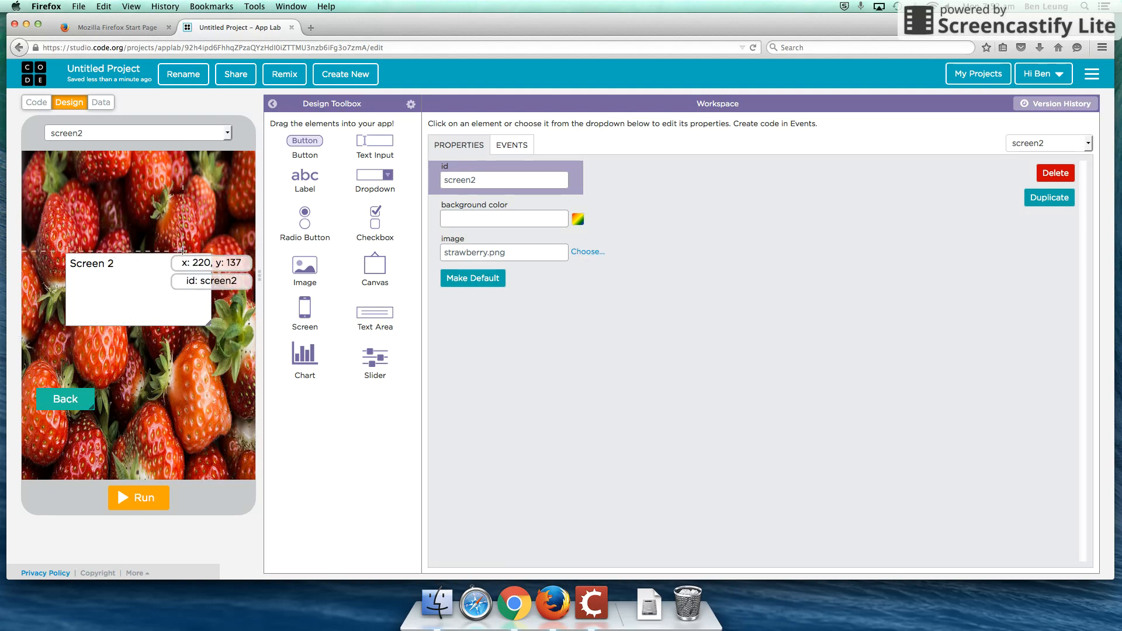
Upload orange.png and make it screen2's background instead.
{"action": "left_click", "coordinate": [587, 252]}
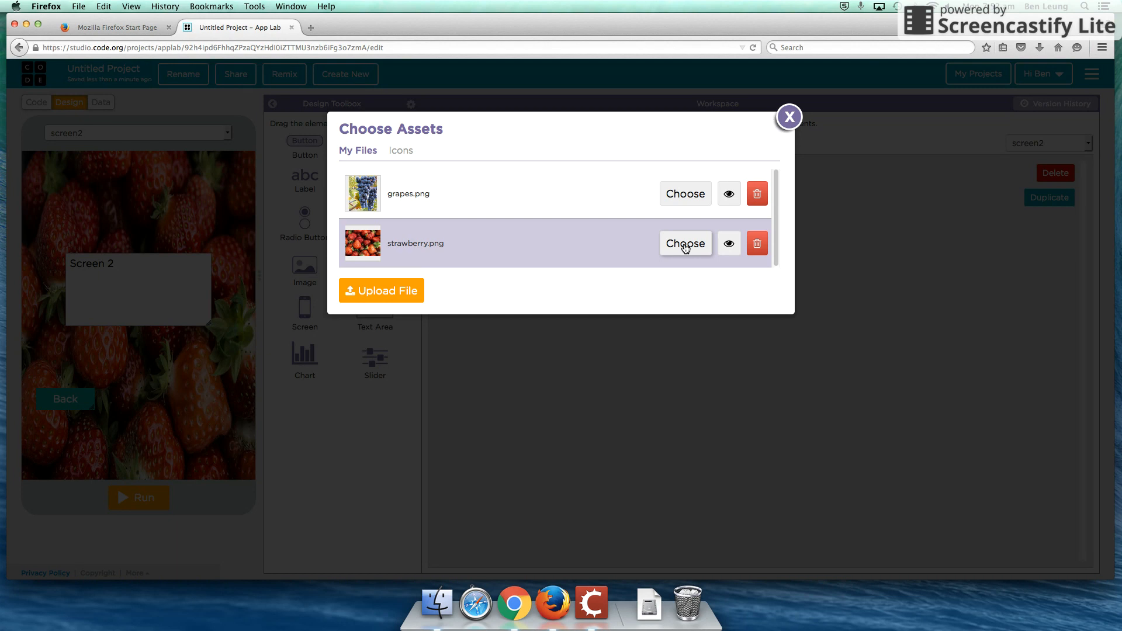
{"action": "left_click", "coordinate": [382, 290]}
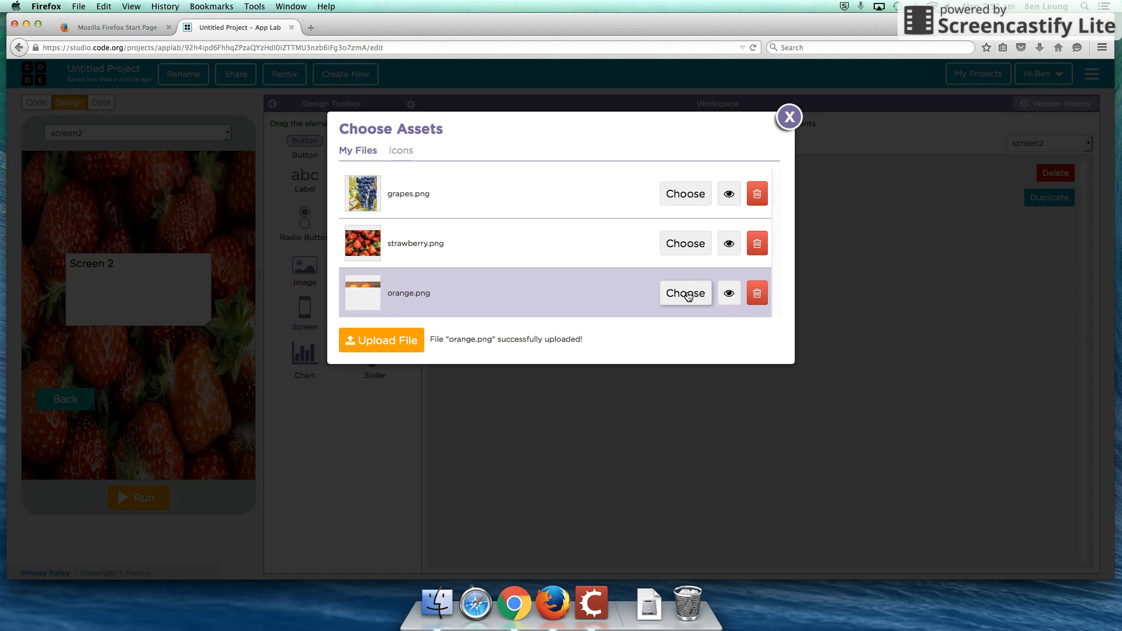
{"action": "left_click", "coordinate": [683, 293]}
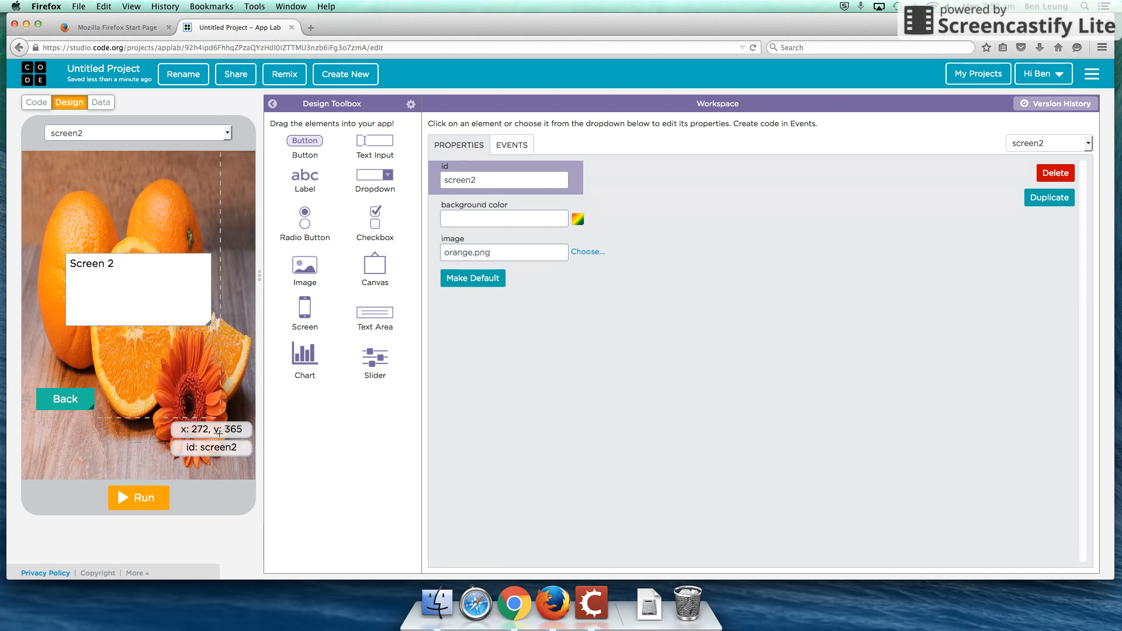
Run the app, confirm Next shows the orange Screen 2, then return to screen1's design.
{"action": "left_click", "coordinate": [138, 497]}
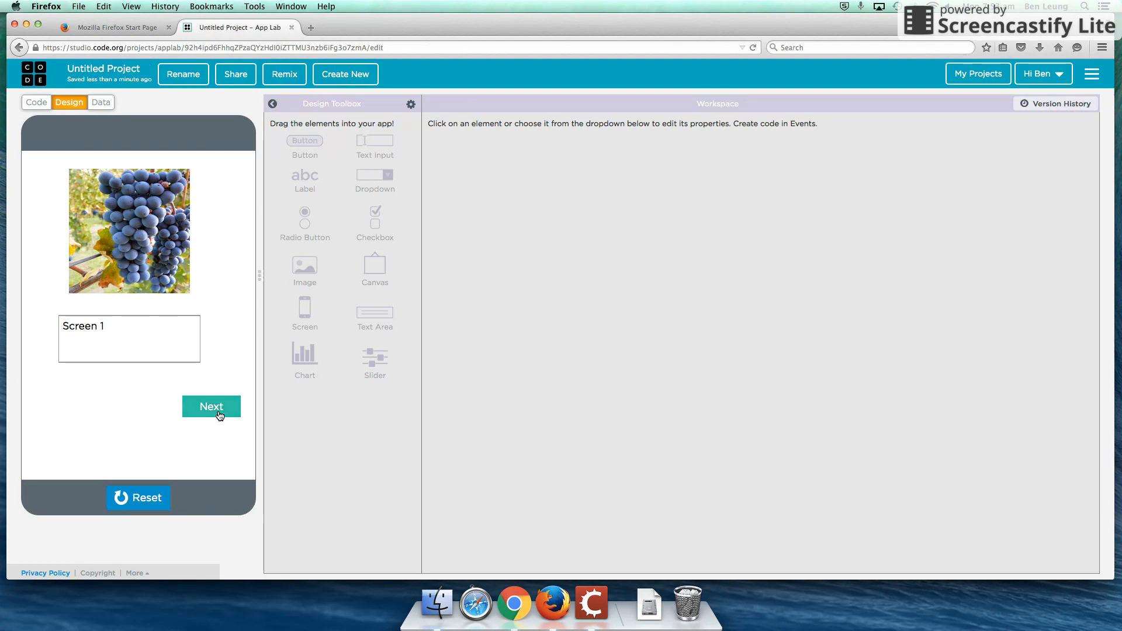
{"action": "left_click", "coordinate": [211, 407]}
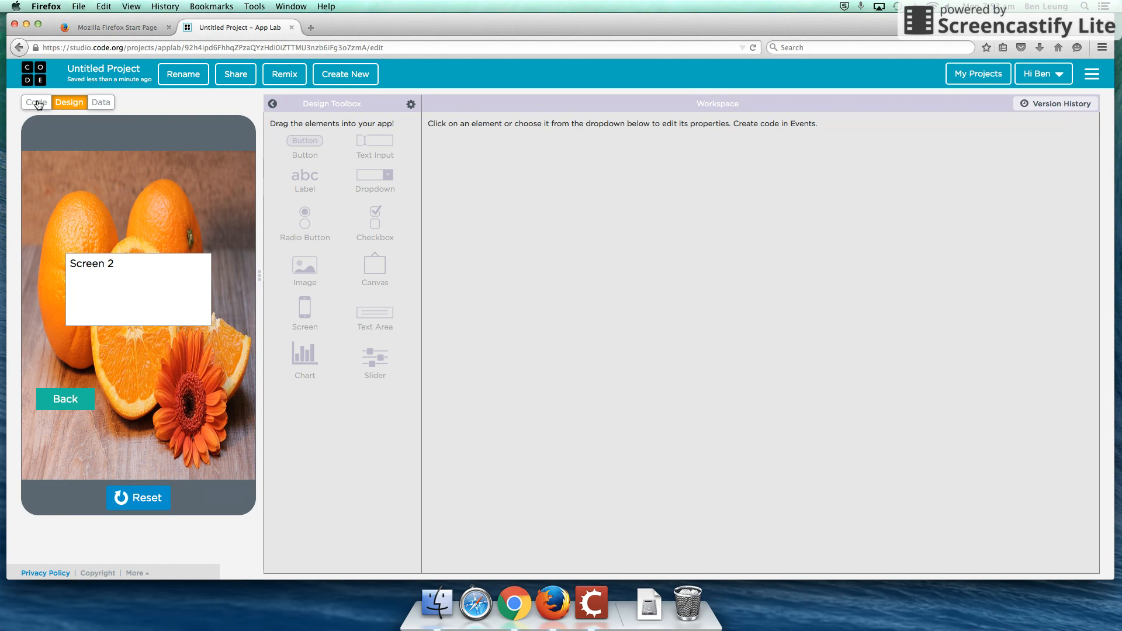
{"action": "left_click", "coordinate": [36, 102]}
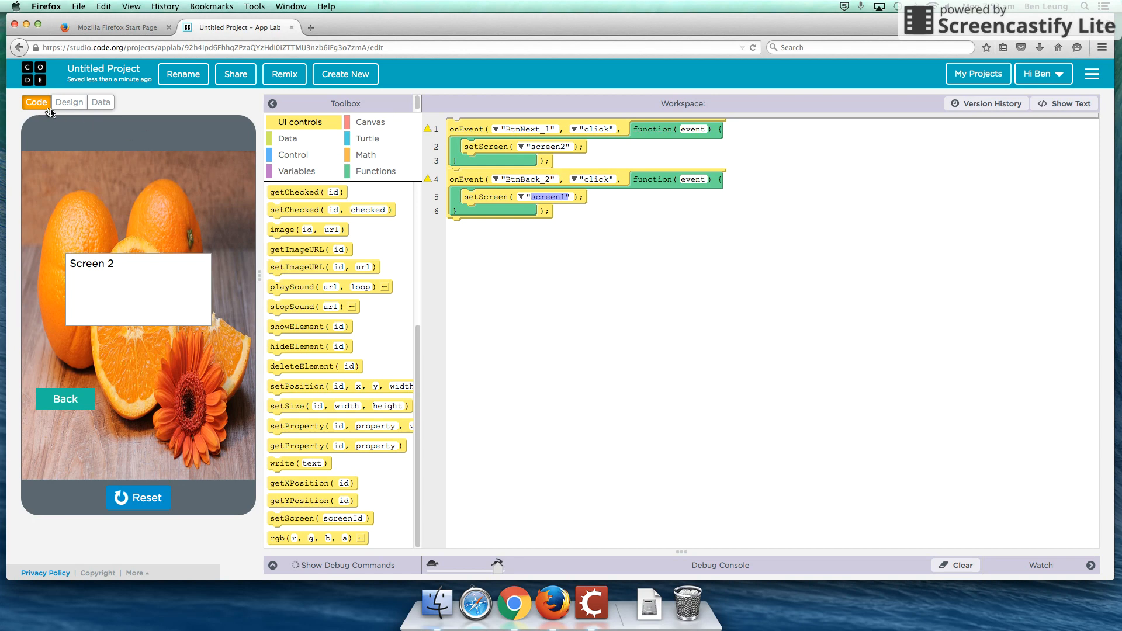
{"action": "left_click", "coordinate": [69, 102]}
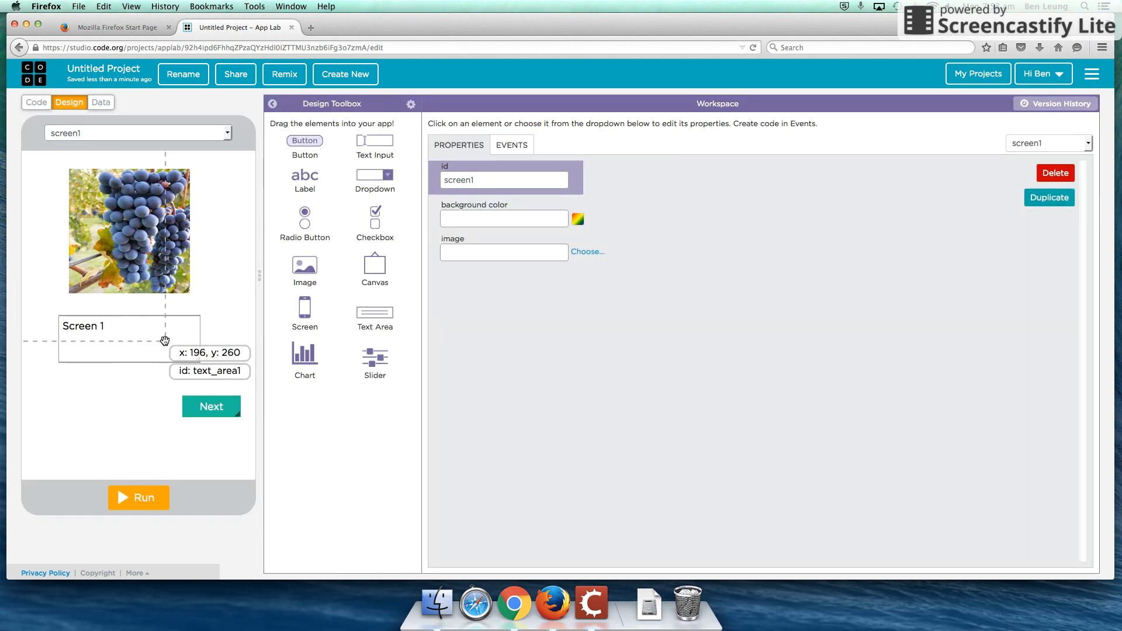